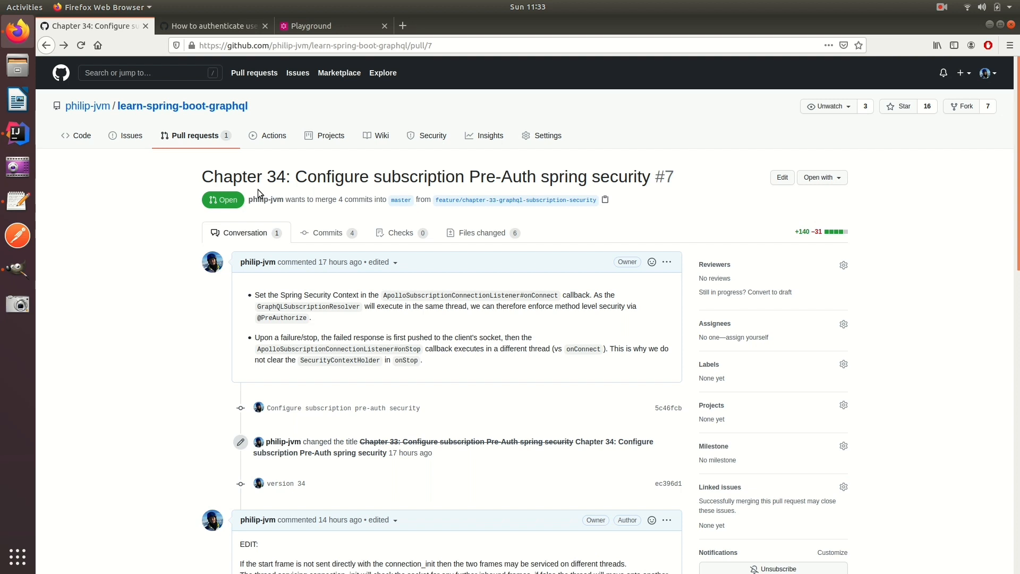
pyautogui.moveTo(210, 96)
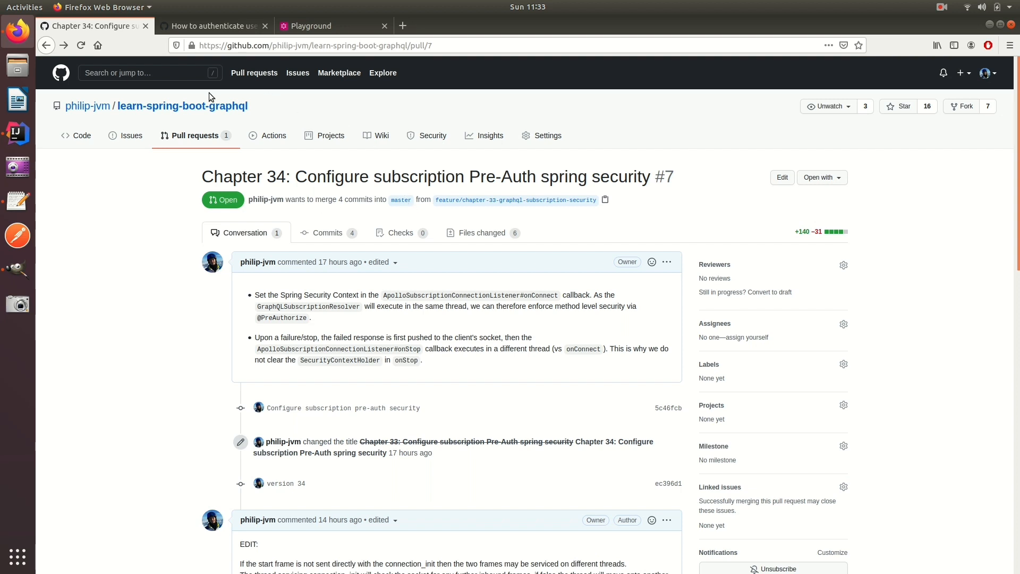
pyautogui.moveTo(182, 106)
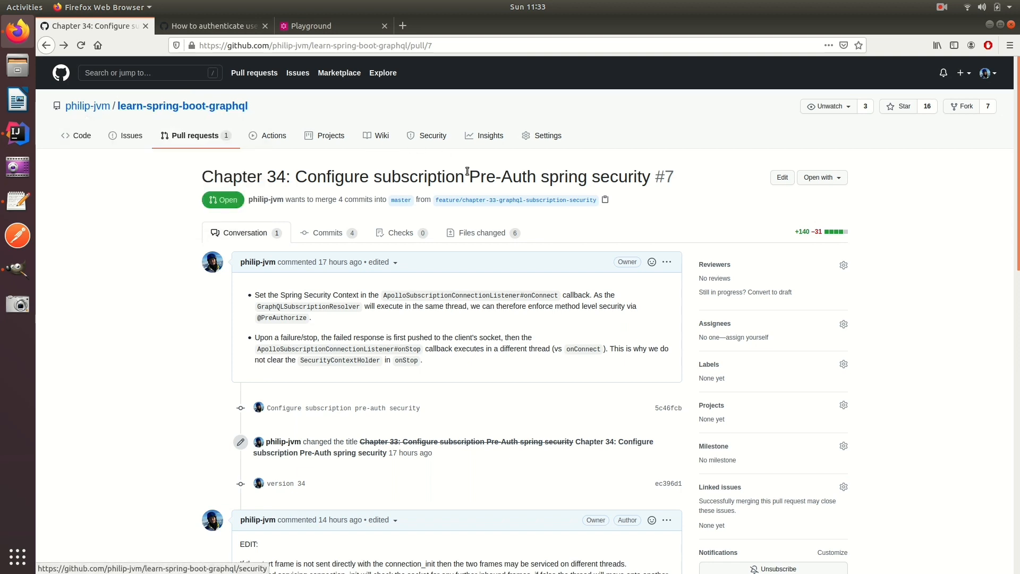
# After checking the pull request, rerun the bank account query and view its request headers.
pyautogui.click(482, 232)
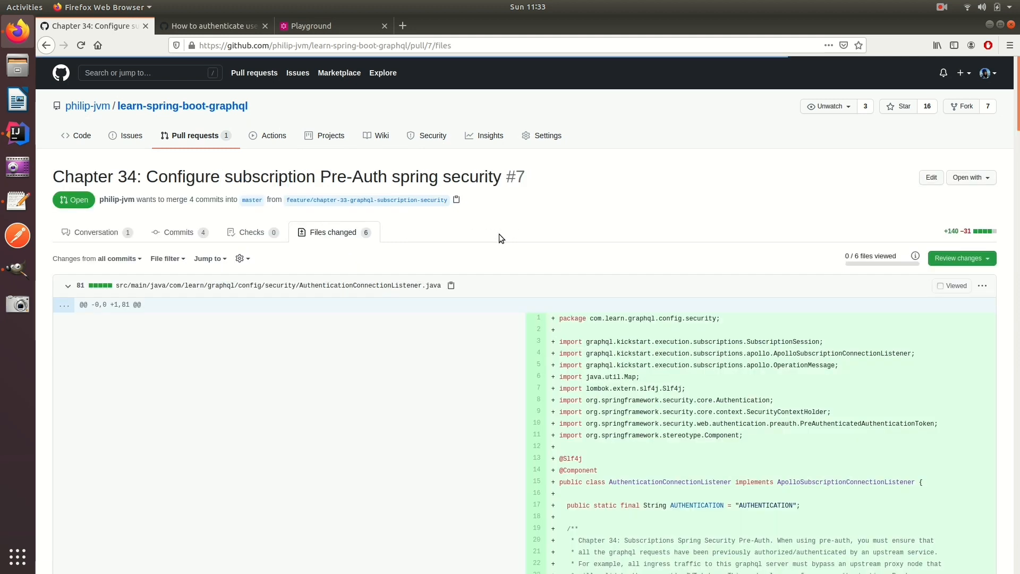
pyautogui.moveTo(493, 311)
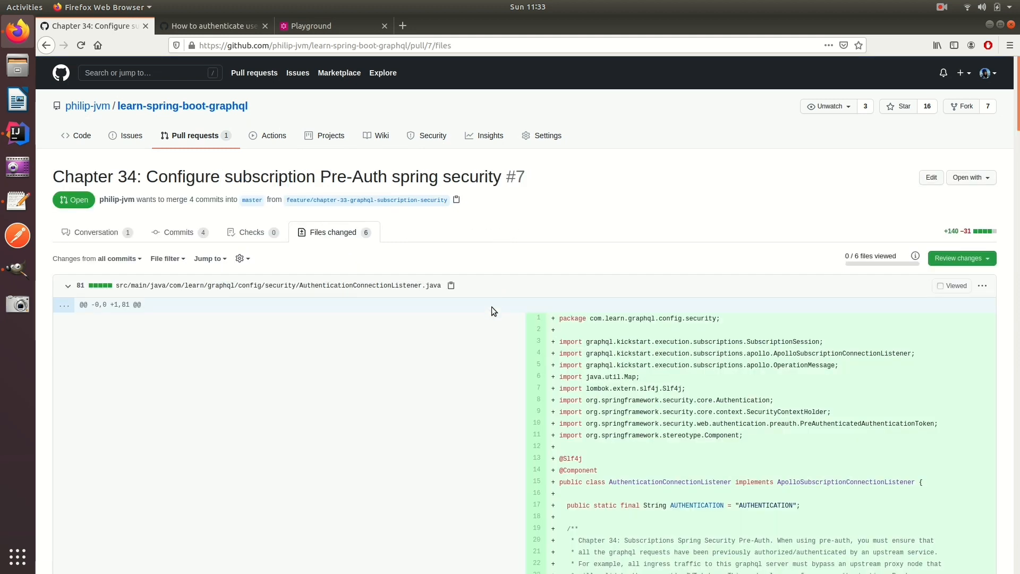
pyautogui.click(95, 232)
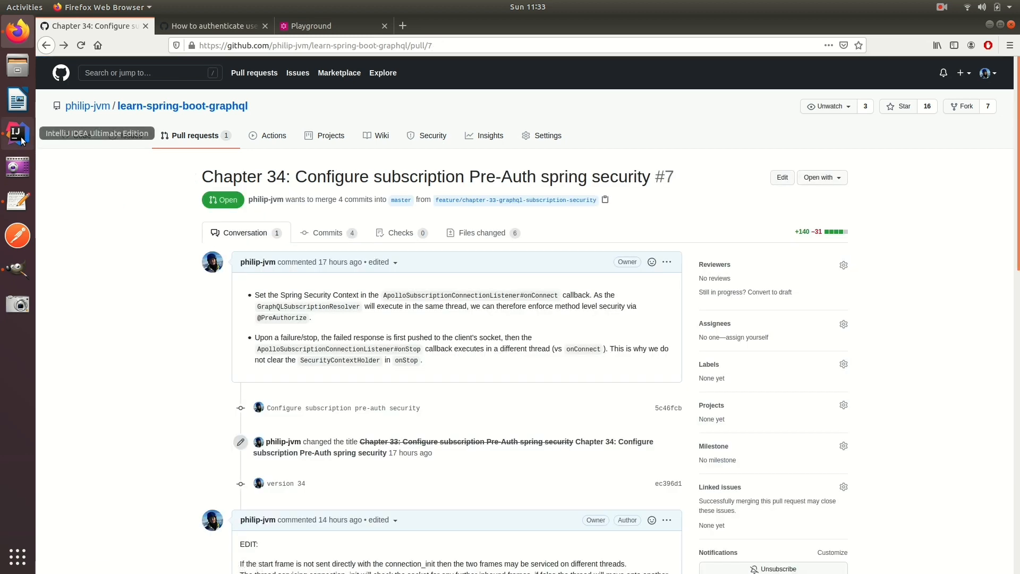
pyautogui.click(334, 25)
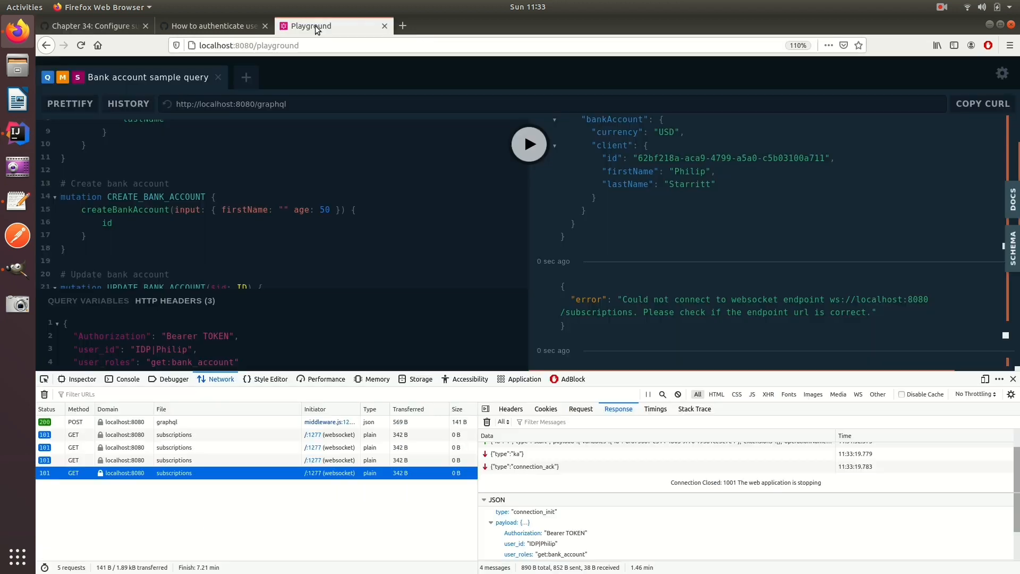
pyautogui.click(529, 144)
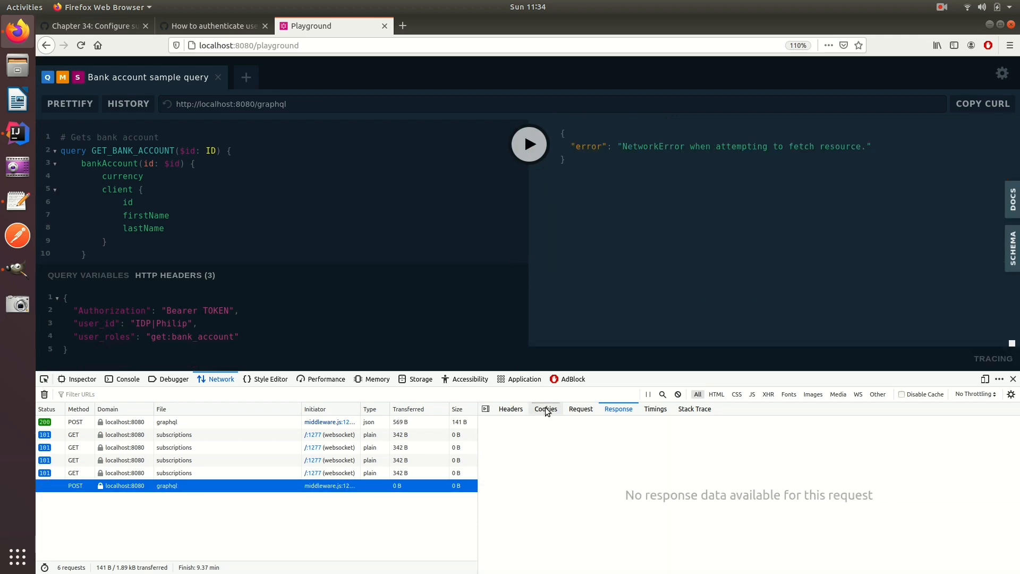
pyautogui.click(511, 409)
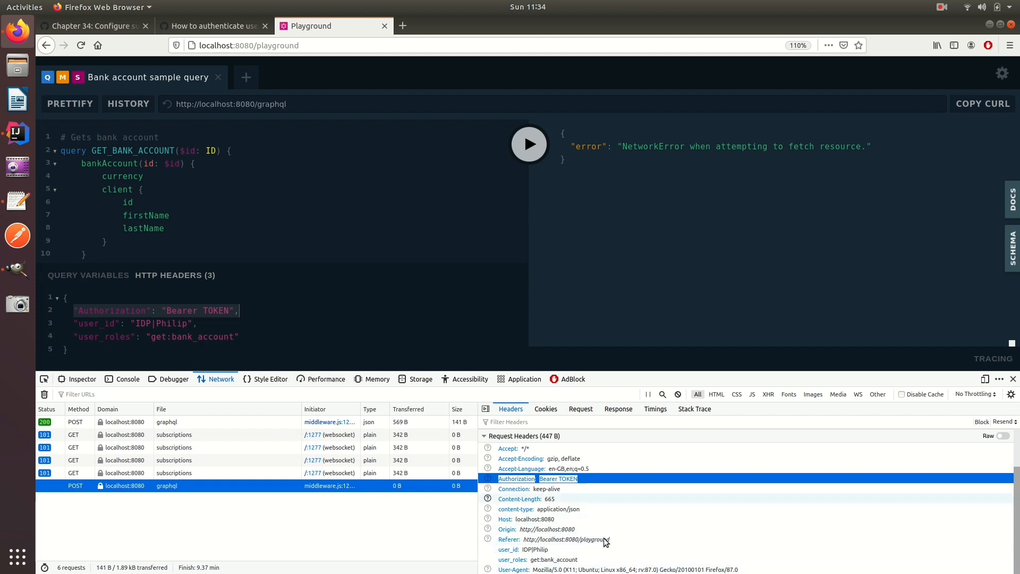
pyautogui.moveTo(554, 509)
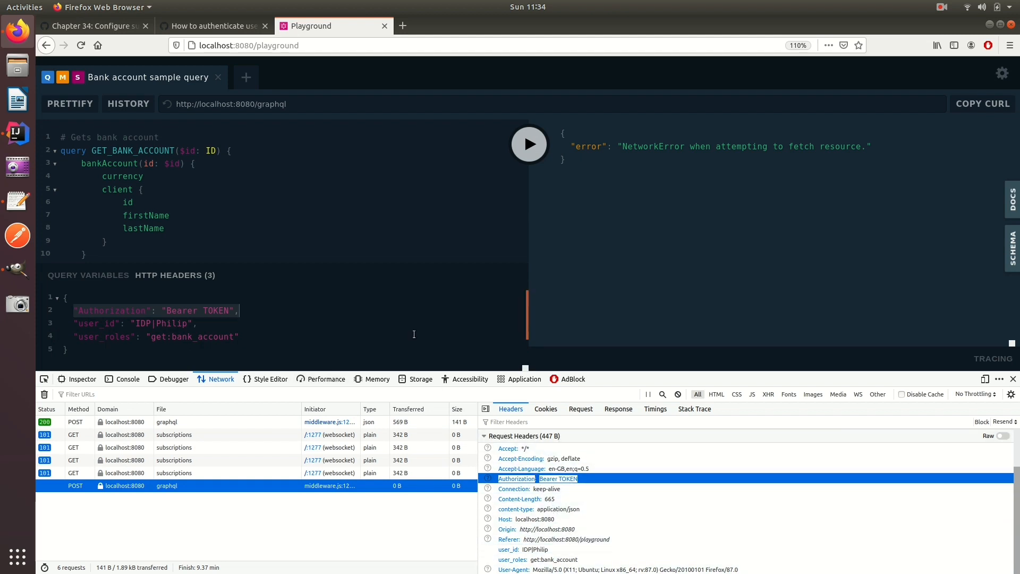
pyautogui.moveTo(168, 406)
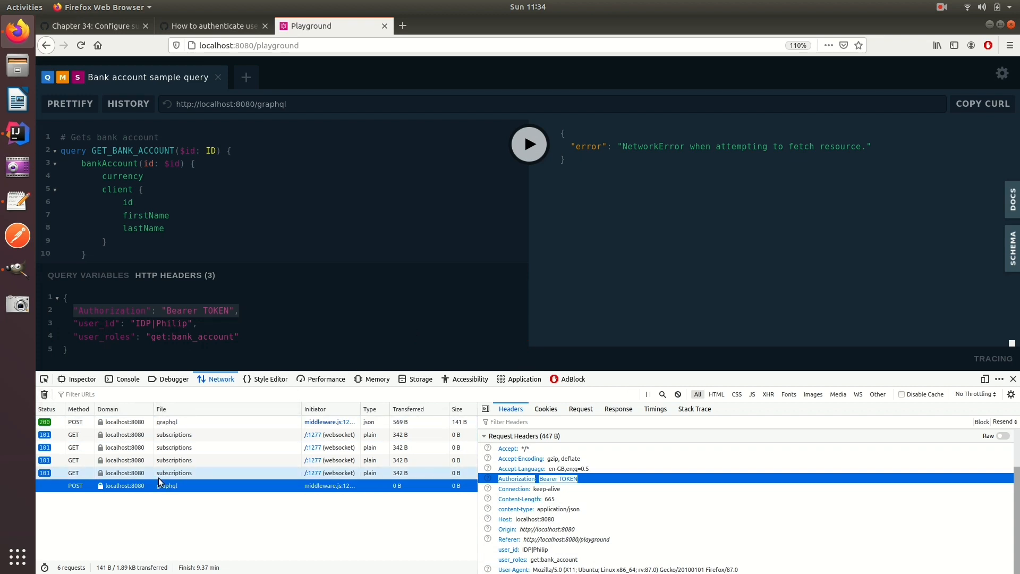
pyautogui.moveTo(174, 473)
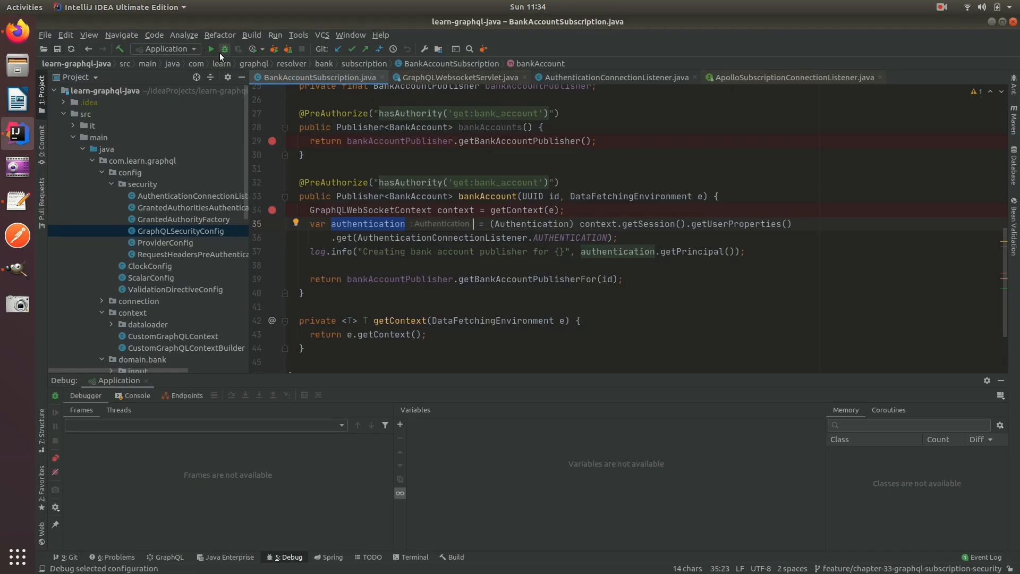
# Run the BANK_ACCOUNT_UPDATES_PER_ID subscription and inspect its websocket start message.
pyautogui.click(223, 49)
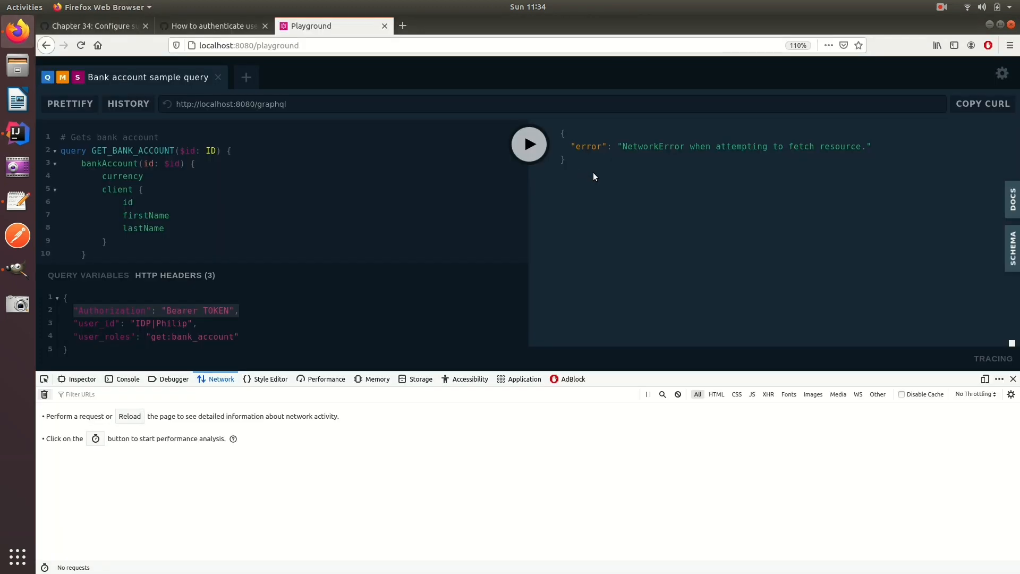
pyautogui.scroll(-3)
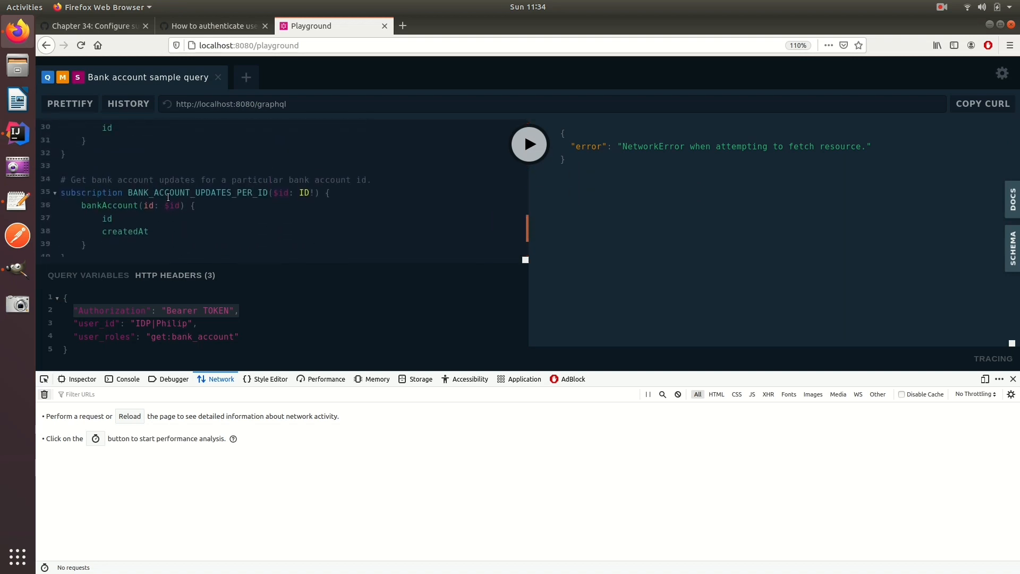
pyautogui.click(529, 144)
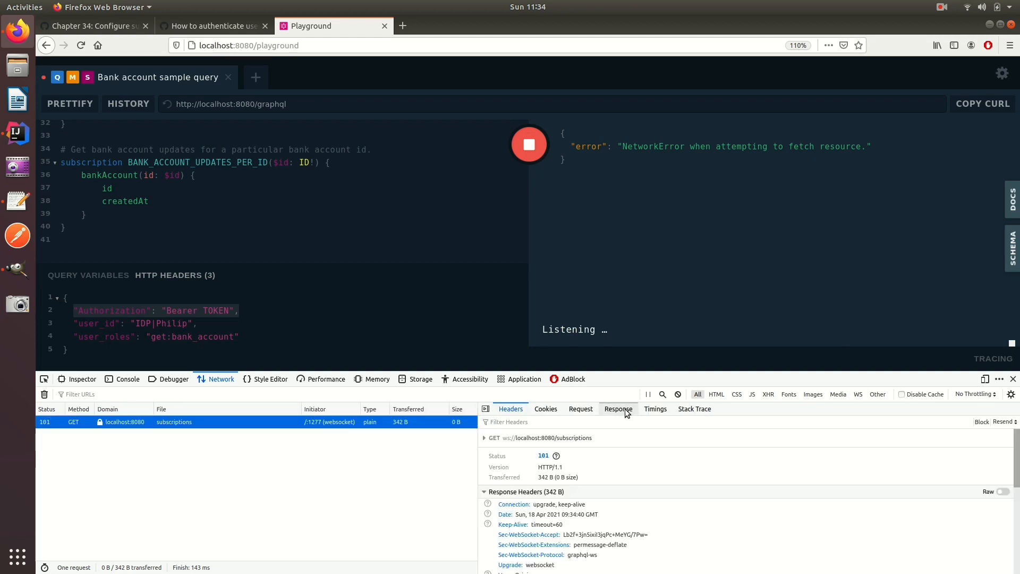
pyautogui.click(618, 409)
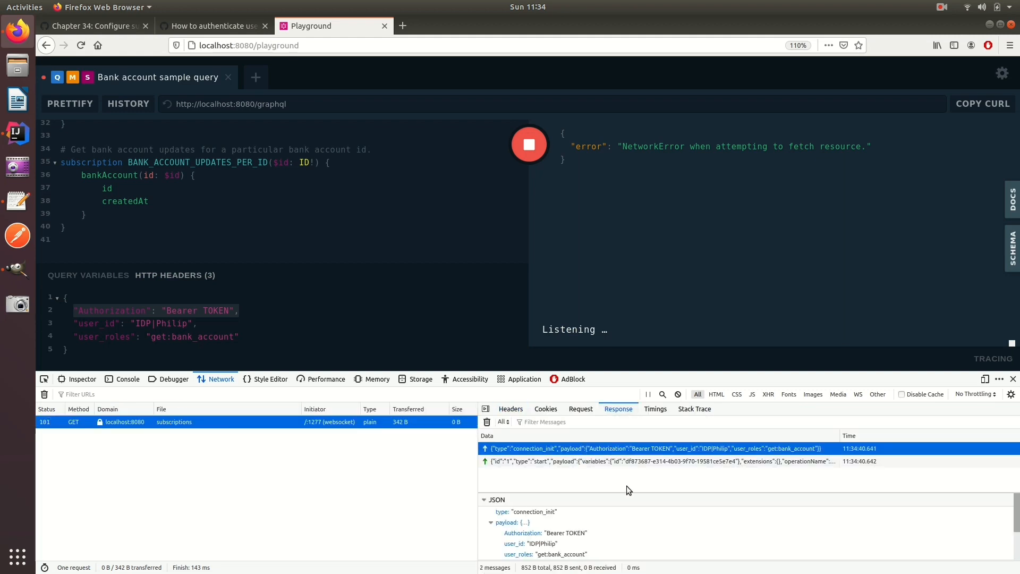
pyautogui.moveTo(906, 439)
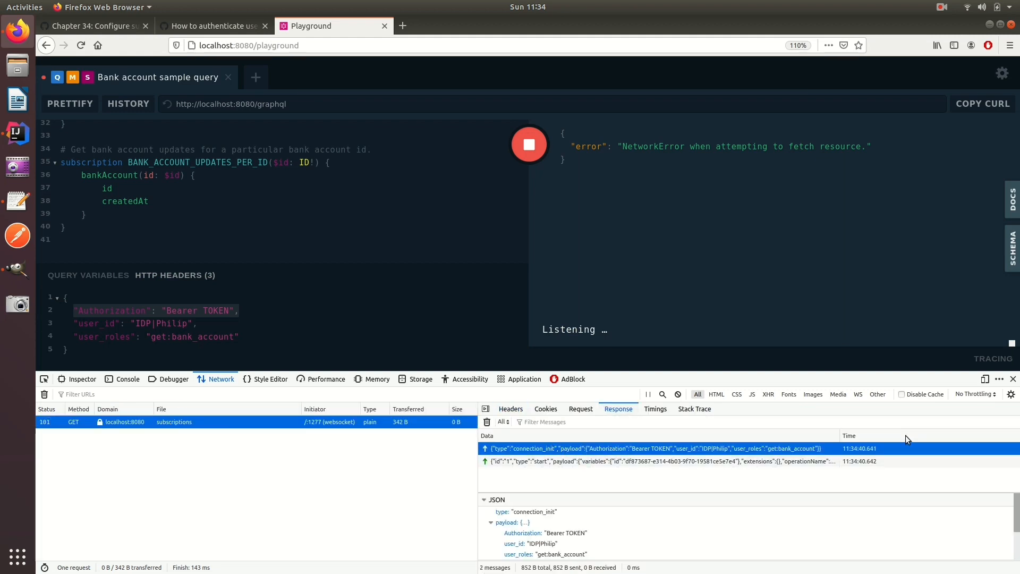
pyautogui.click(650, 461)
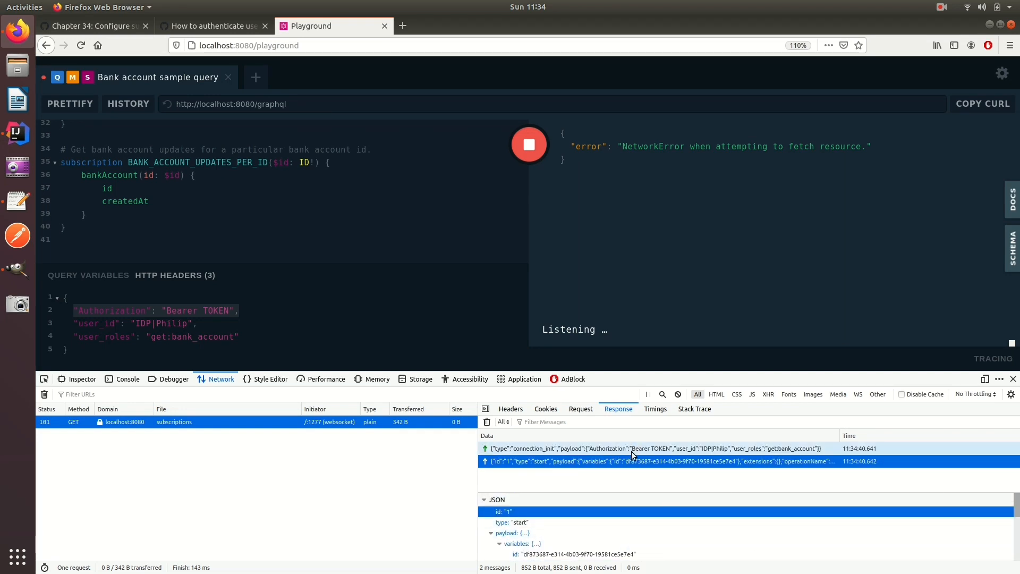
pyautogui.click(650, 449)
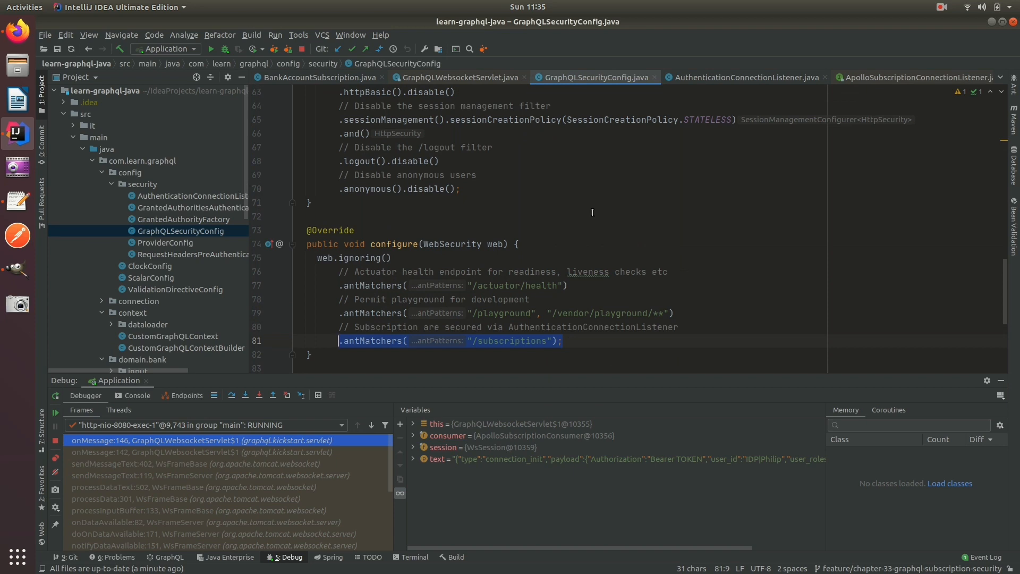
pyautogui.moveTo(654, 77)
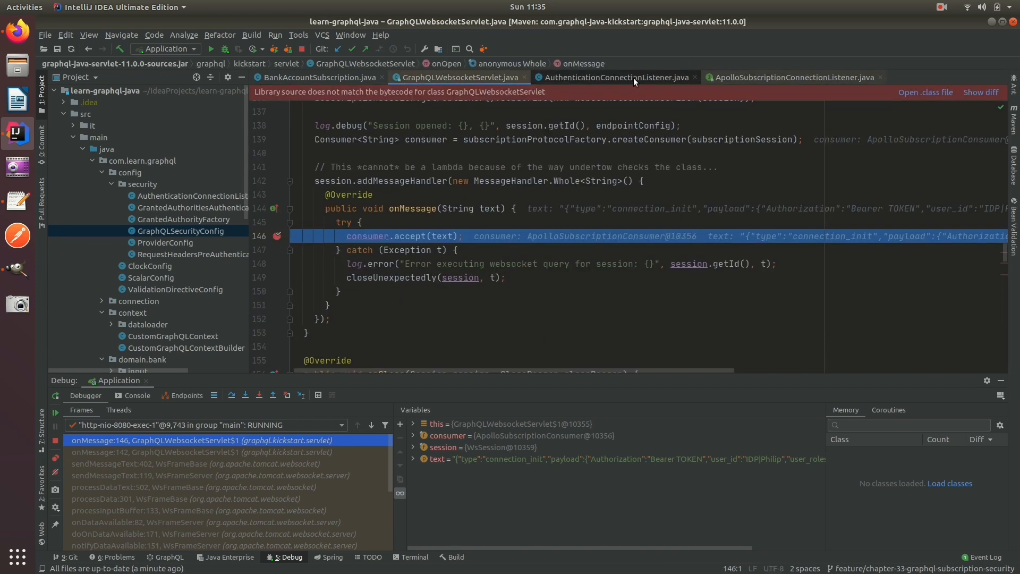
# Read the AuthenticationConnectionListener and ApolloSubscriptionConnectionListener code, then resume the paused onMessage breakpoint.
pyautogui.click(611, 76)
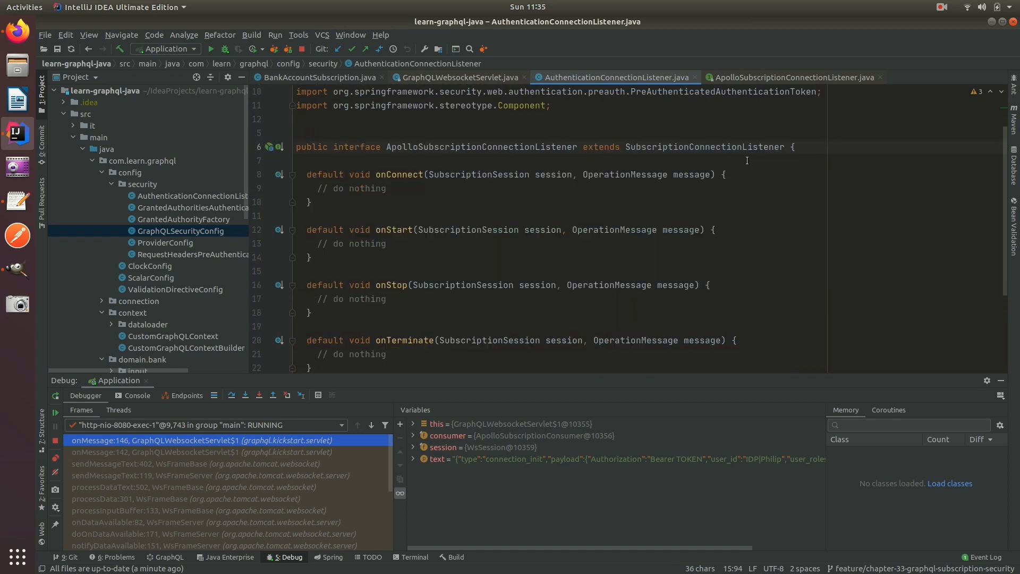
pyautogui.click(792, 76)
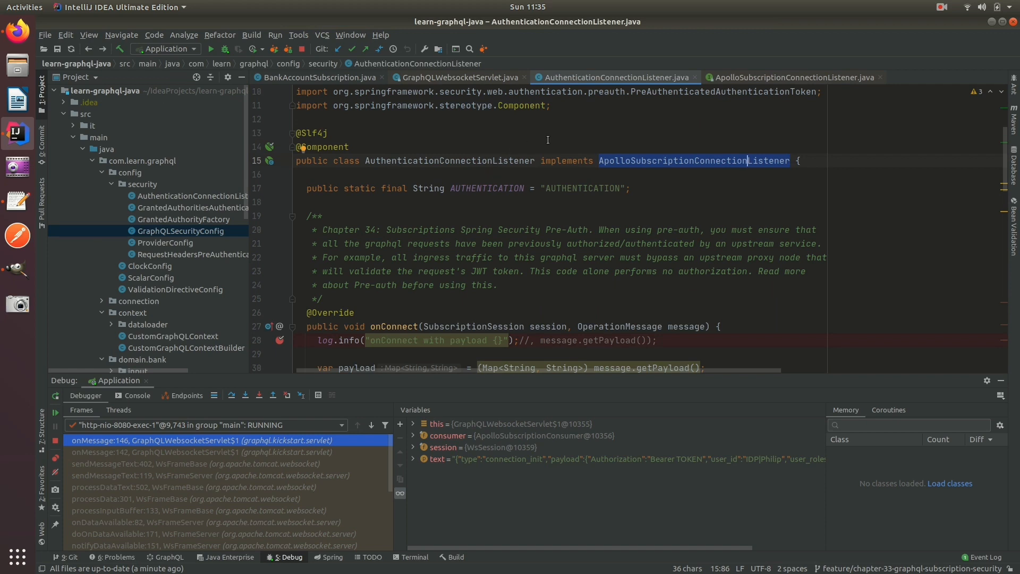
pyautogui.moveTo(559, 235)
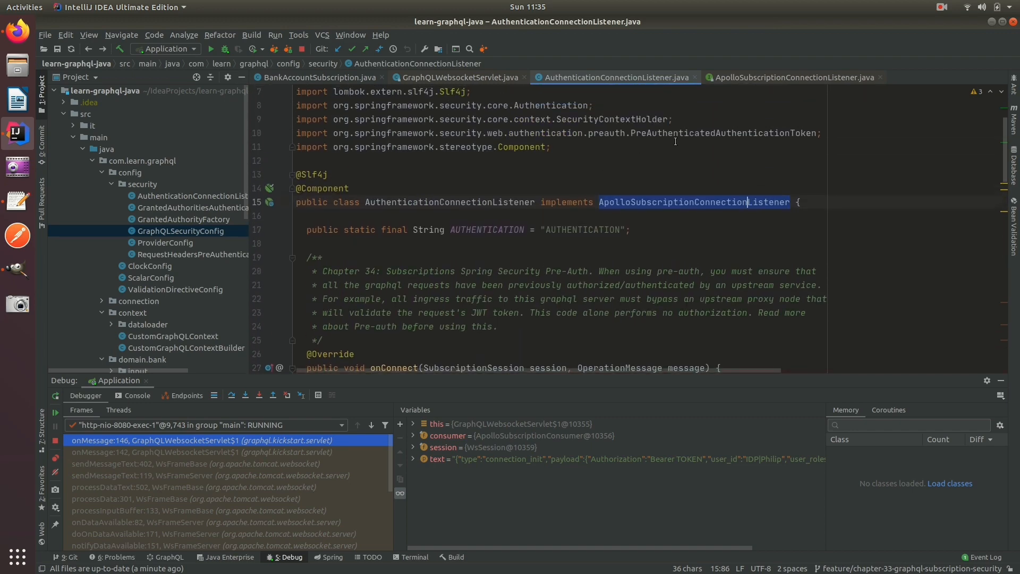
pyautogui.scroll(-3)
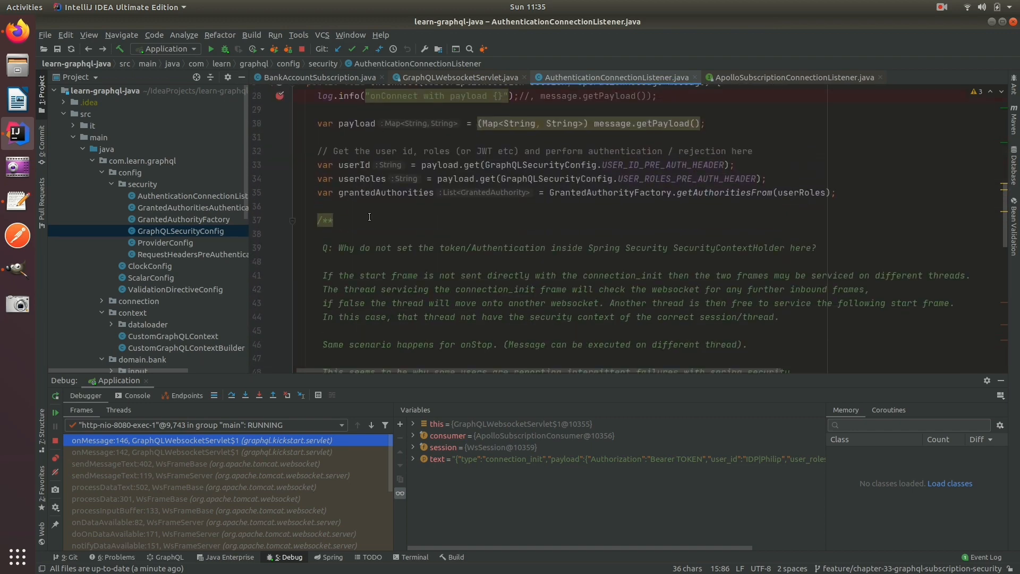
pyautogui.scroll(-3)
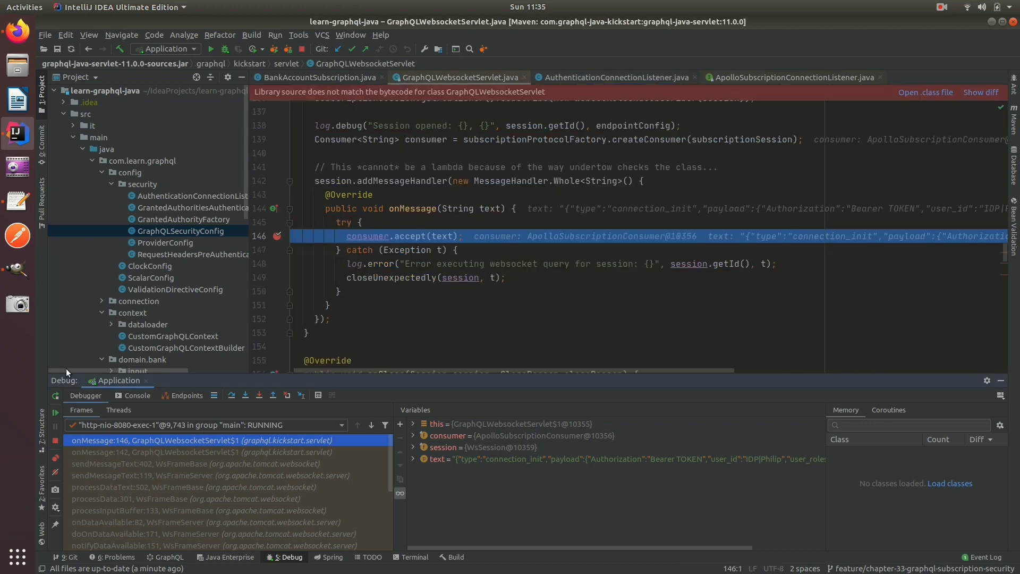
pyautogui.click(195, 440)
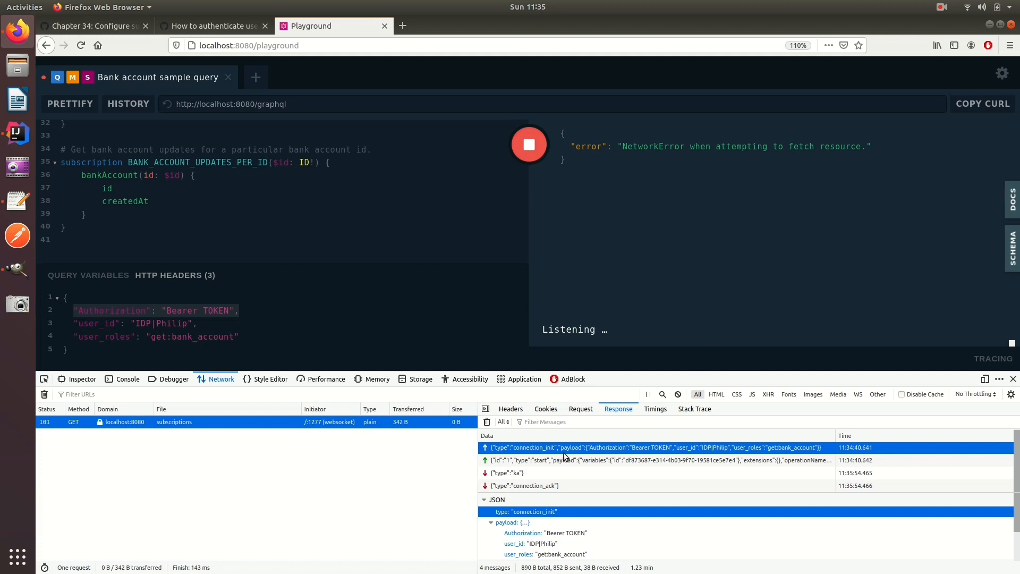
# Check the connection_ack reply, resume the debugger, and stop the bank account subscription.
pyautogui.click(650, 460)
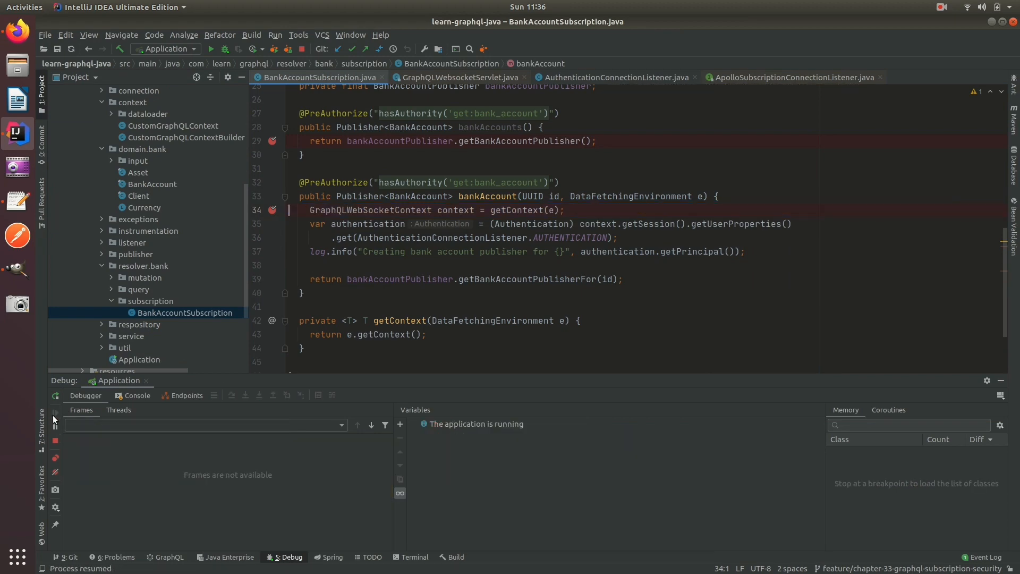
pyautogui.click(137, 395)
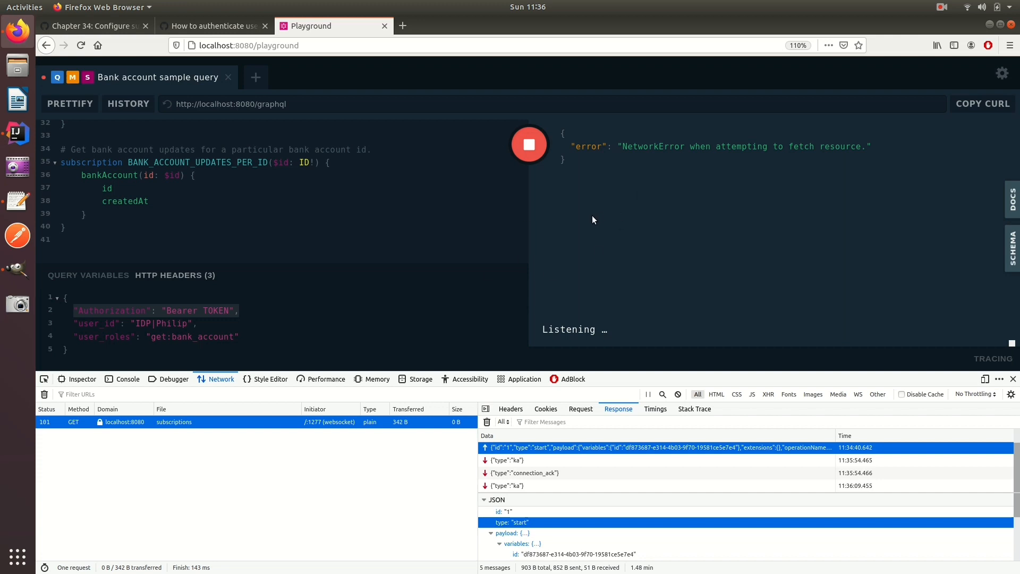
pyautogui.click(530, 143)
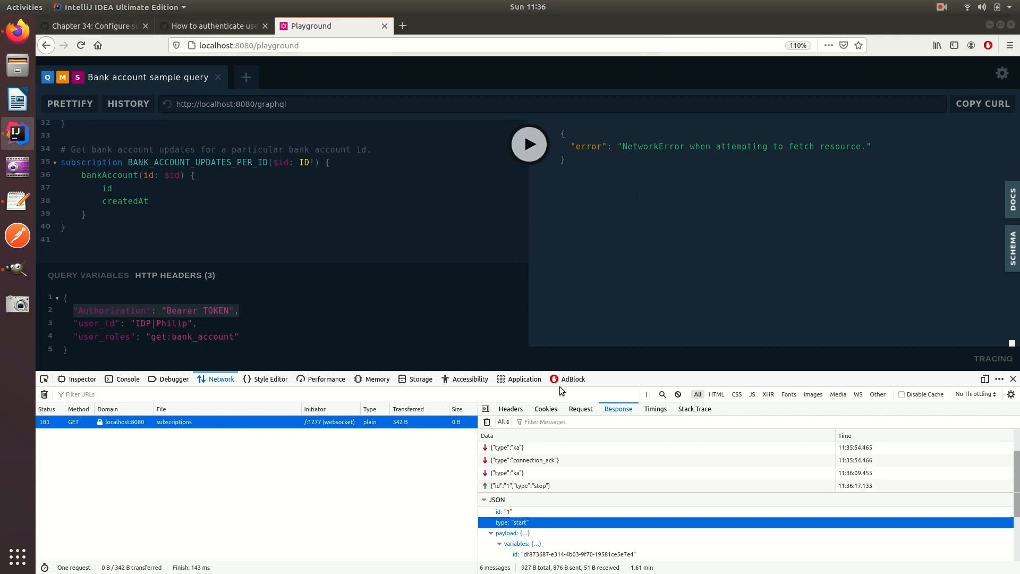
pyautogui.click(521, 485)
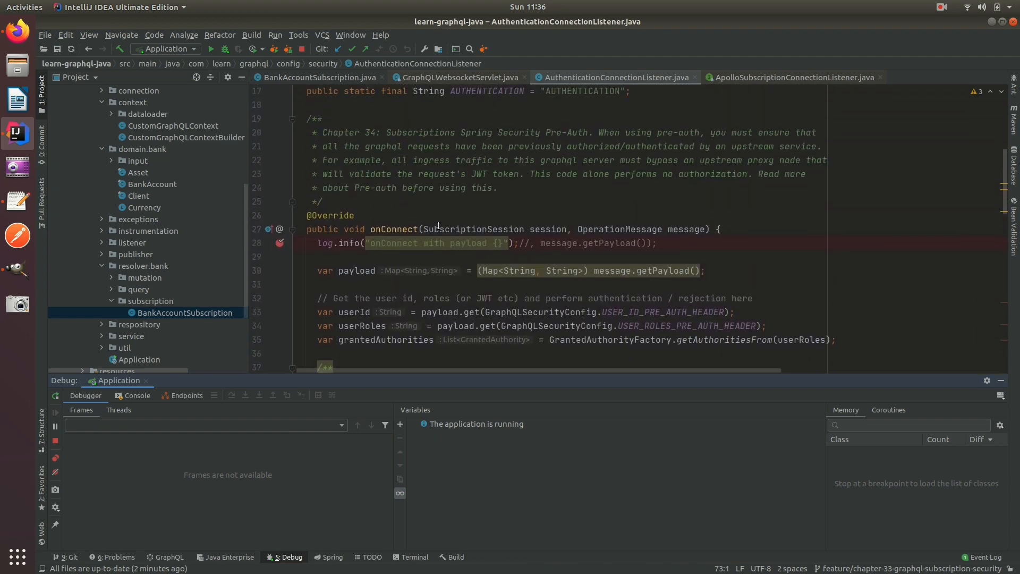
pyautogui.doubleClick(393, 188)
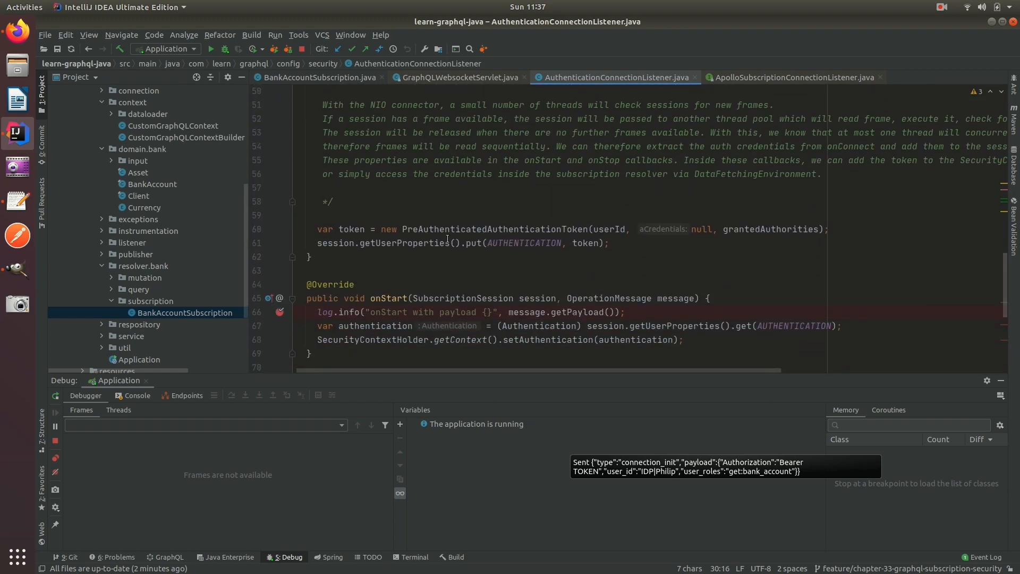
pyautogui.doubleClick(372, 339)
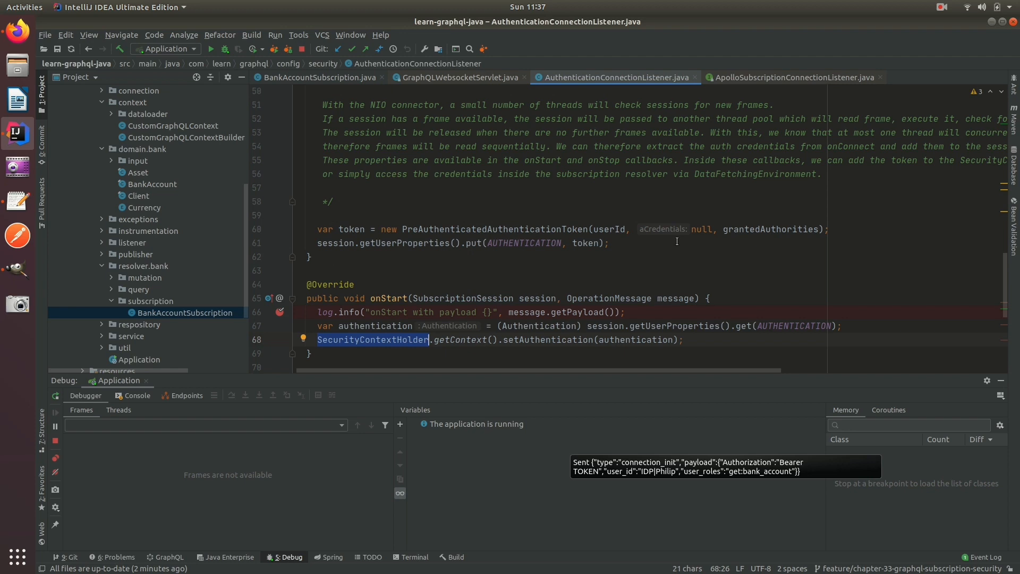
pyautogui.moveTo(664, 228)
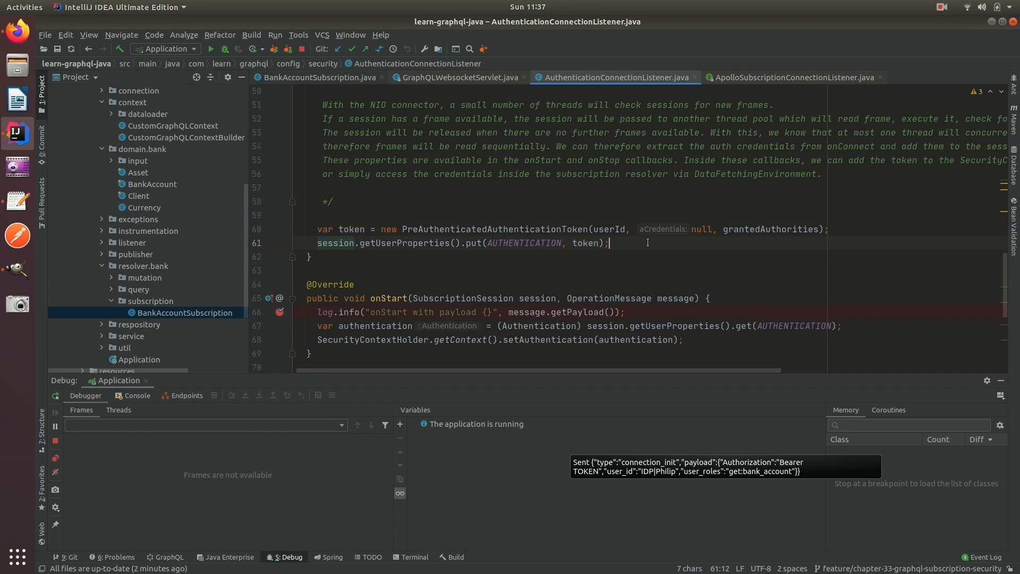
pyautogui.doubleClick(335, 243)
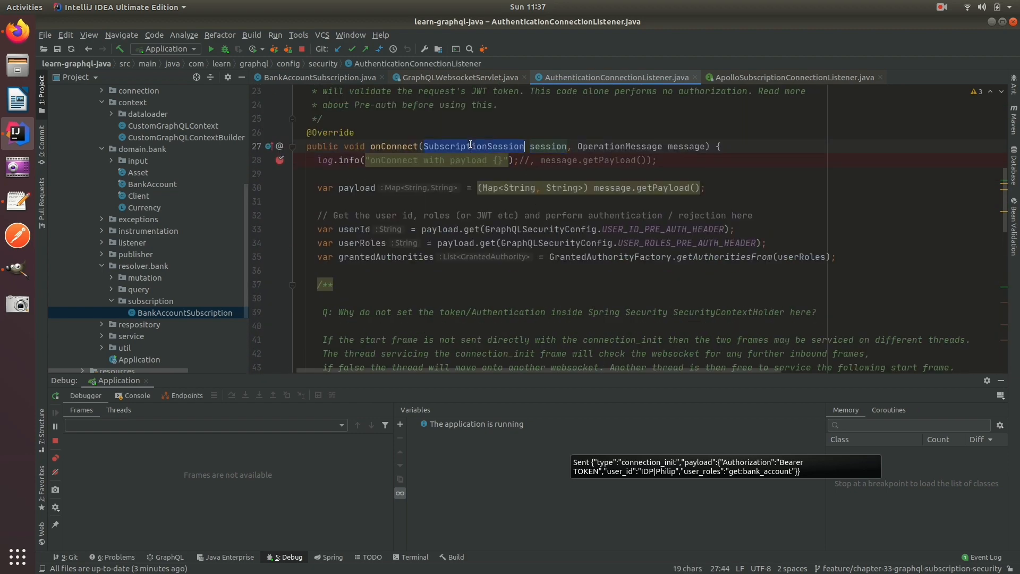
pyautogui.scroll(-3)
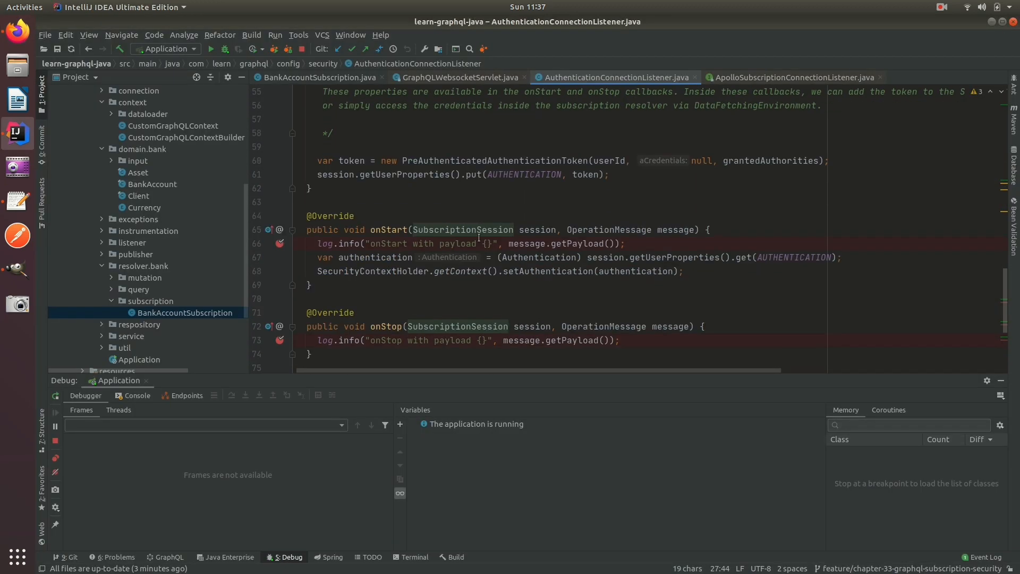
pyautogui.scroll(-3)
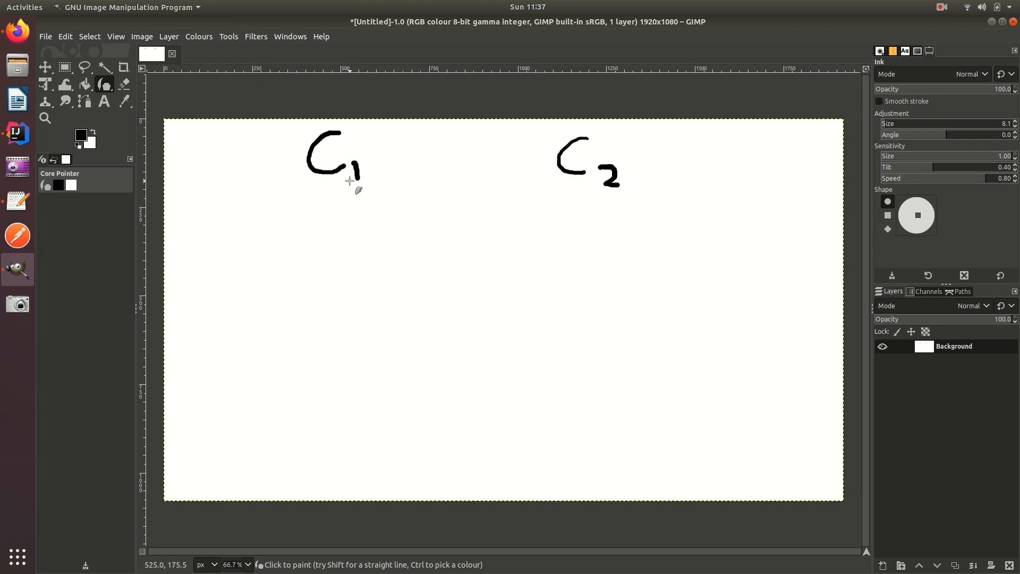
pyautogui.moveTo(464, 177)
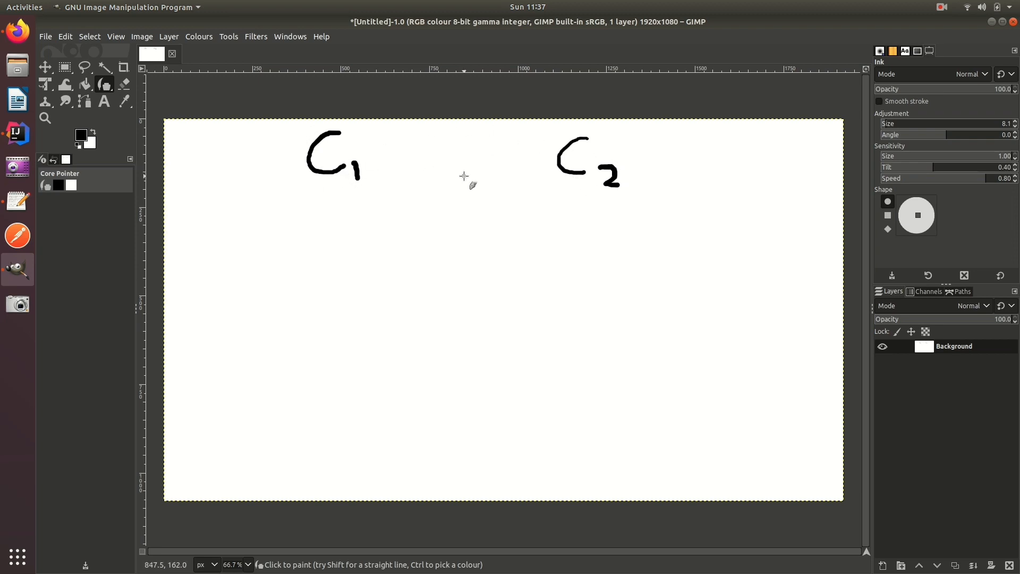
pyautogui.moveTo(597, 150)
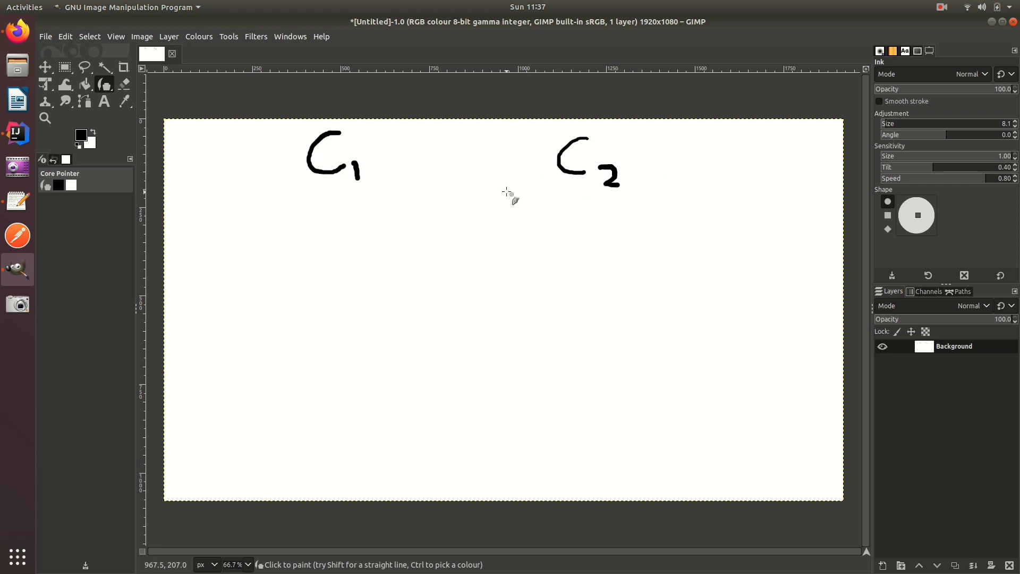
pyautogui.moveTo(356, 208)
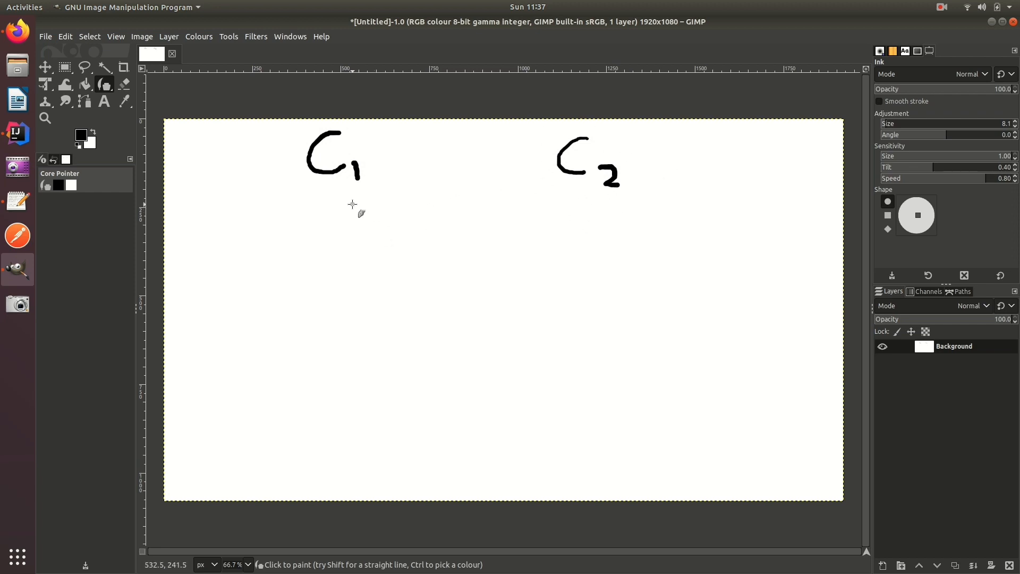
# Draw arrows down from C1 and C2 and mark a dot under C1.
pyautogui.moveTo(345, 185); pyautogui.dragTo(348, 260)
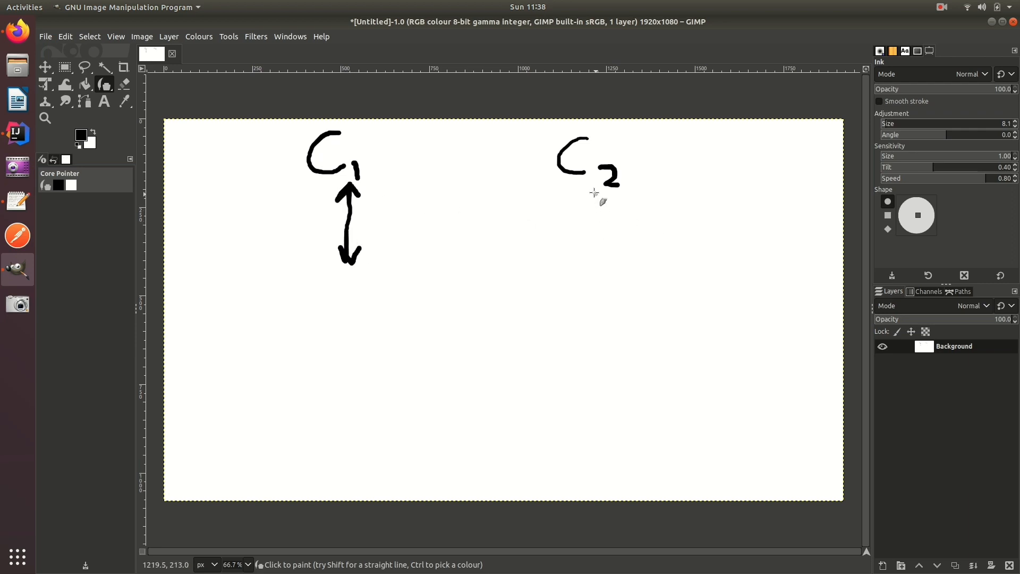
pyautogui.moveTo(585, 192); pyautogui.dragTo(583, 268)
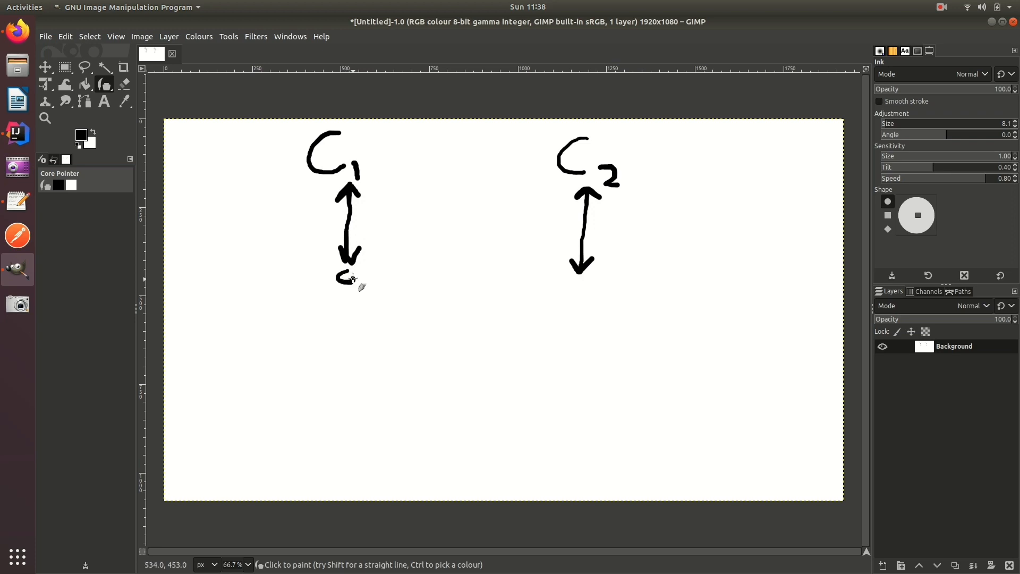
pyautogui.click(347, 276)
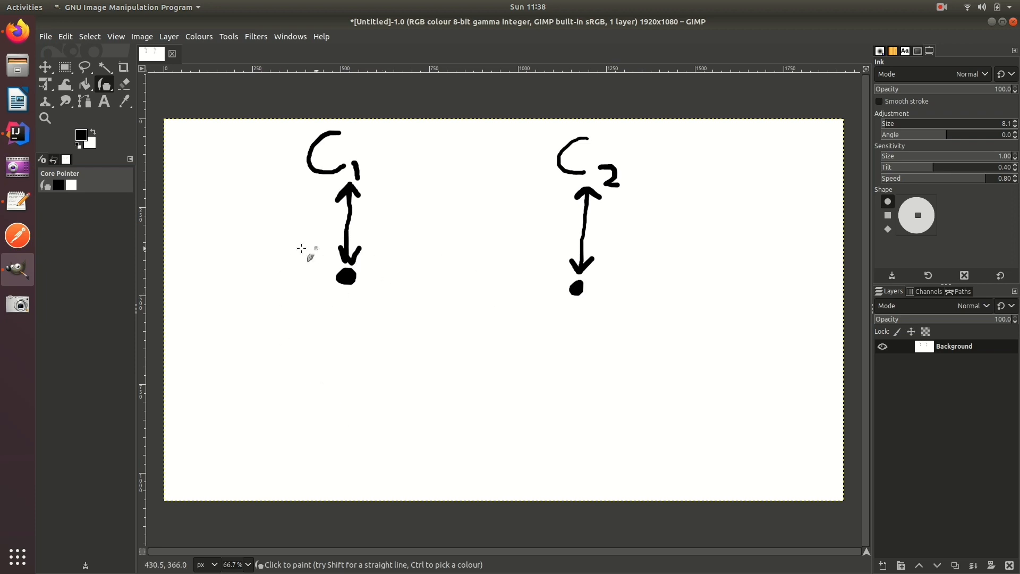
pyautogui.moveTo(206, 238)
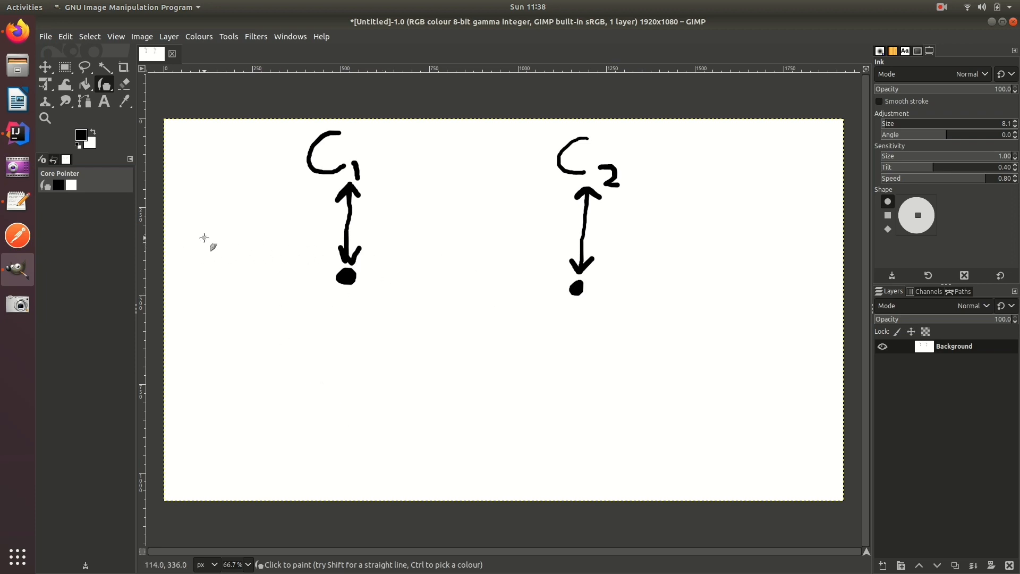
# Draw a long horizontal line through the dots and a circle with small squares below.
pyautogui.moveTo(195, 271); pyautogui.dragTo(312, 269)
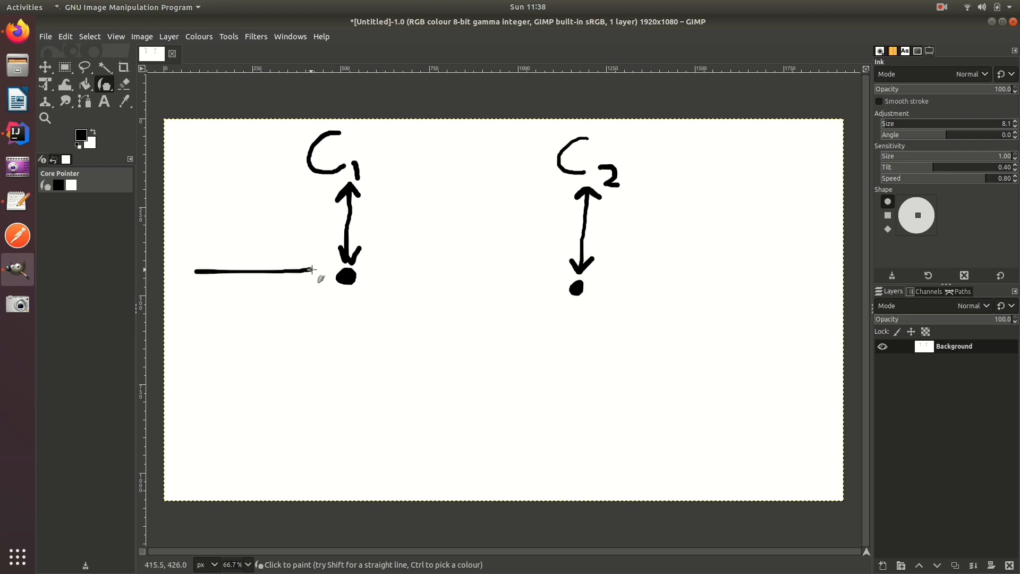
pyautogui.moveTo(357, 266); pyautogui.dragTo(556, 266)
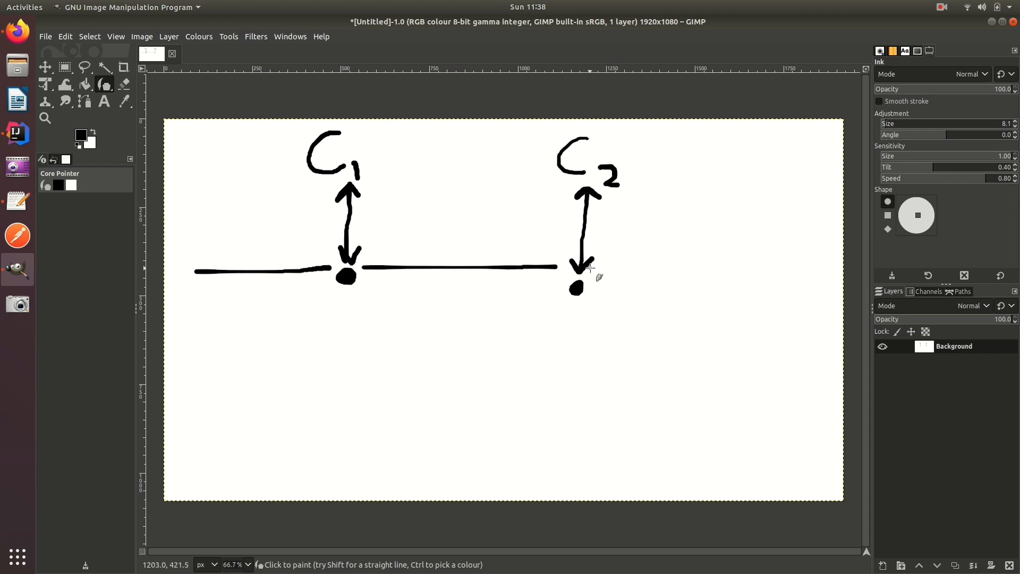
pyautogui.moveTo(605, 268); pyautogui.dragTo(839, 268)
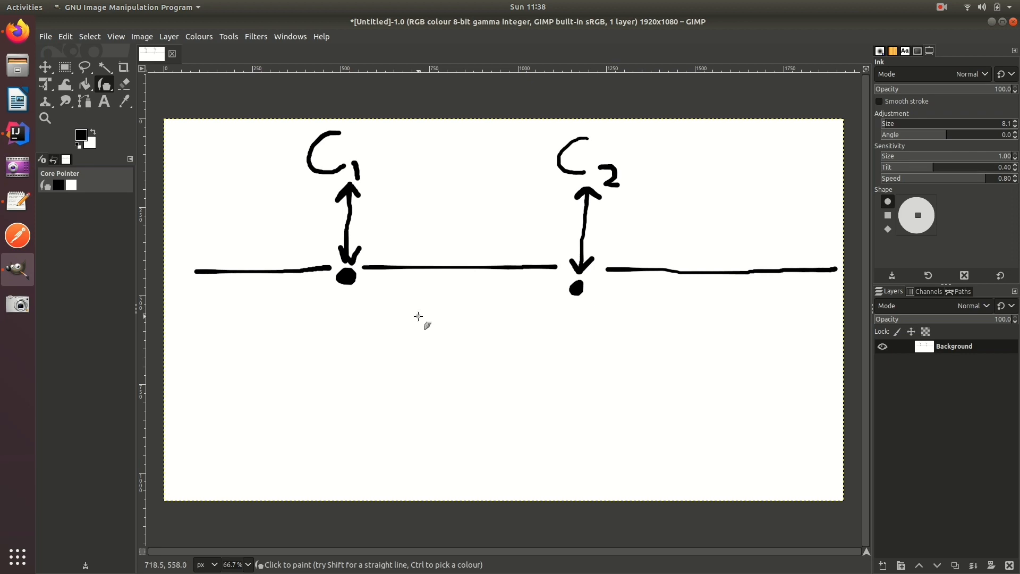
pyautogui.moveTo(400, 325); pyautogui.dragTo(432, 302)
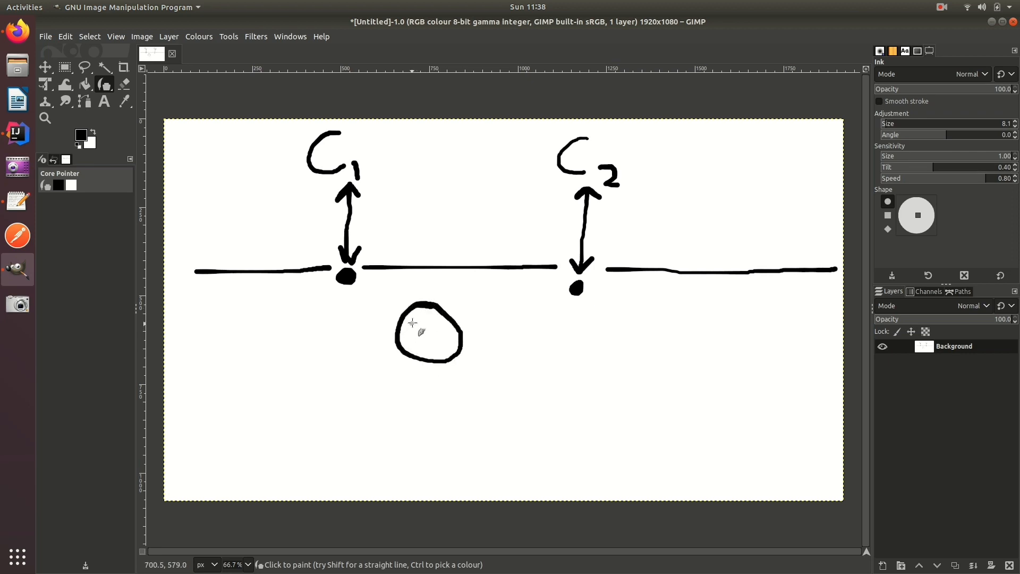
pyautogui.moveTo(419, 320); pyautogui.dragTo(441, 347)
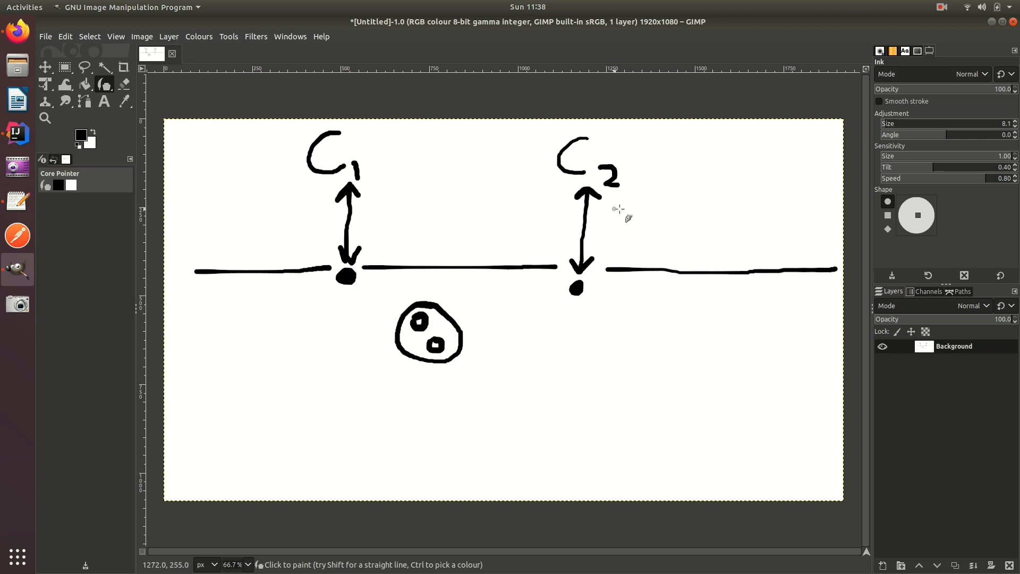
pyautogui.moveTo(510, 165)
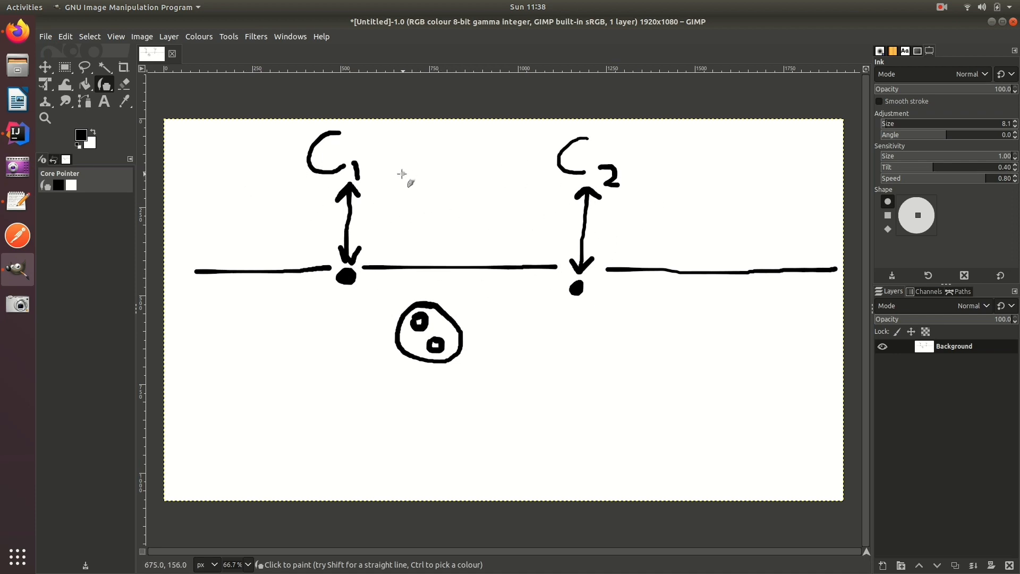
pyautogui.moveTo(410, 280)
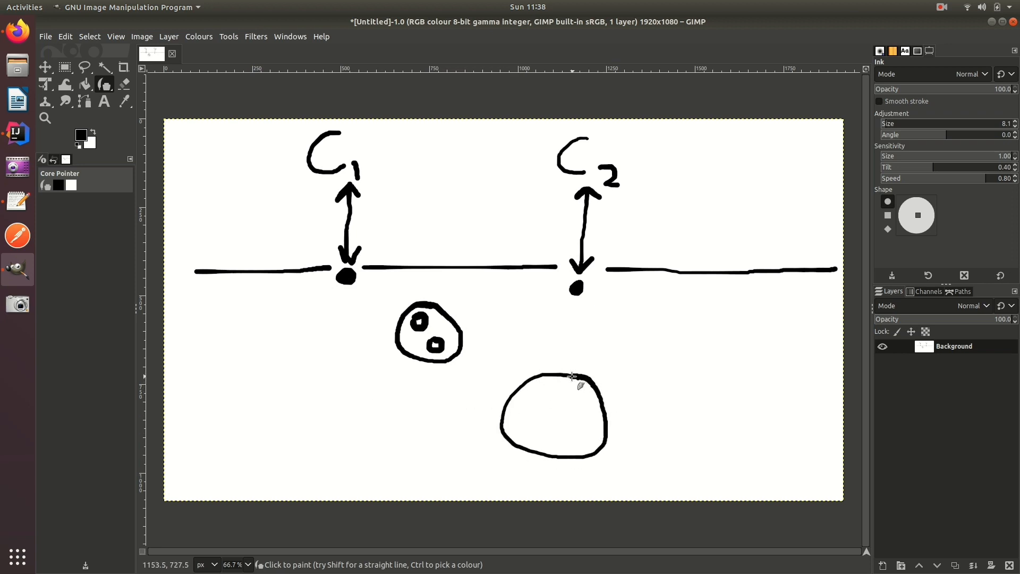
# Add two small squares inside the larger circle with the Ink tool.
pyautogui.click(537, 395)
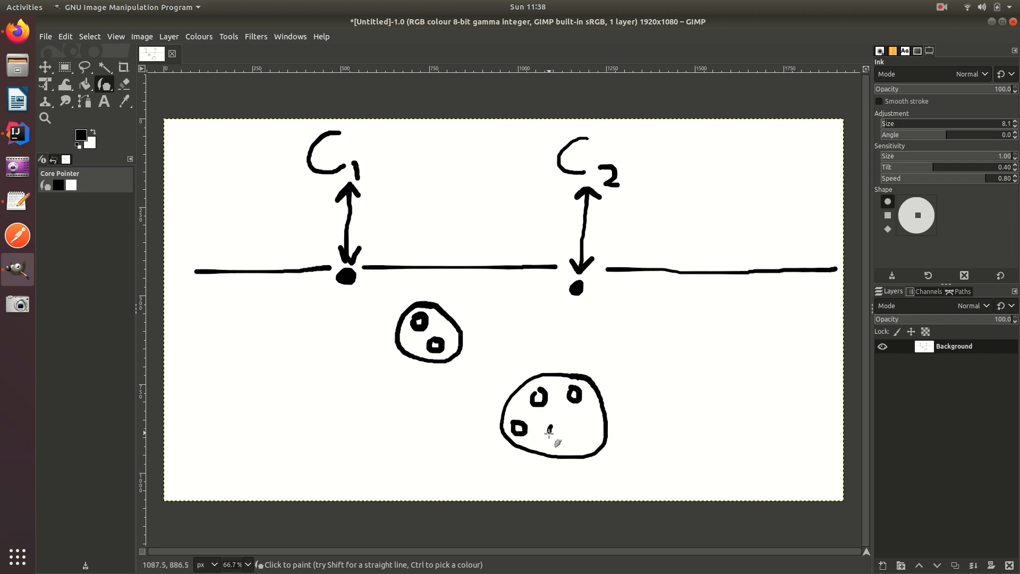
pyautogui.click(553, 431)
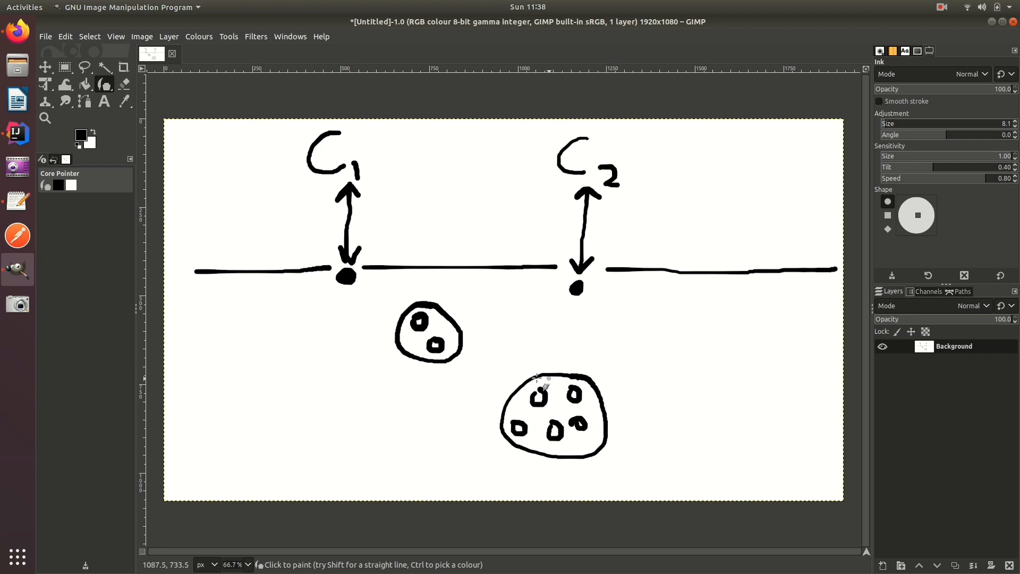
pyautogui.moveTo(462, 345)
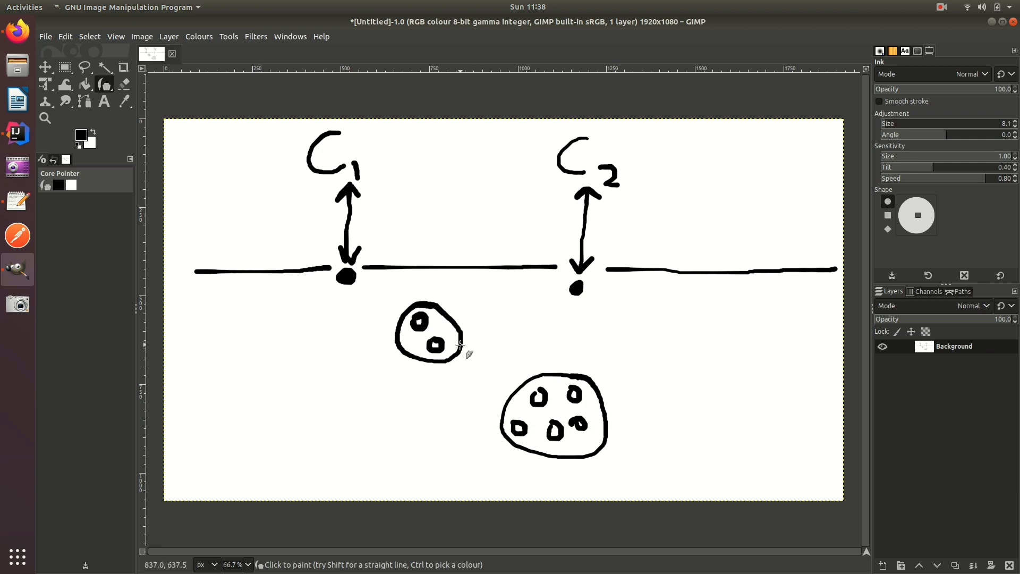
pyautogui.moveTo(525, 369)
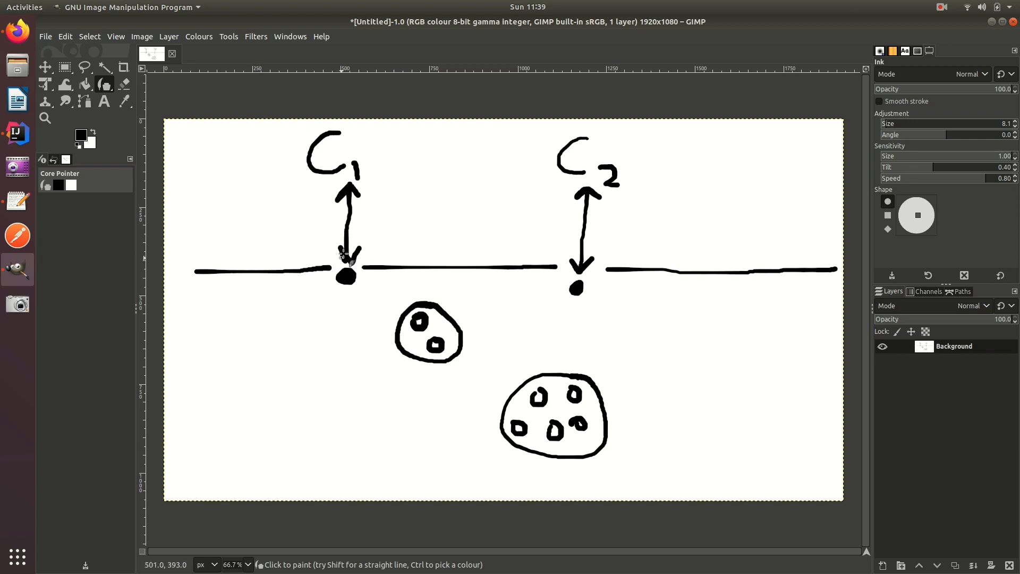
pyautogui.moveTo(358, 239)
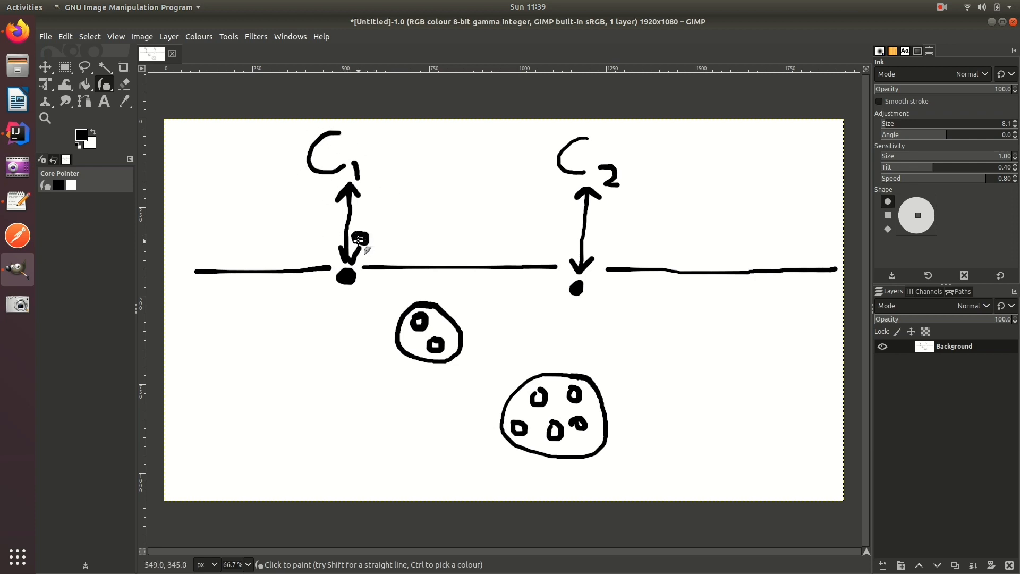
pyautogui.moveTo(333, 136)
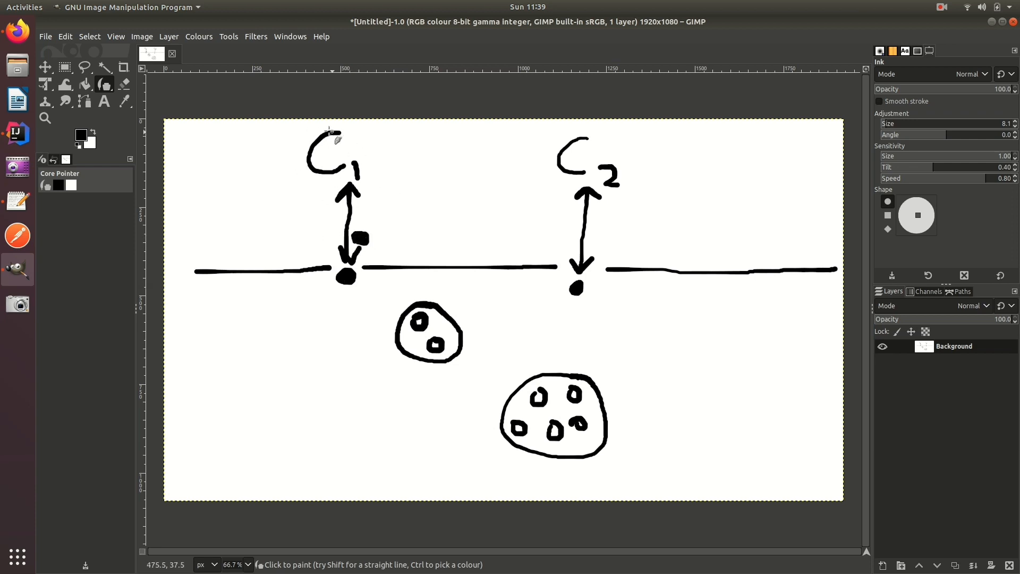
pyautogui.moveTo(209, 261)
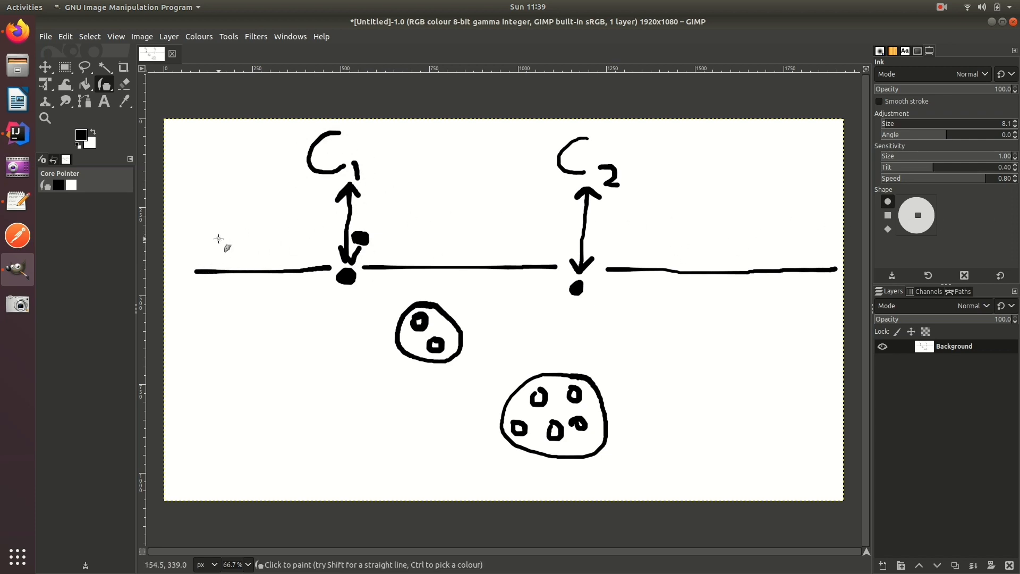
pyautogui.moveTo(577, 389)
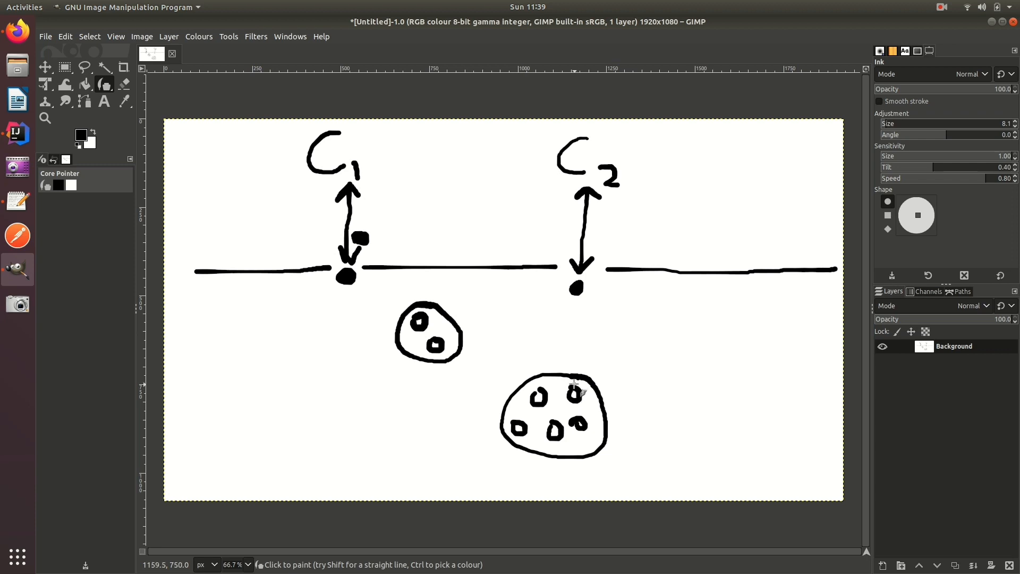
pyautogui.moveTo(547, 374)
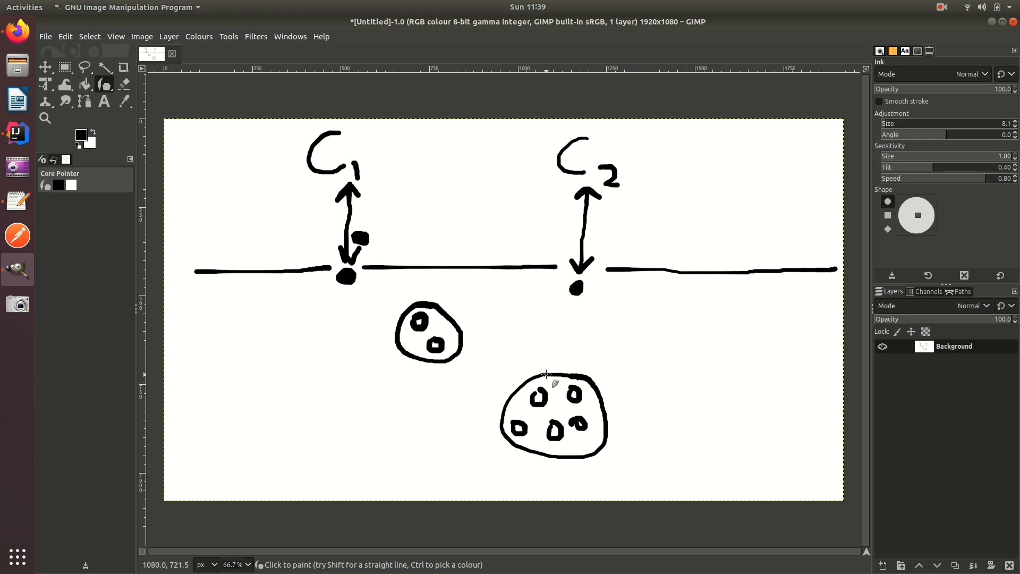
# Add one more Ink mark to the C1/C2 diagram and switch windows from the dock.
pyautogui.click(540, 391)
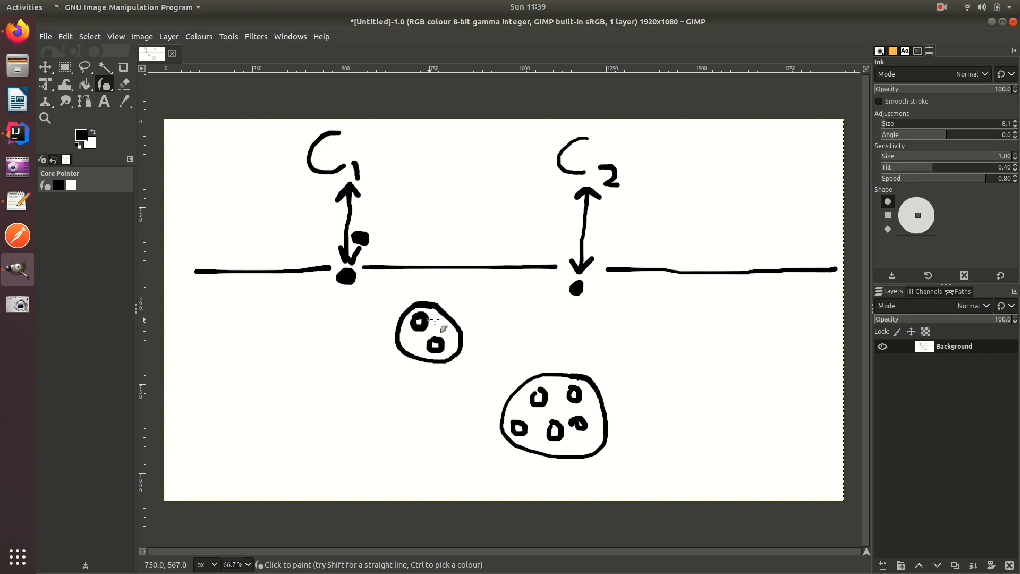
pyautogui.moveTo(494, 338)
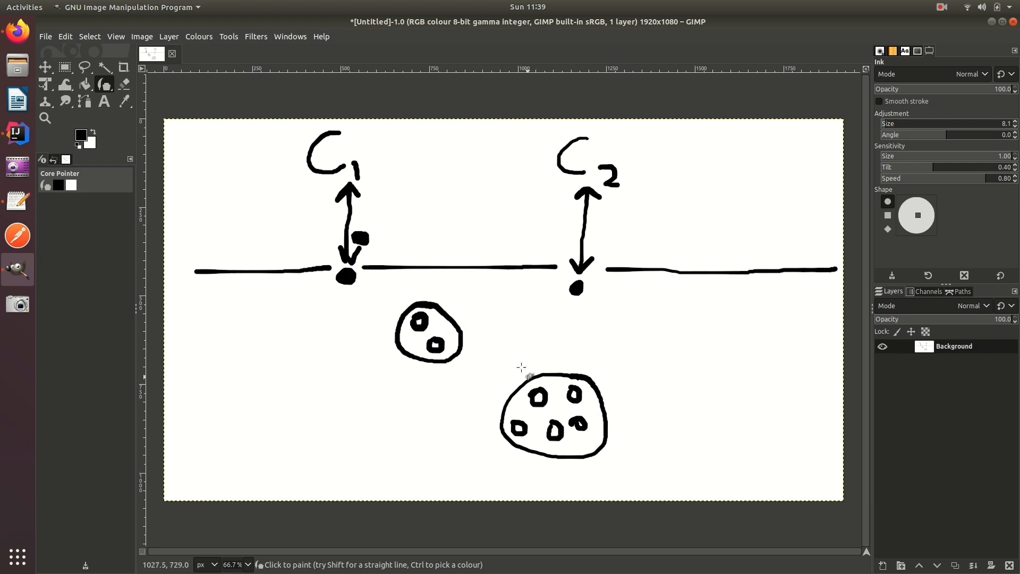
pyautogui.moveTo(324, 122)
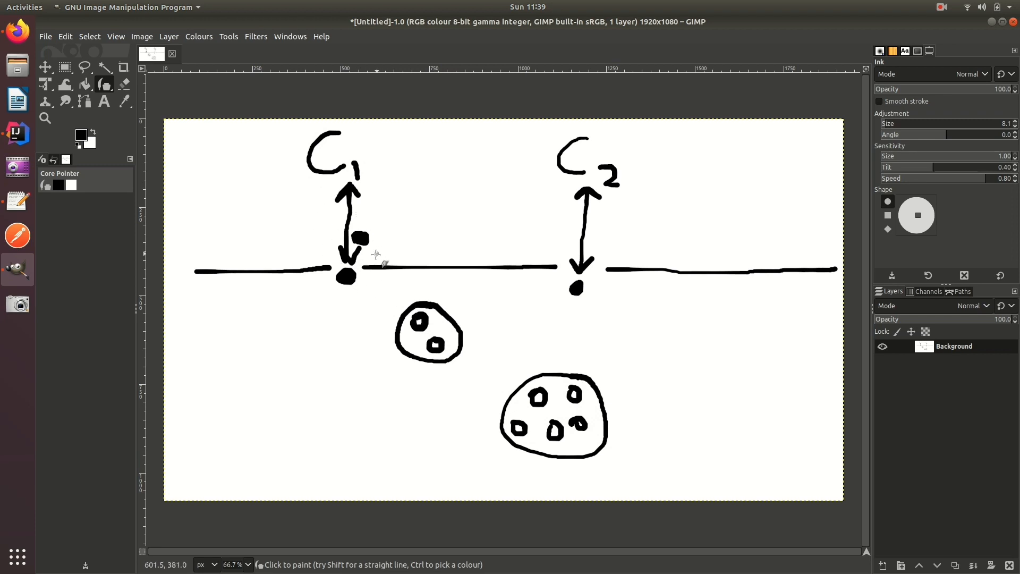
pyautogui.moveTo(396, 290)
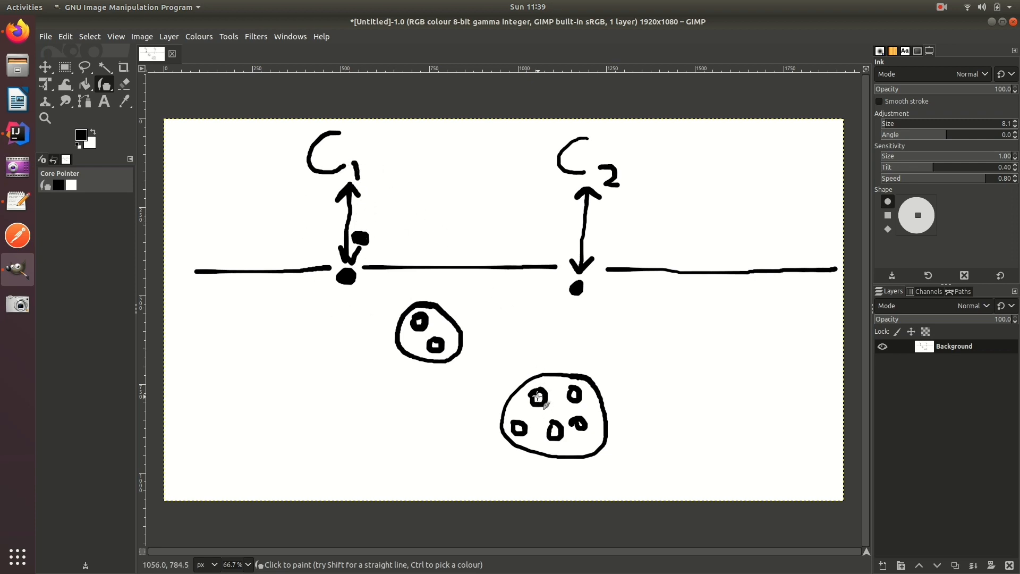
pyautogui.moveTo(537, 397)
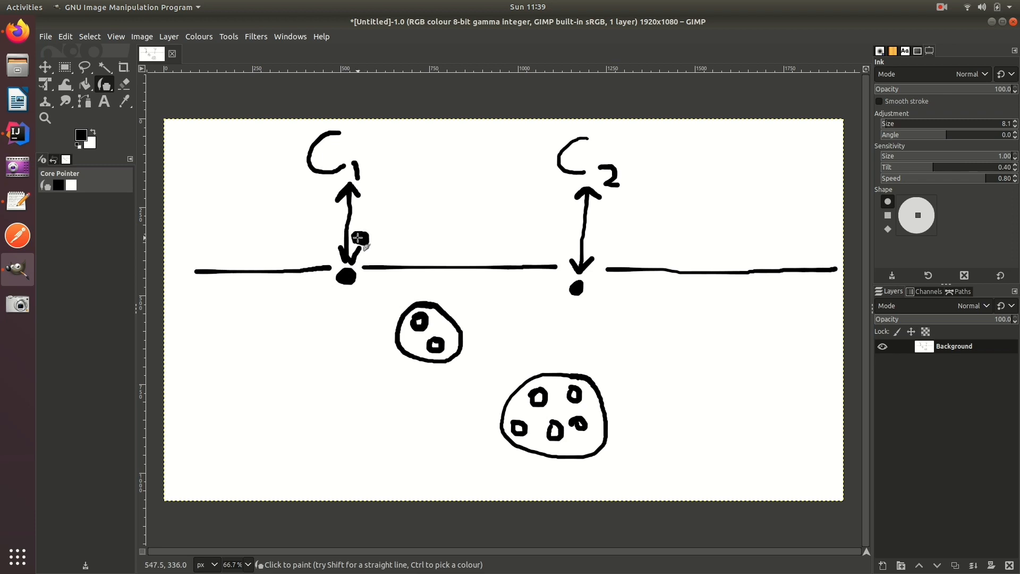
pyautogui.moveTo(362, 238)
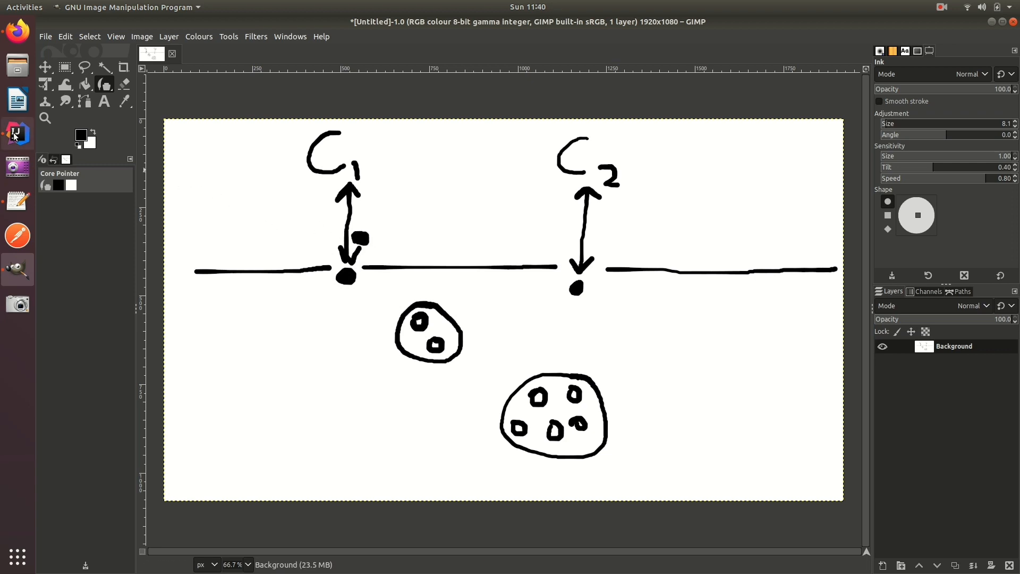
pyautogui.click(16, 134)
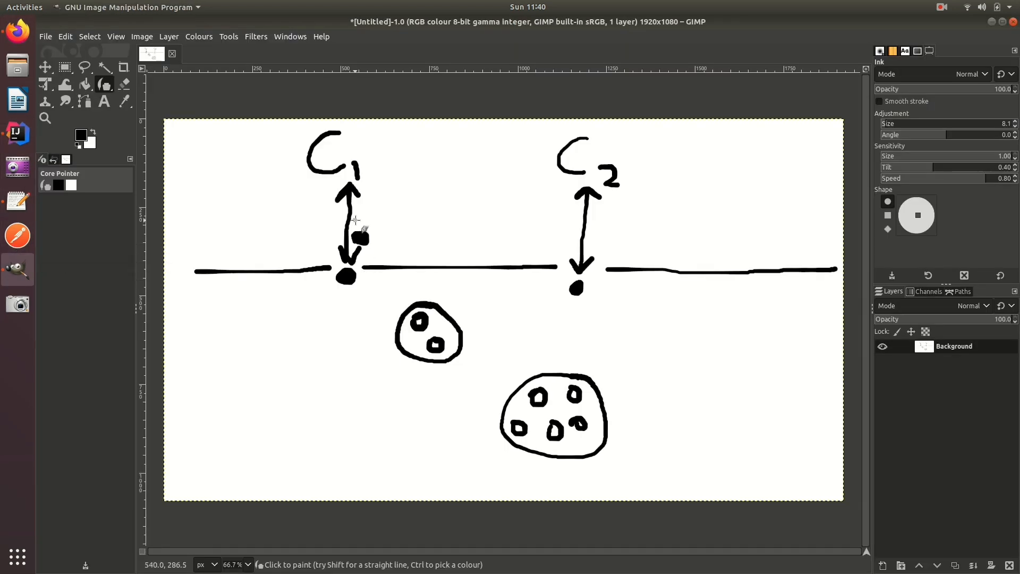
pyautogui.moveTo(498, 338)
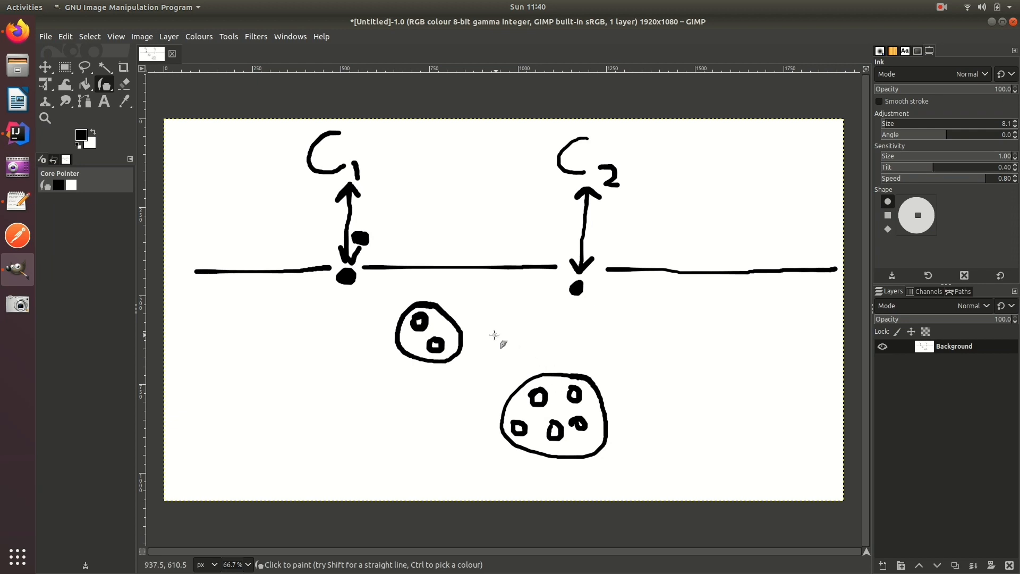
pyautogui.moveTo(358, 276)
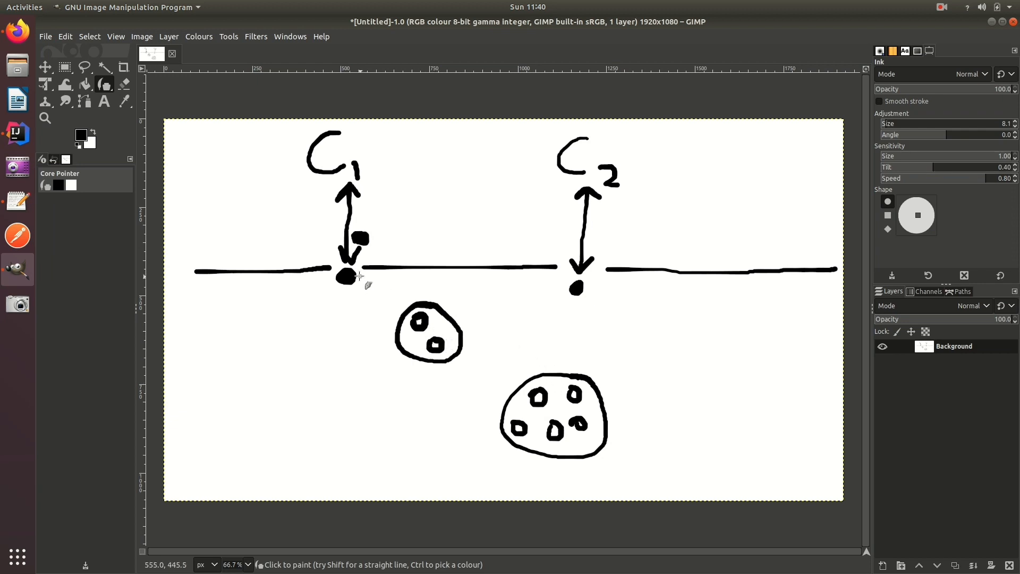
pyautogui.moveTo(379, 299)
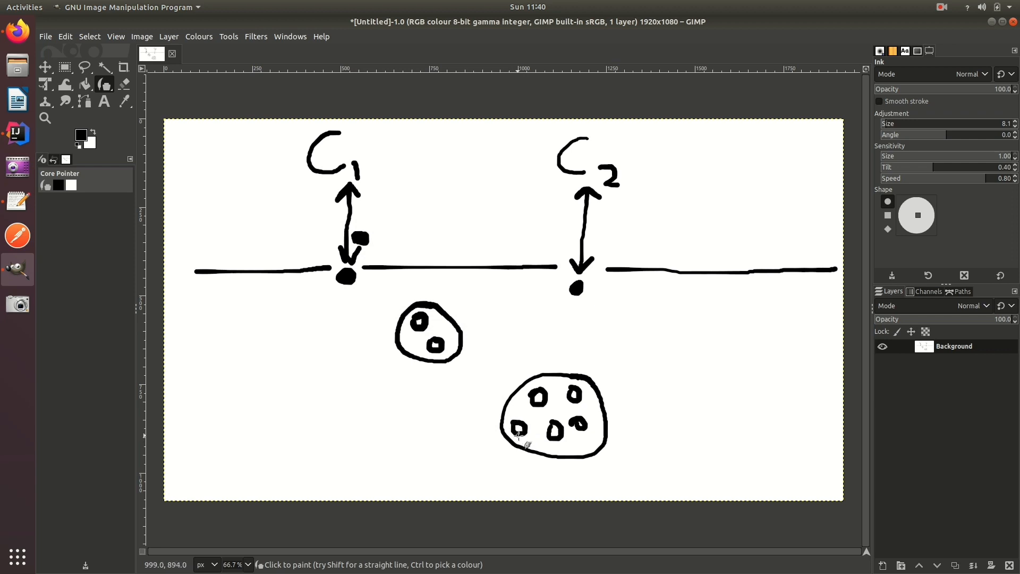
pyautogui.moveTo(256, 253)
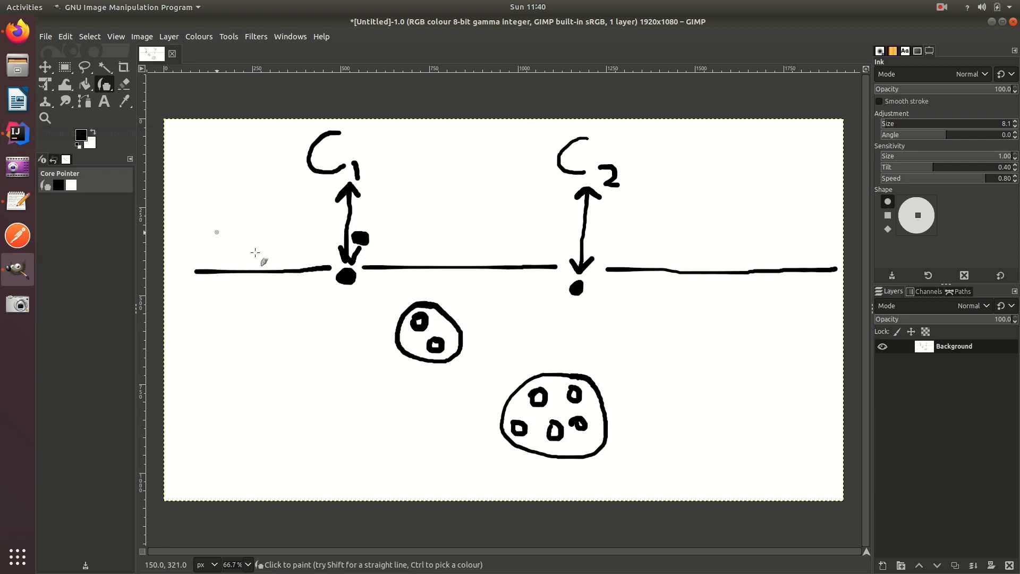
pyautogui.moveTo(447, 226)
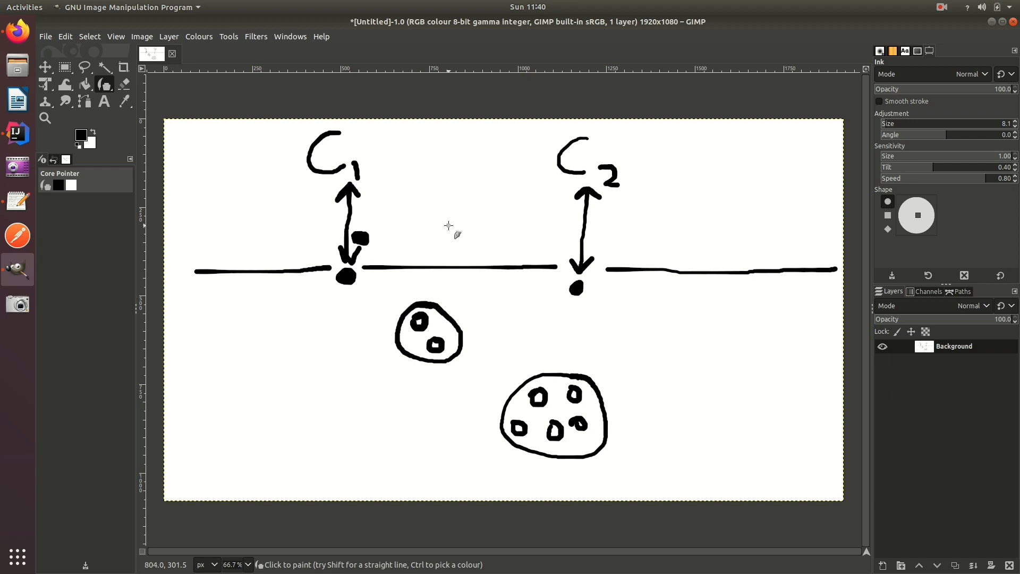
pyautogui.moveTo(420, 289)
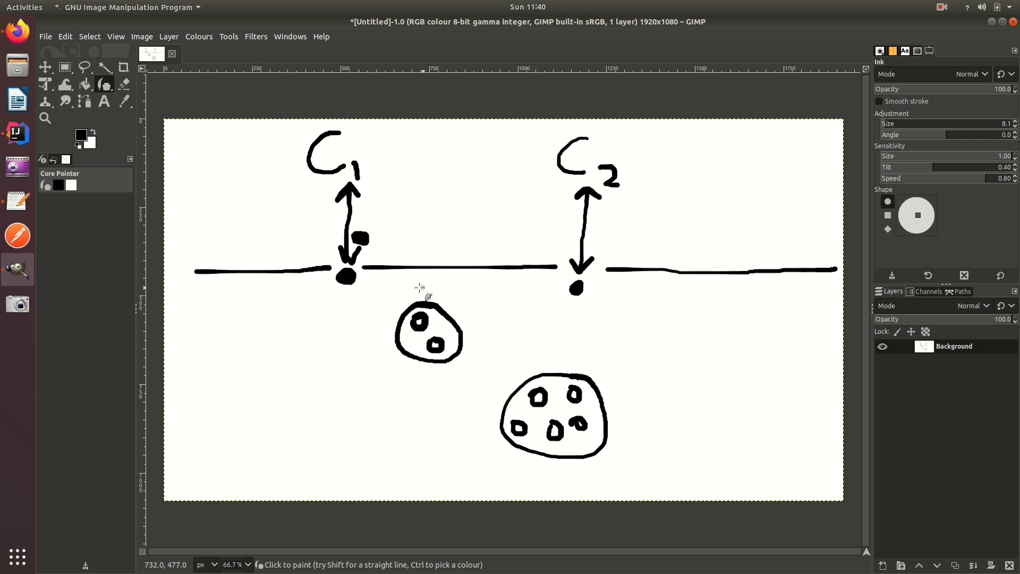
pyautogui.moveTo(545, 442)
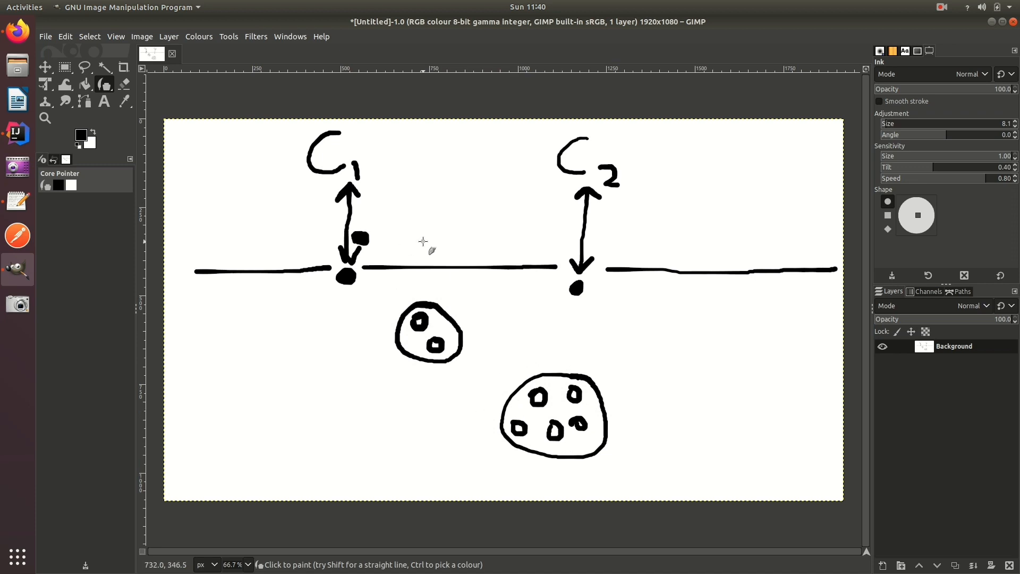
pyautogui.moveTo(357, 220)
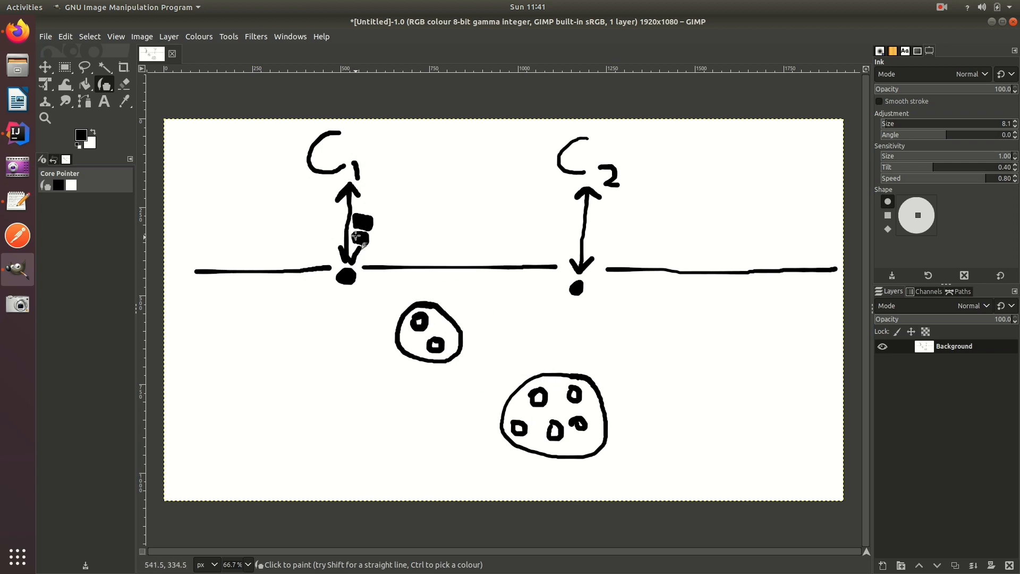
pyautogui.moveTo(339, 232)
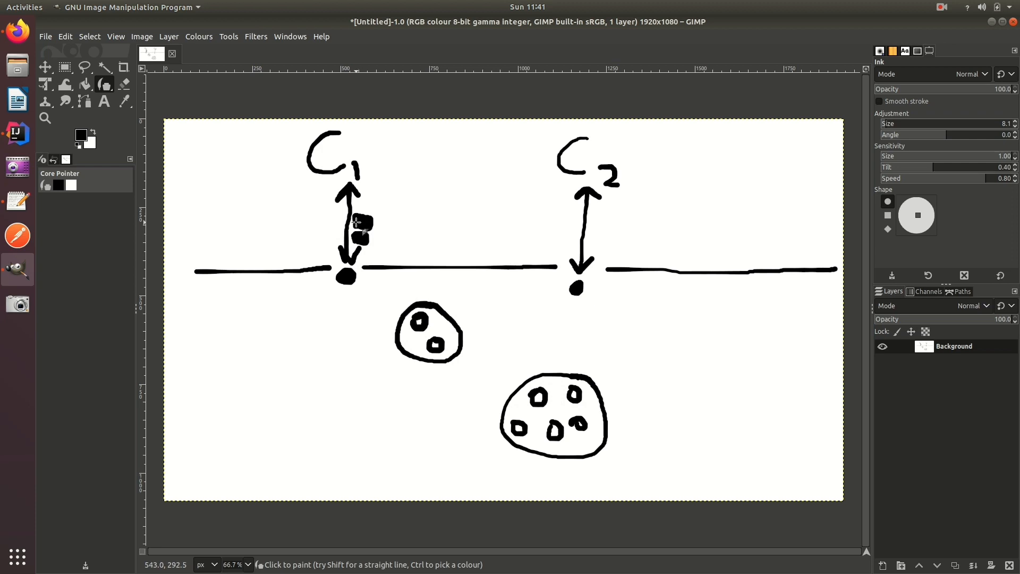
pyautogui.moveTo(356, 226)
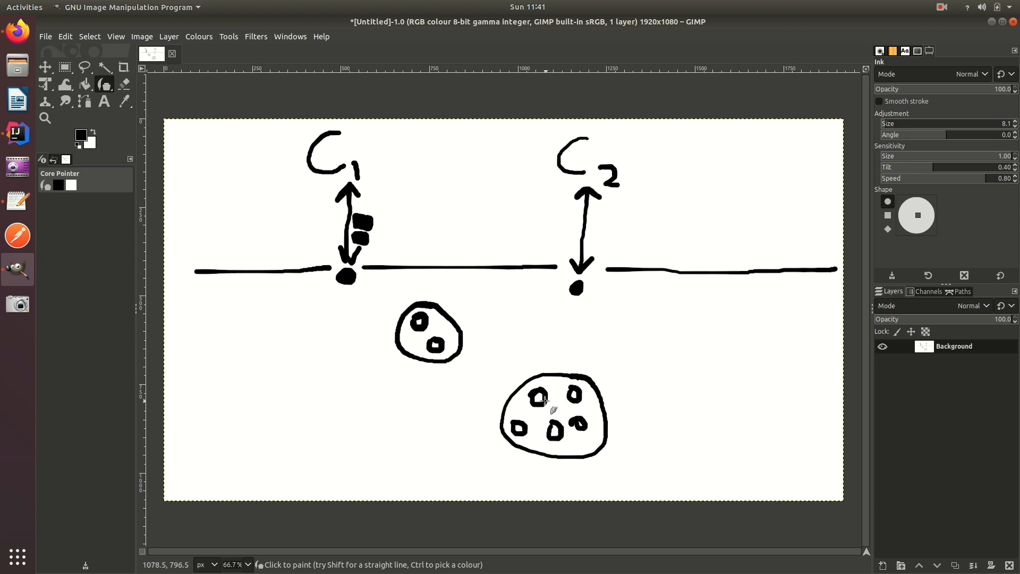
# Scroll AuthenticationConnectionListener.java to onStart and highlight the security context code.
pyautogui.click(17, 133)
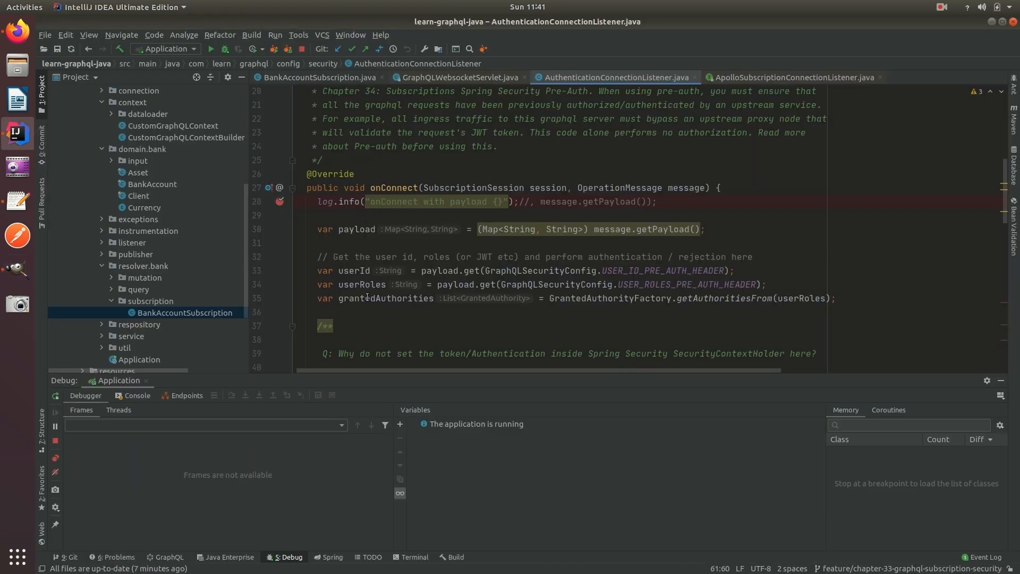
pyautogui.scroll(-3)
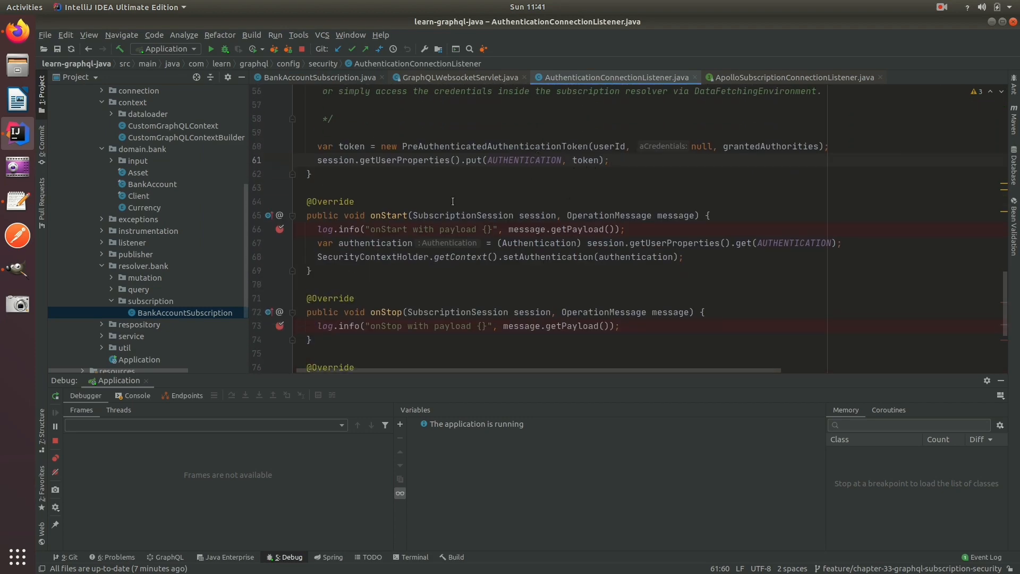
pyautogui.moveTo(316, 229); pyautogui.dragTo(683, 257)
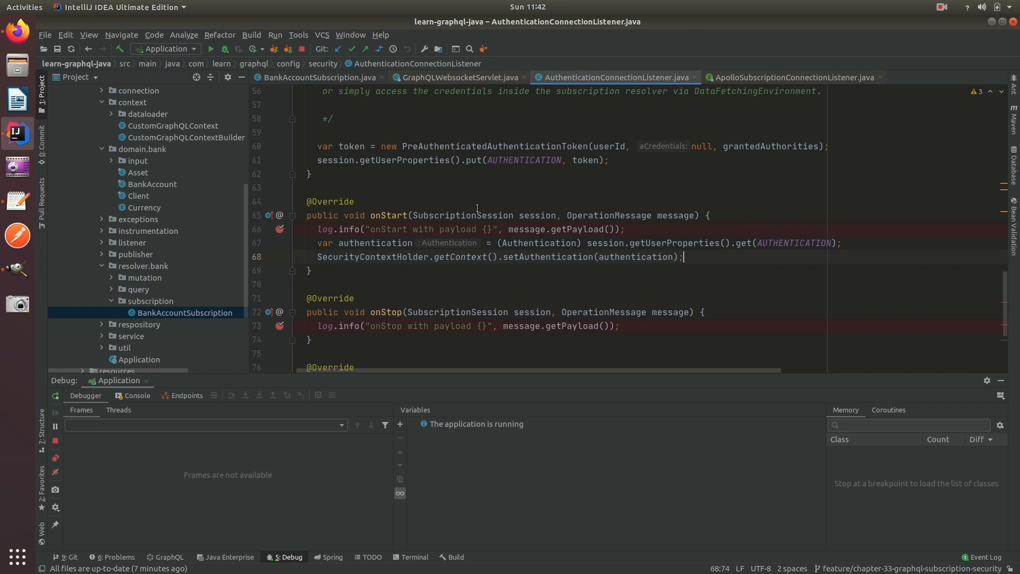
pyautogui.doubleClick(335, 160)
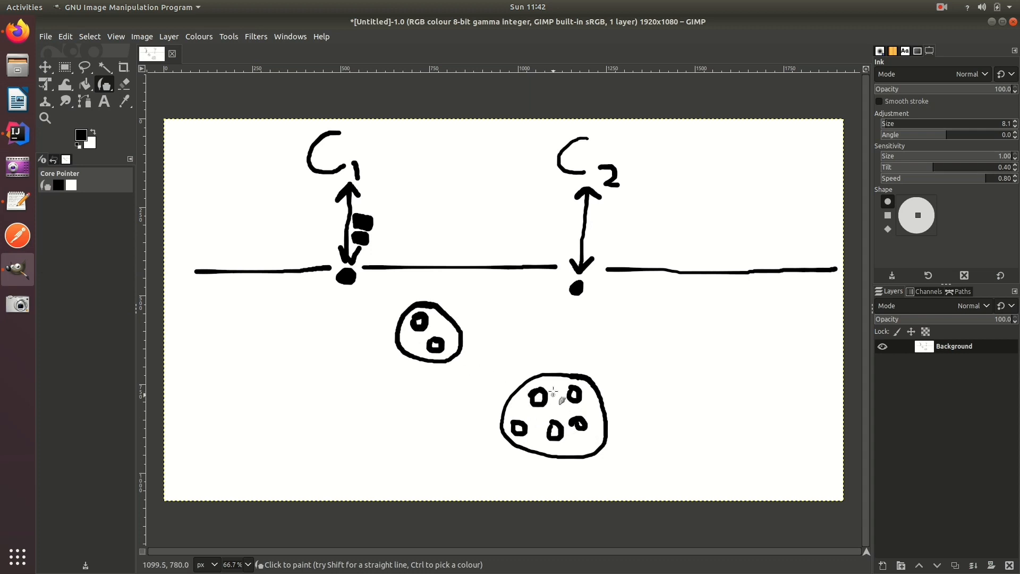
pyautogui.moveTo(391, 254)
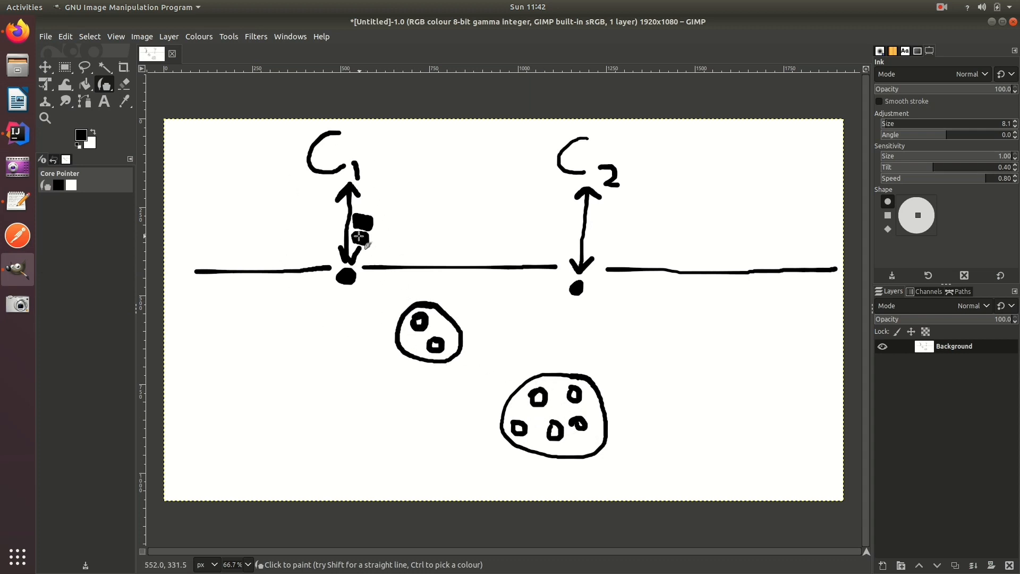
# Highlight the authentication variable in BankAccountSubscription's bankAccount resolver.
pyautogui.click(361, 228)
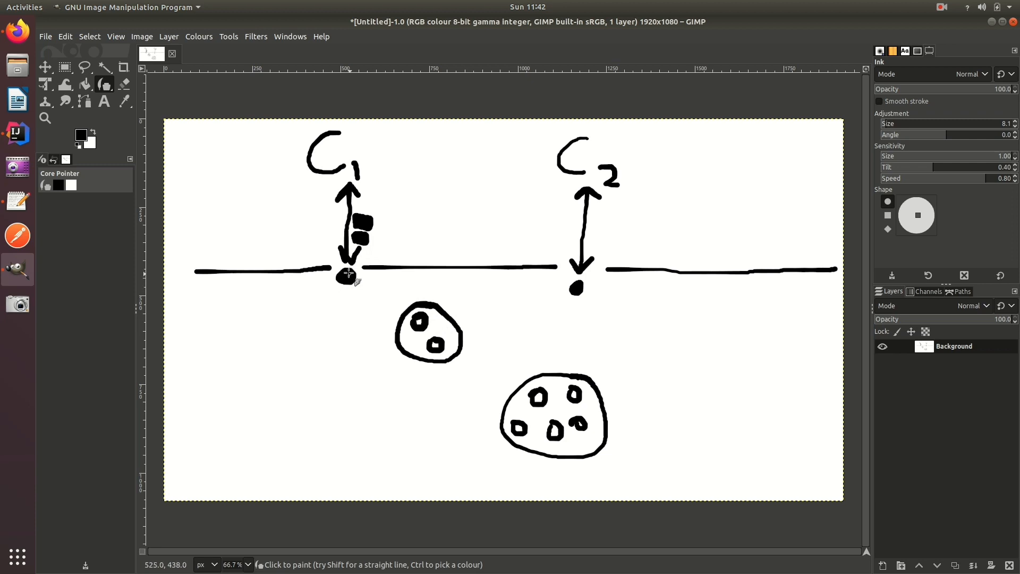
pyautogui.moveTo(364, 221)
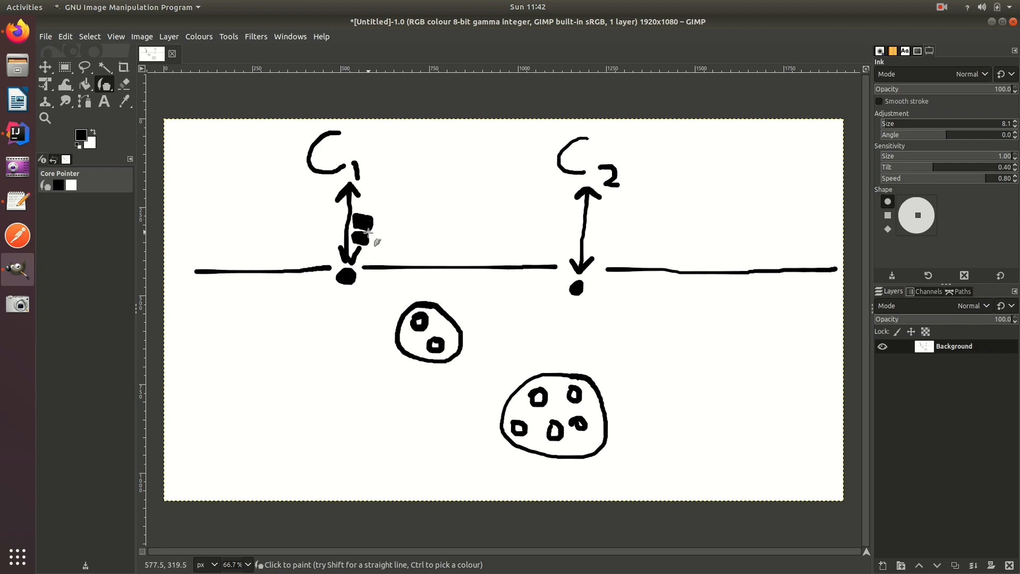
pyautogui.moveTo(368, 234)
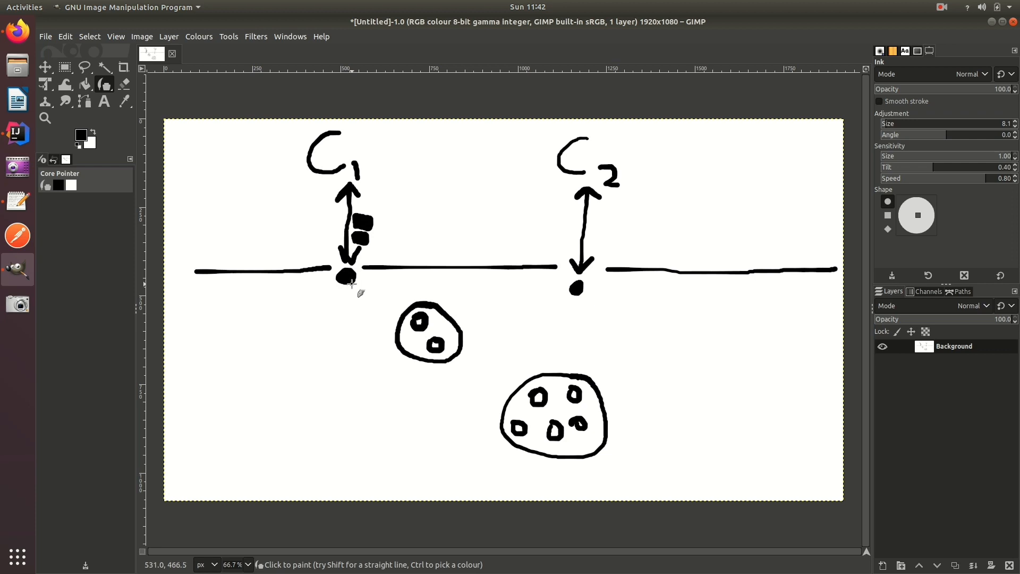
pyautogui.moveTo(534, 397)
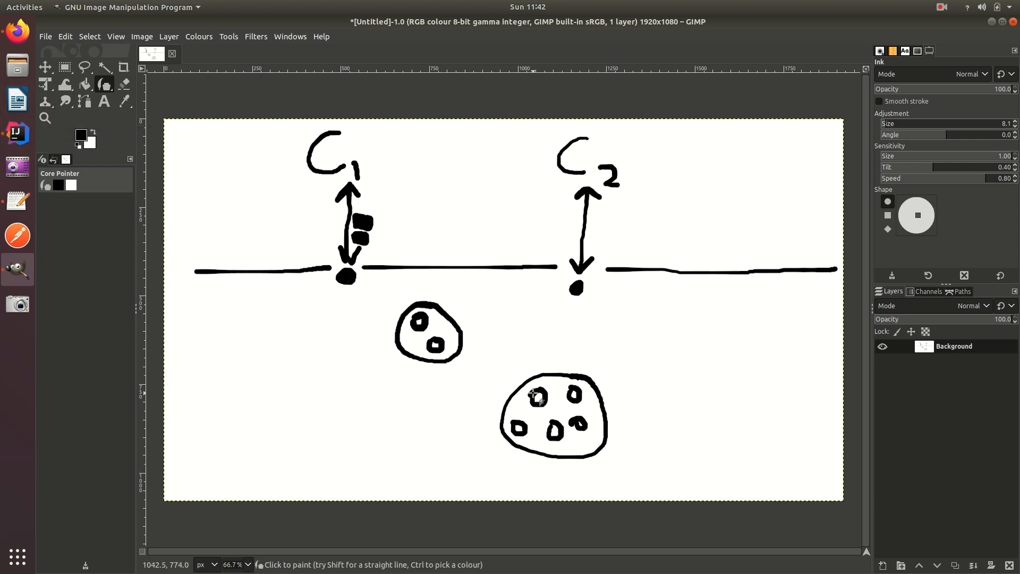
pyautogui.moveTo(361, 289)
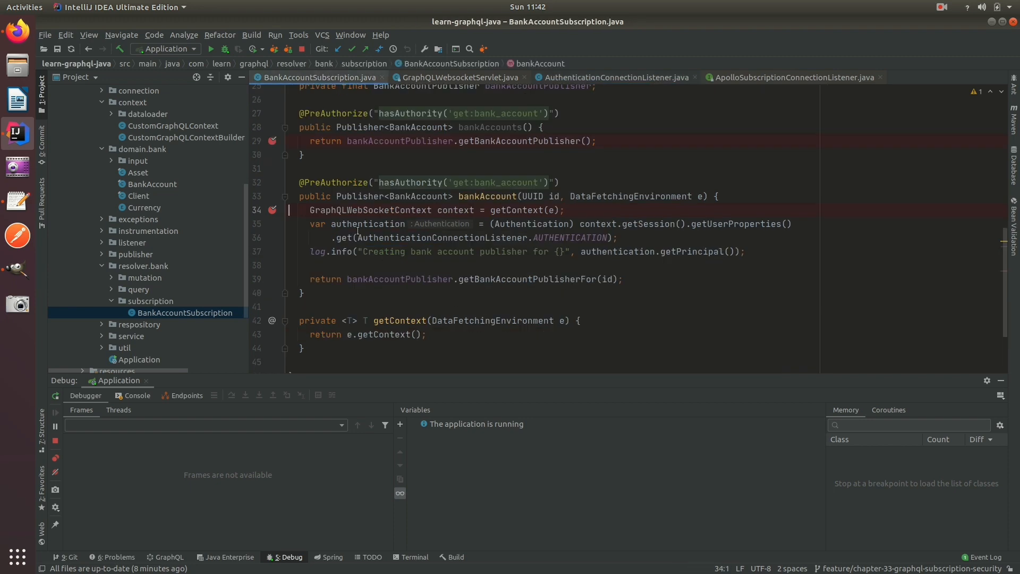
pyautogui.doubleClick(367, 223)
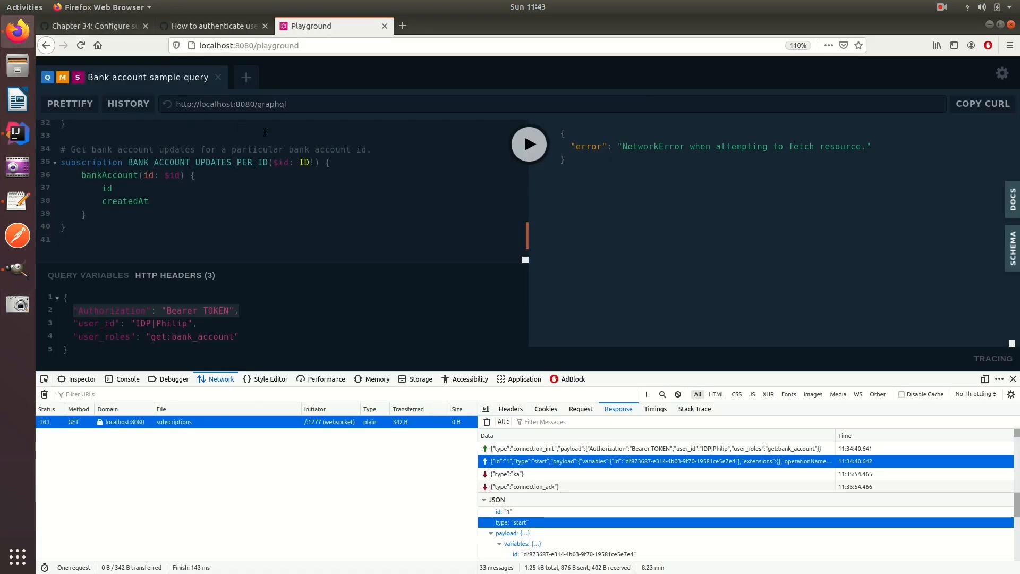
# Run BANK_ACCOUNT_UPDATES_PER_ID from the operation list, starting it a second time later.
pyautogui.click(528, 144)
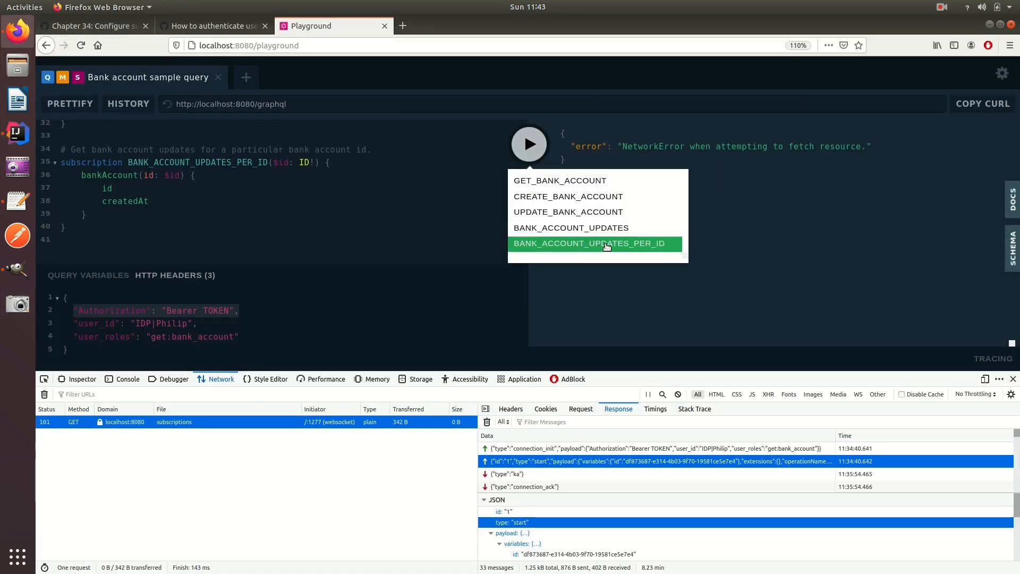
pyautogui.click(529, 144)
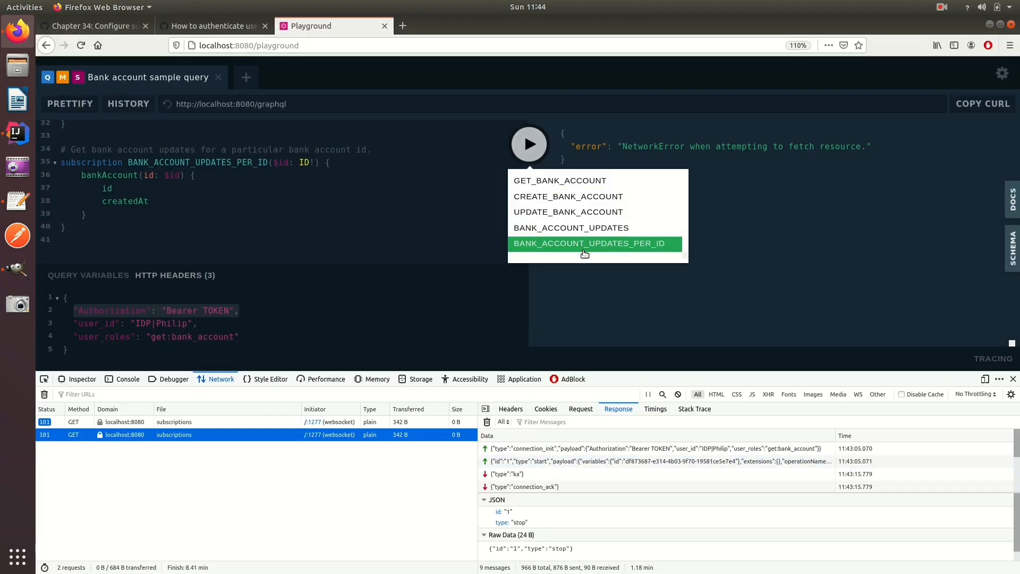
pyautogui.click(528, 144)
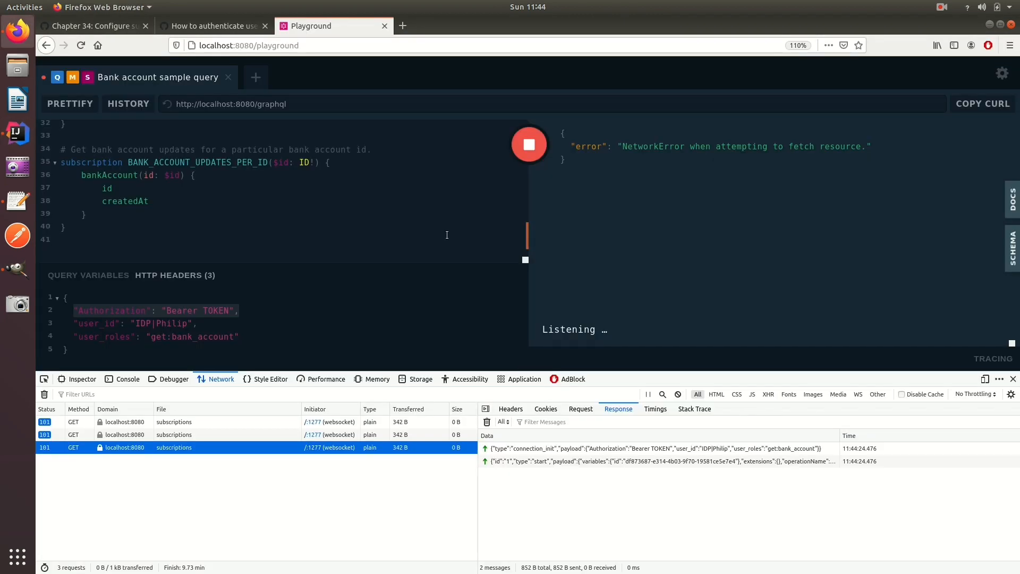
# Resume the debugger past onStart line 66 and stop the Playground per-ID subscription.
pyautogui.click(528, 144)
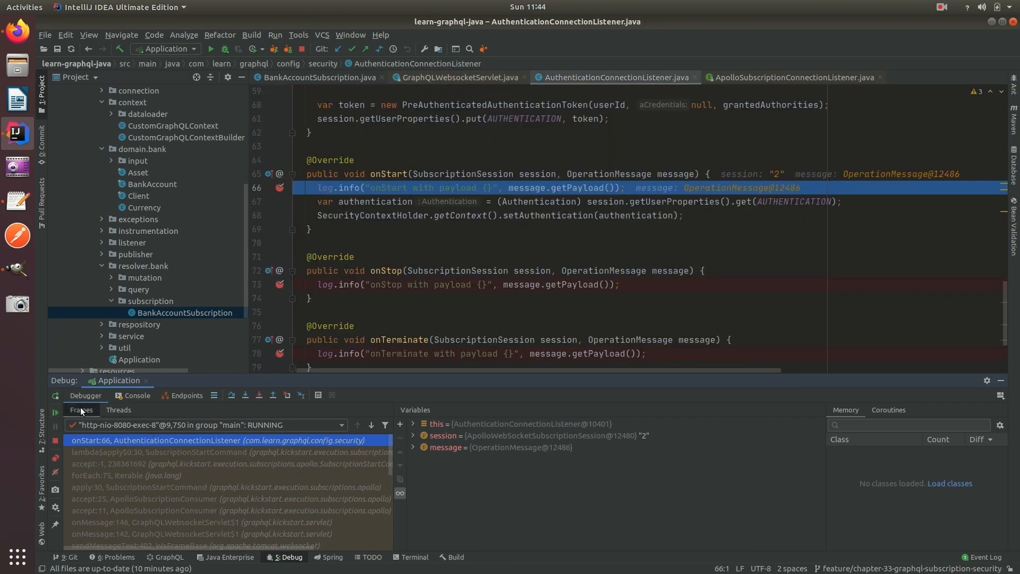
pyautogui.click(55, 414)
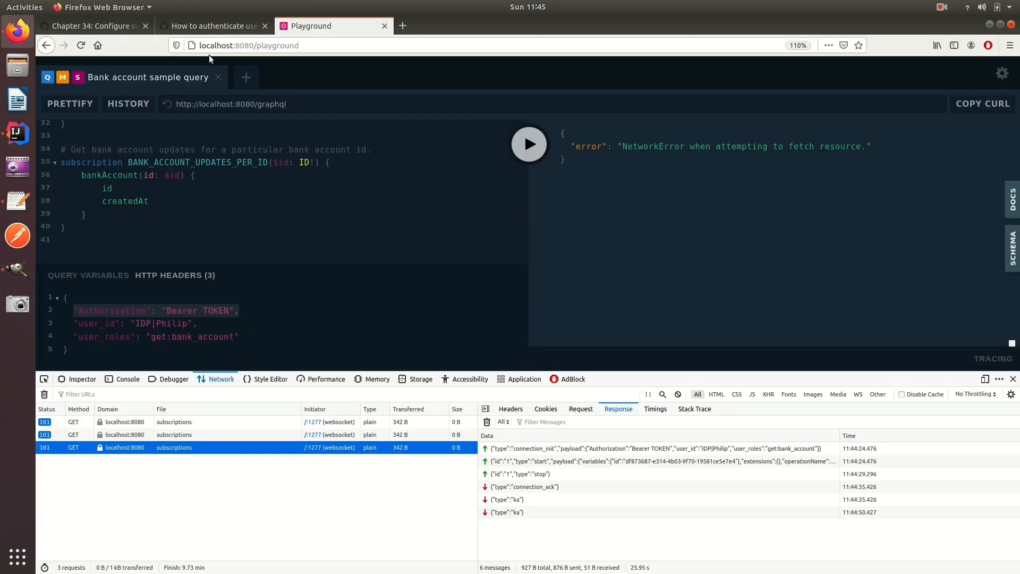
# Return to IntelliJ showing the AuthenticationConnectionListener onStart and onStop code.
pyautogui.click(212, 26)
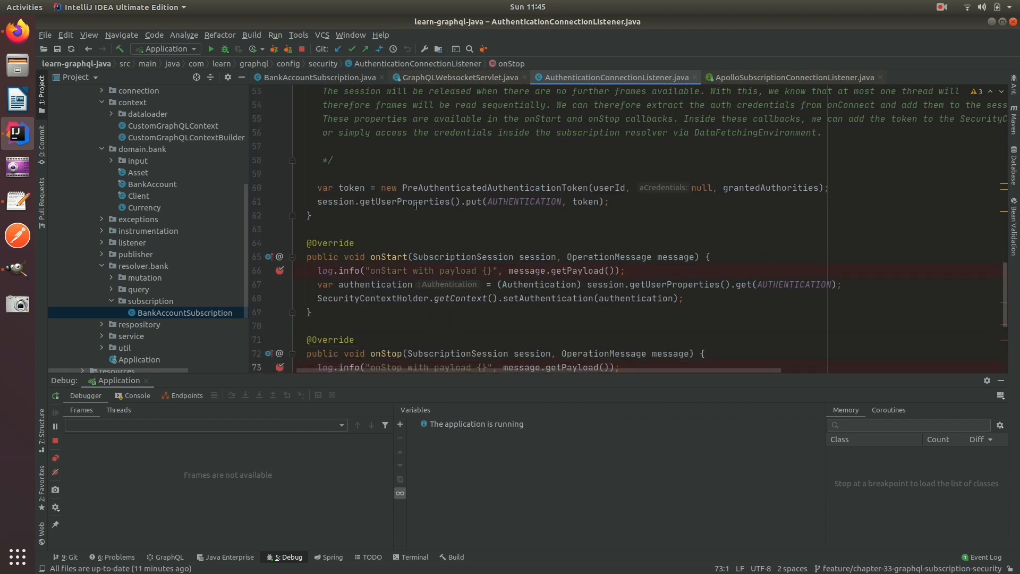
# Highlight the session token storage and the security-context line in AuthenticationConnectionListener.
pyautogui.doubleClick(336, 201)
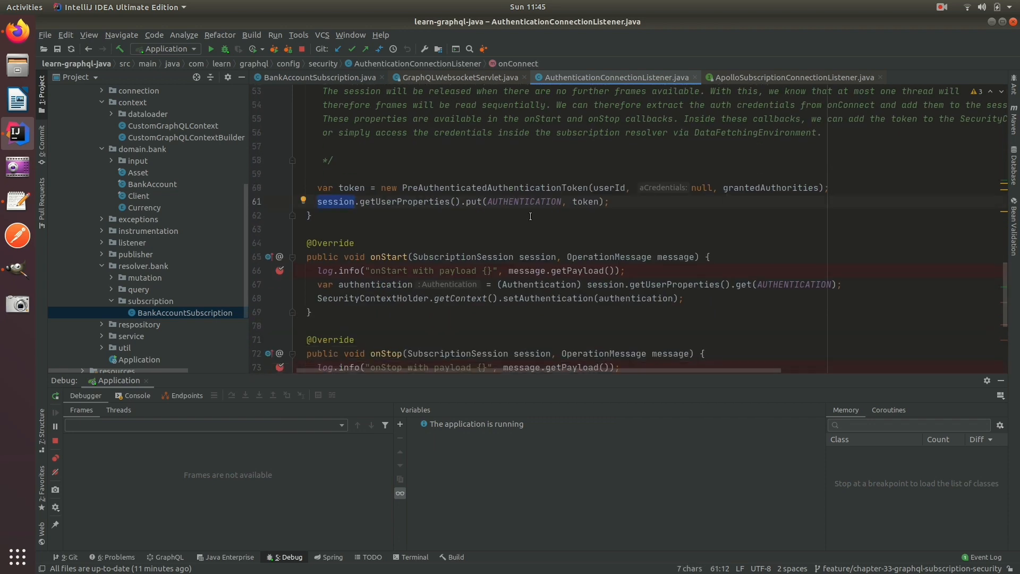
pyautogui.doubleClick(537, 256)
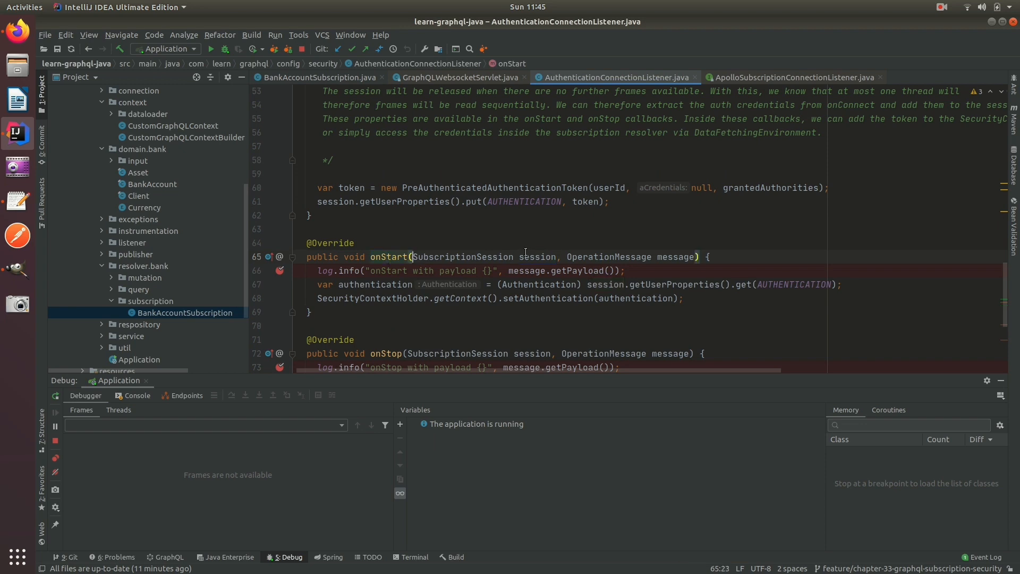
pyautogui.doubleClick(656, 298)
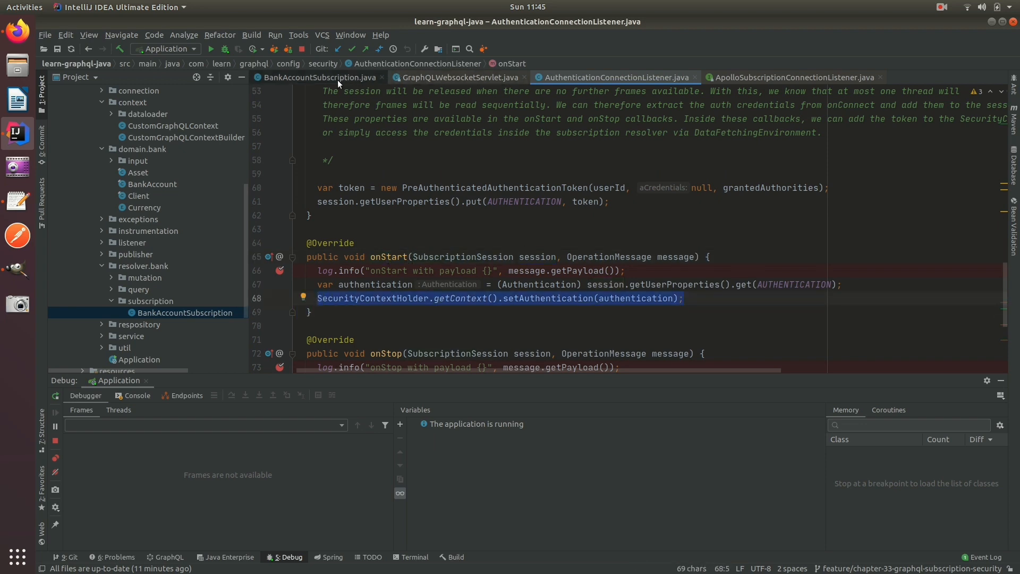
pyautogui.click(318, 78)
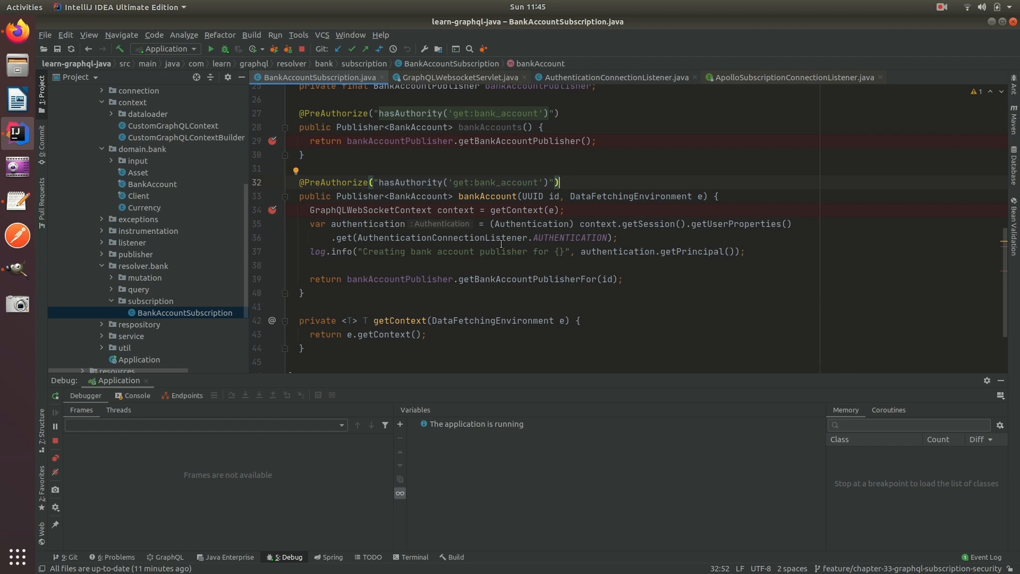
pyautogui.tripleClick(430, 182)
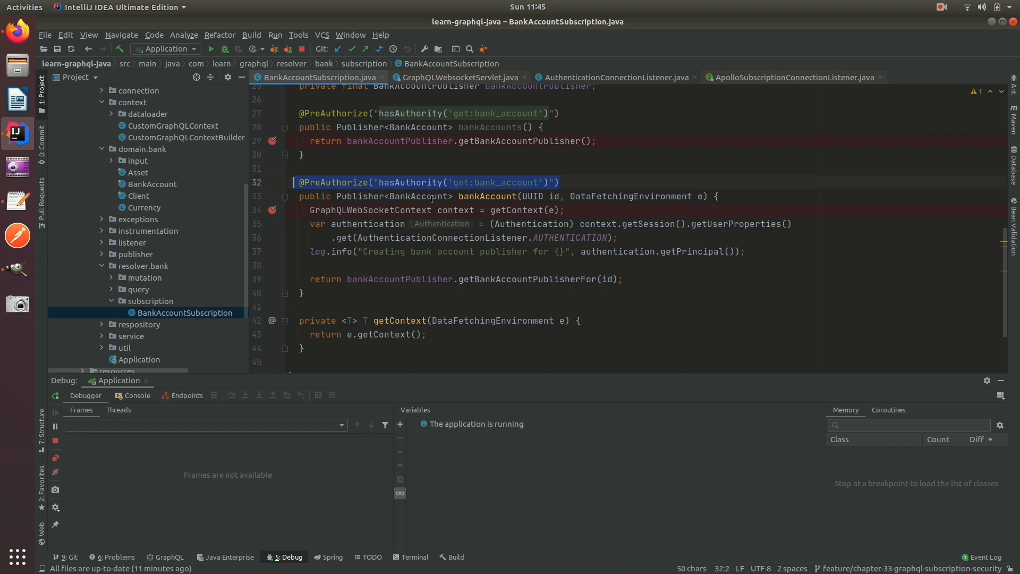
pyautogui.click(17, 133)
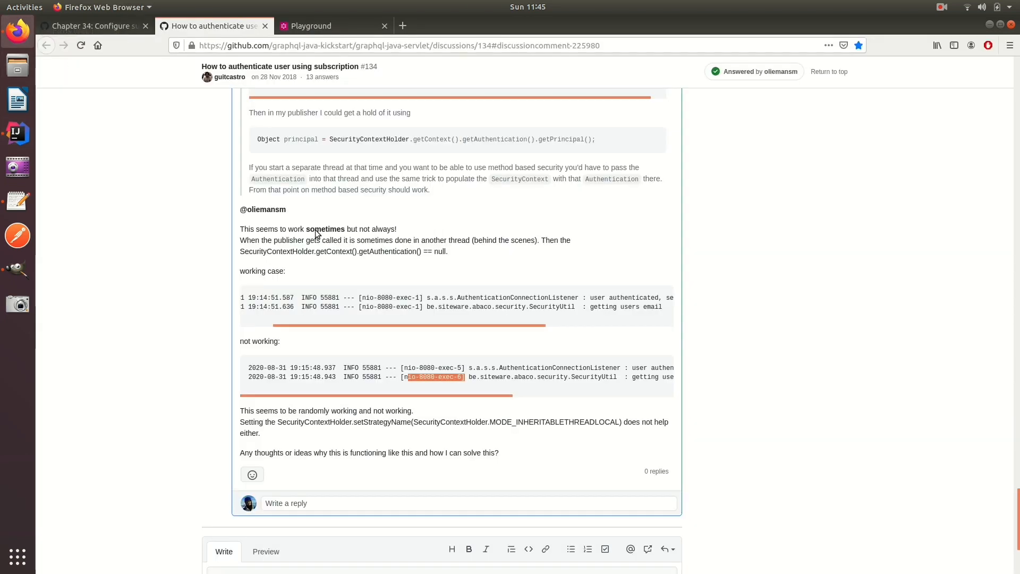
pyautogui.click(334, 26)
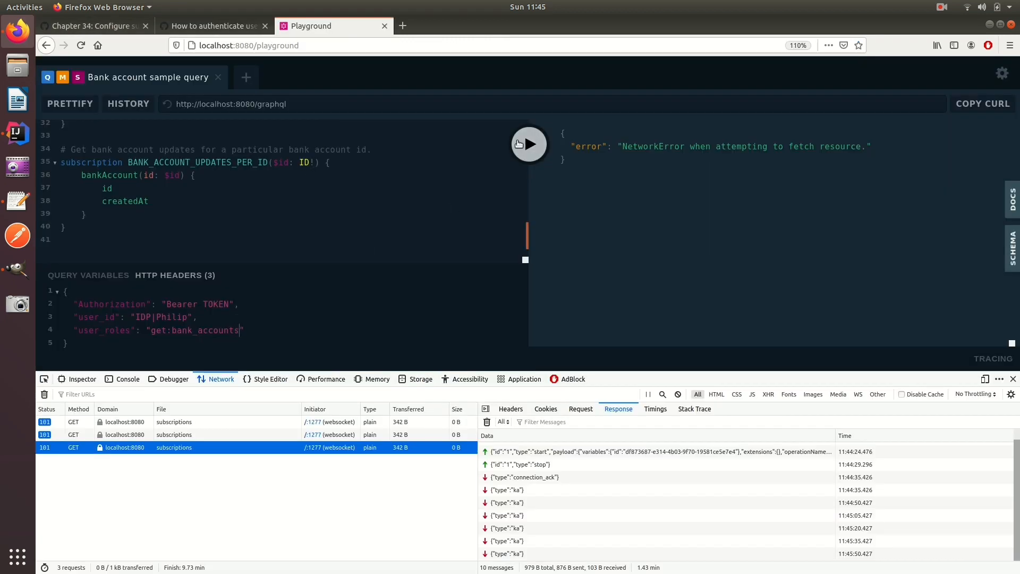
# Run the BANK_ACCOUNT_UPDATES_PER_ID subscription, pausing the server at onStart again.
pyautogui.click(528, 144)
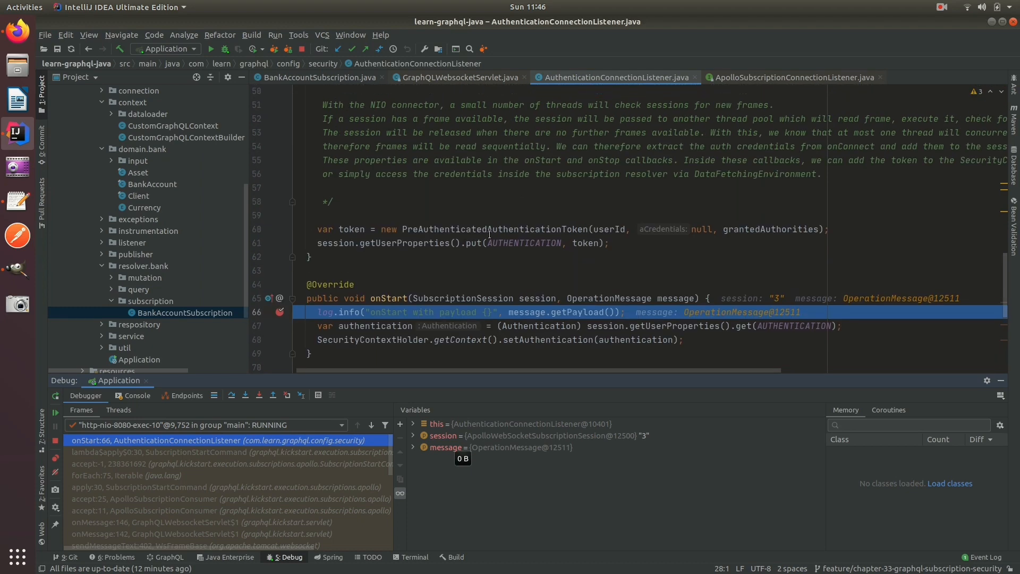
# Resume the paused server past onStart until the onStop breakpoint is hit.
pyautogui.scroll(-3)
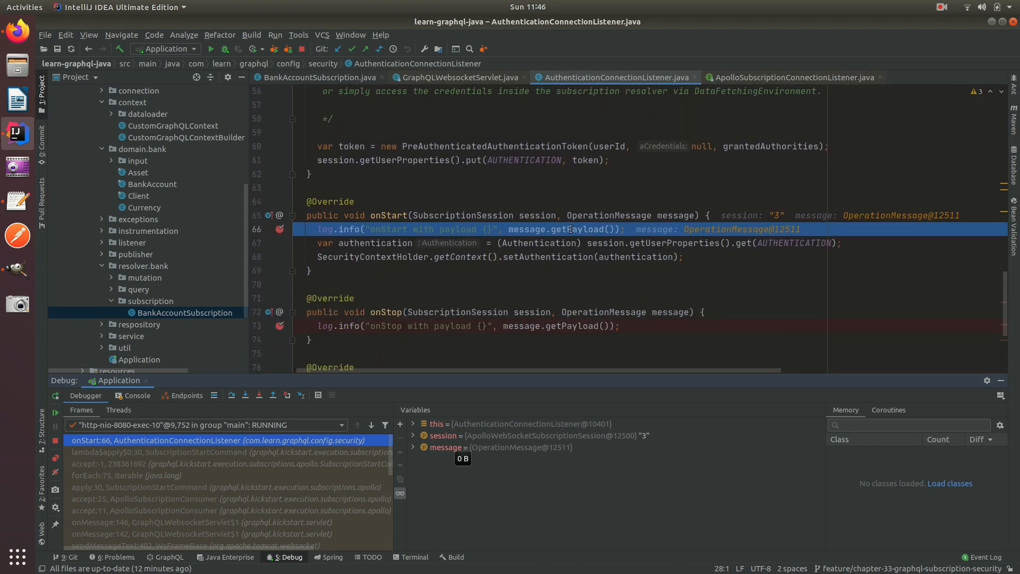
pyautogui.moveTo(348, 259)
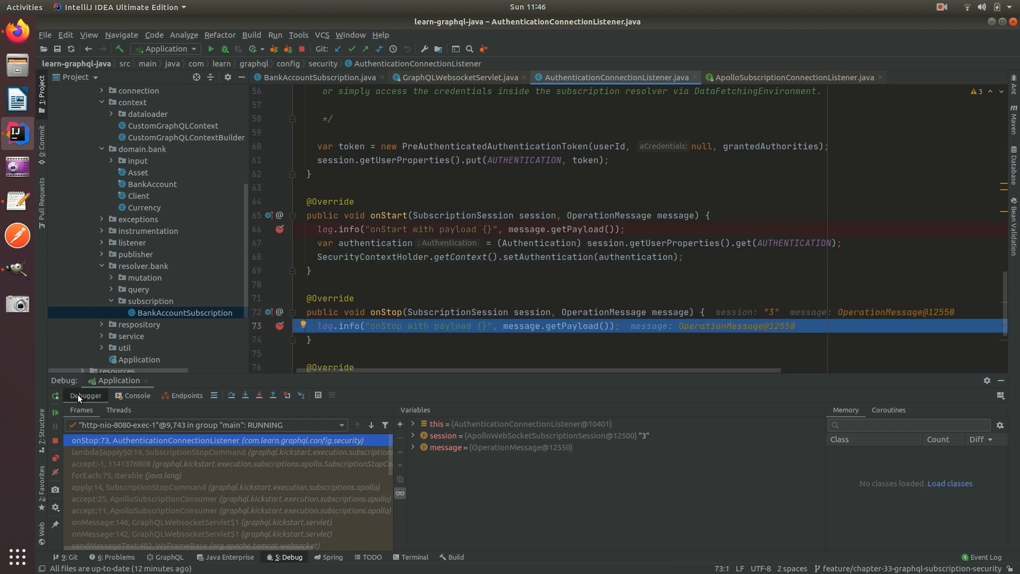
pyautogui.click(136, 394)
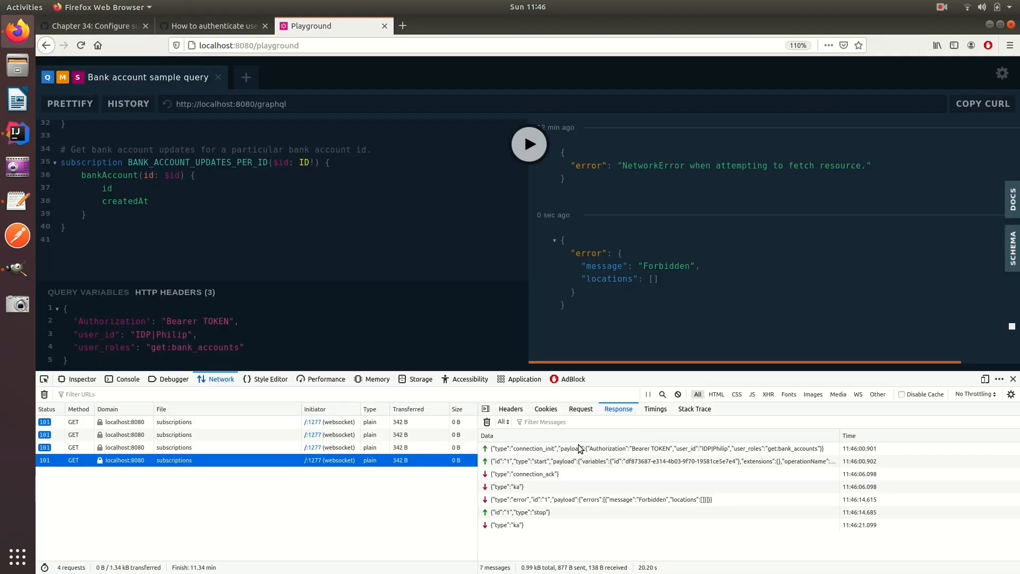
# Expand the Forbidden error frame in DevTools, then return to the IntelliJ debugger.
pyautogui.click(597, 499)
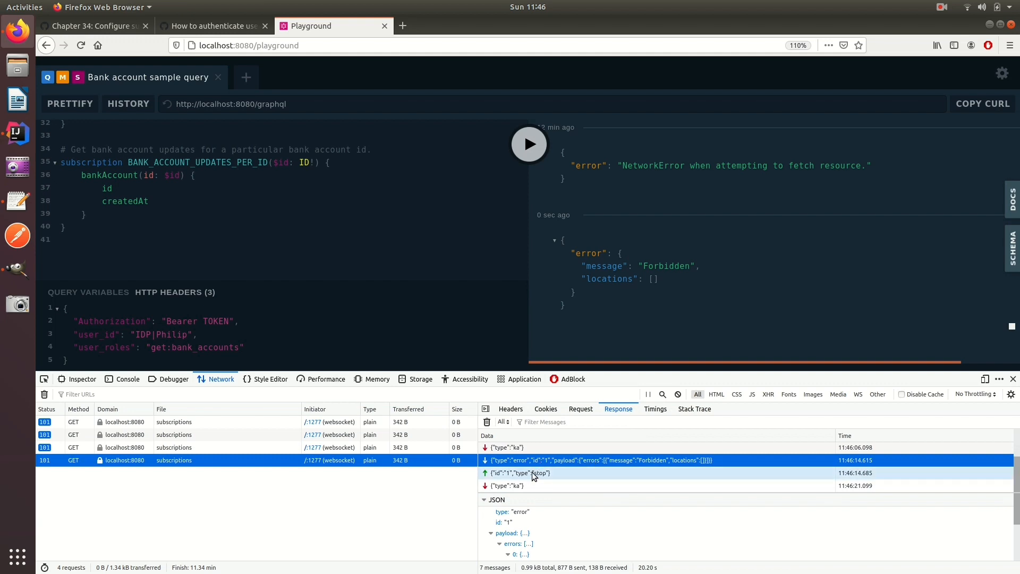
pyautogui.click(518, 473)
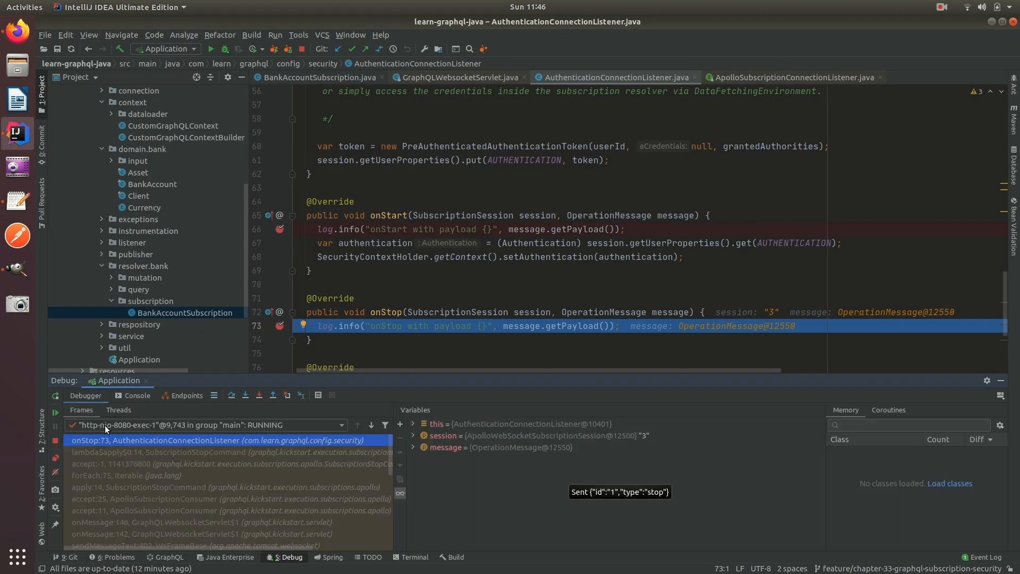
pyautogui.moveTo(56, 417)
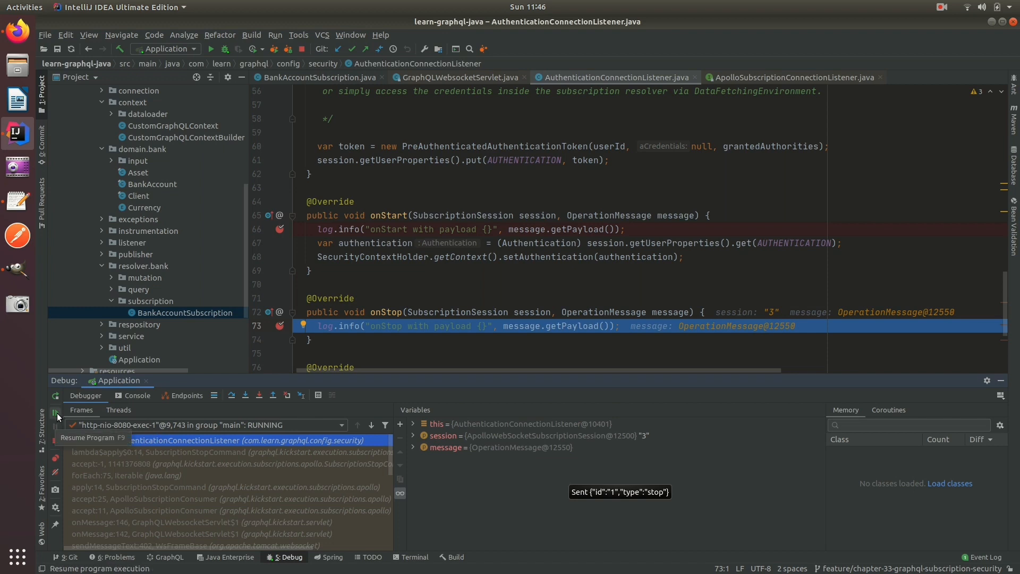
# Resume the server and highlight onStart, its security-context line and SecurityContextHolder.
pyautogui.click(55, 414)
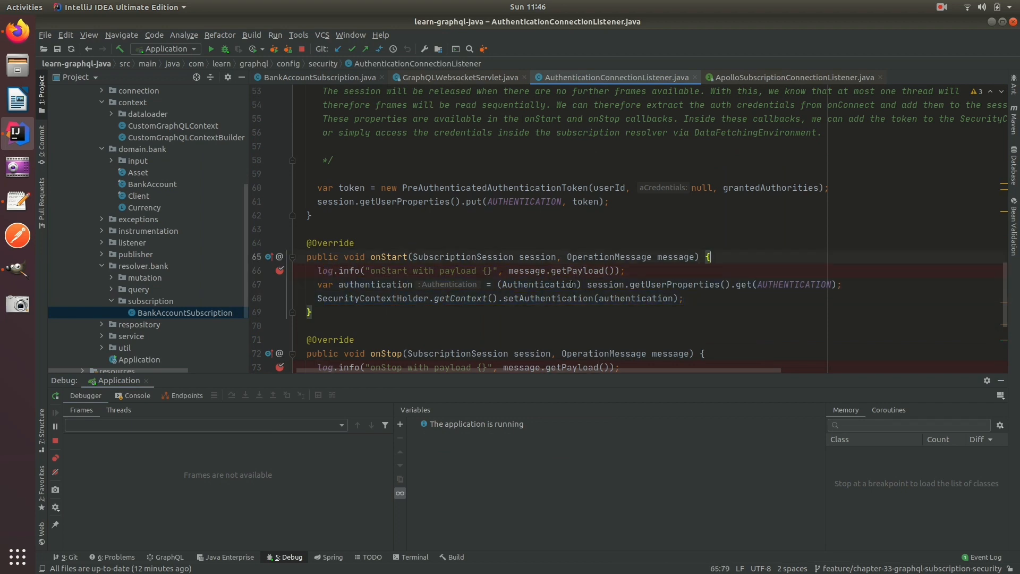
pyautogui.doubleClick(388, 256)
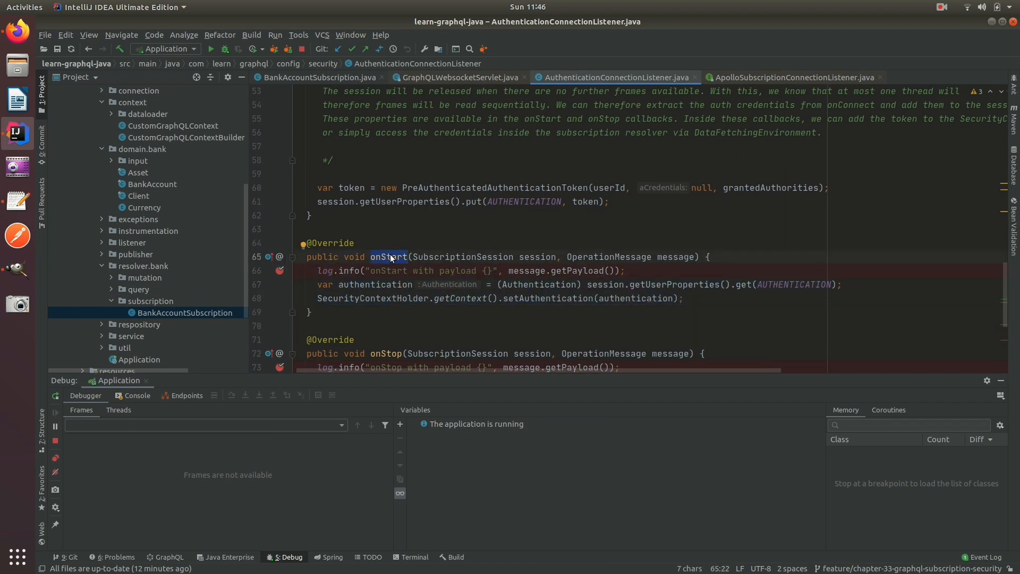
pyautogui.click(346, 284)
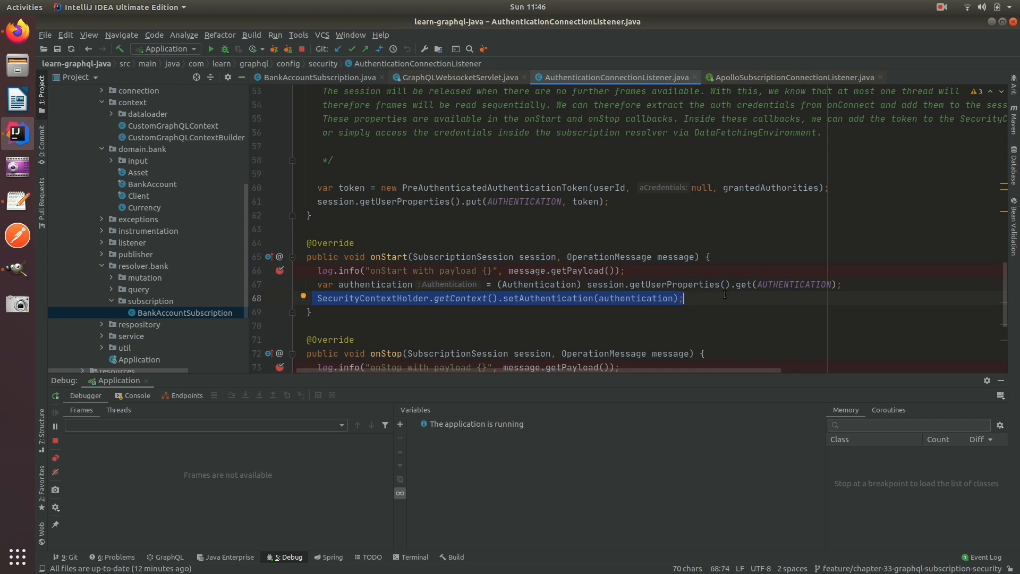
pyautogui.moveTo(413, 266)
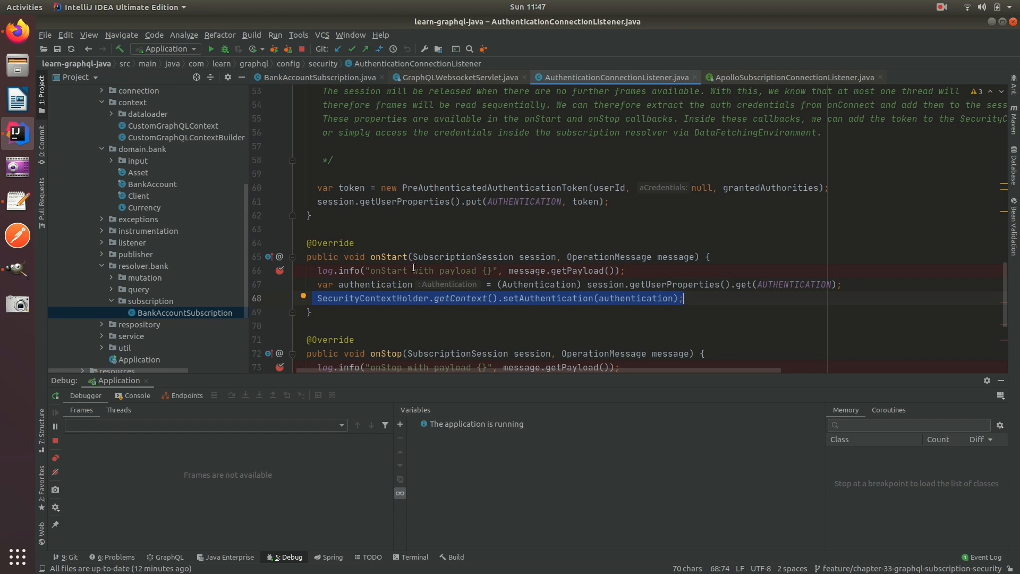
pyautogui.doubleClick(371, 298)
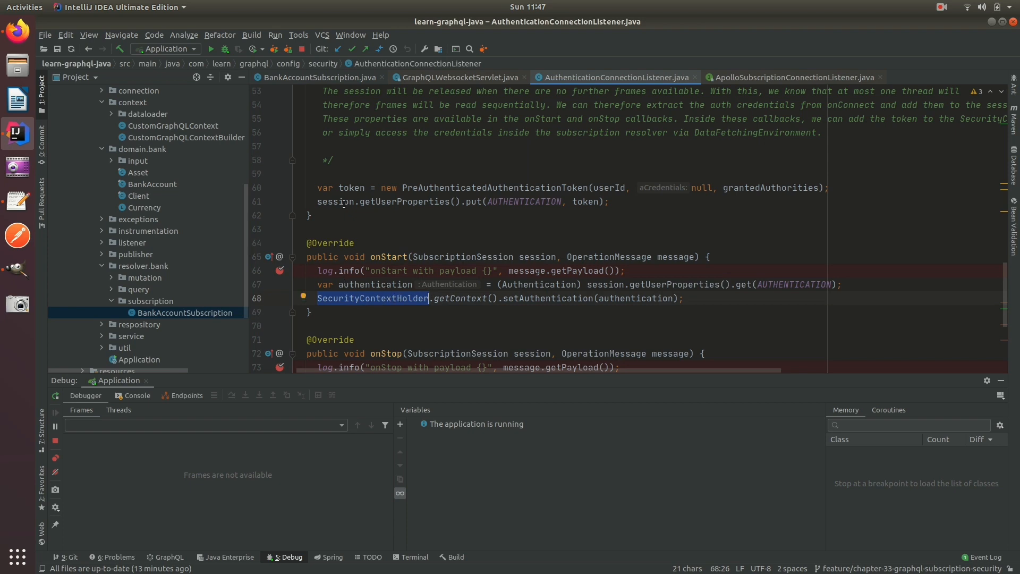
# Compare the BankAccountSubscription, AuthenticationConnectionListener and GraphQLWebsocketServlet sources.
pyautogui.click(316, 78)
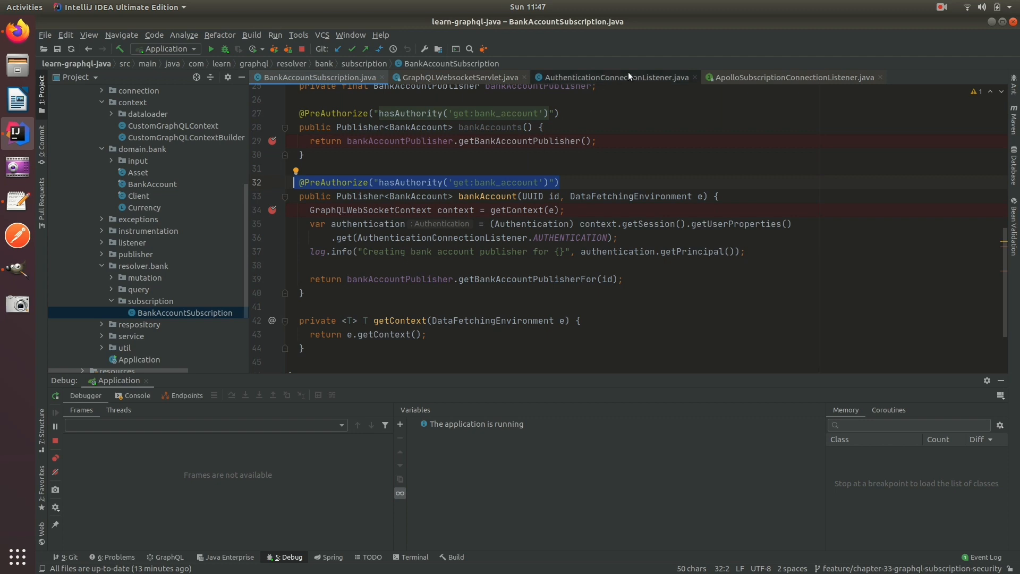
pyautogui.click(611, 76)
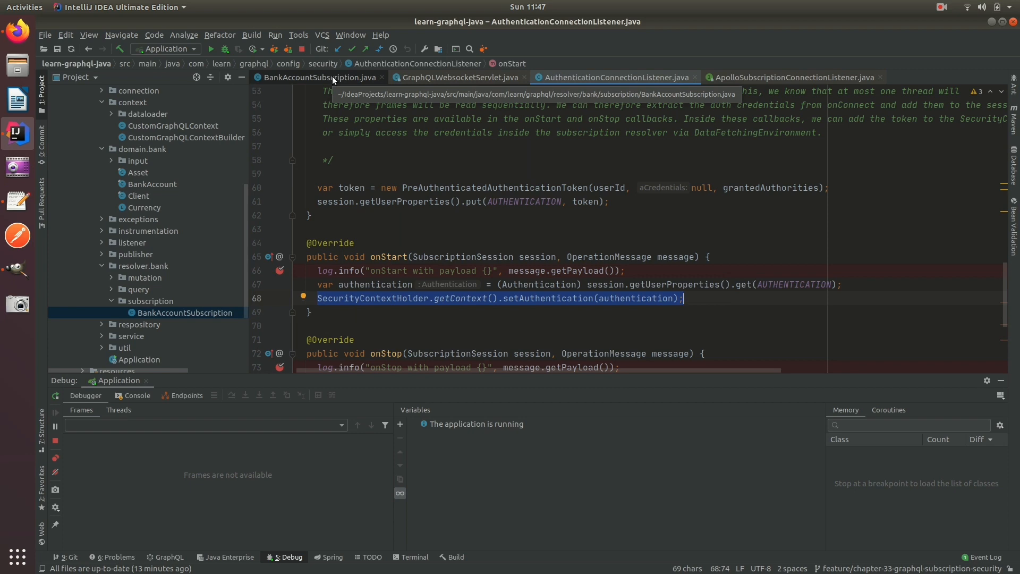
pyautogui.click(319, 76)
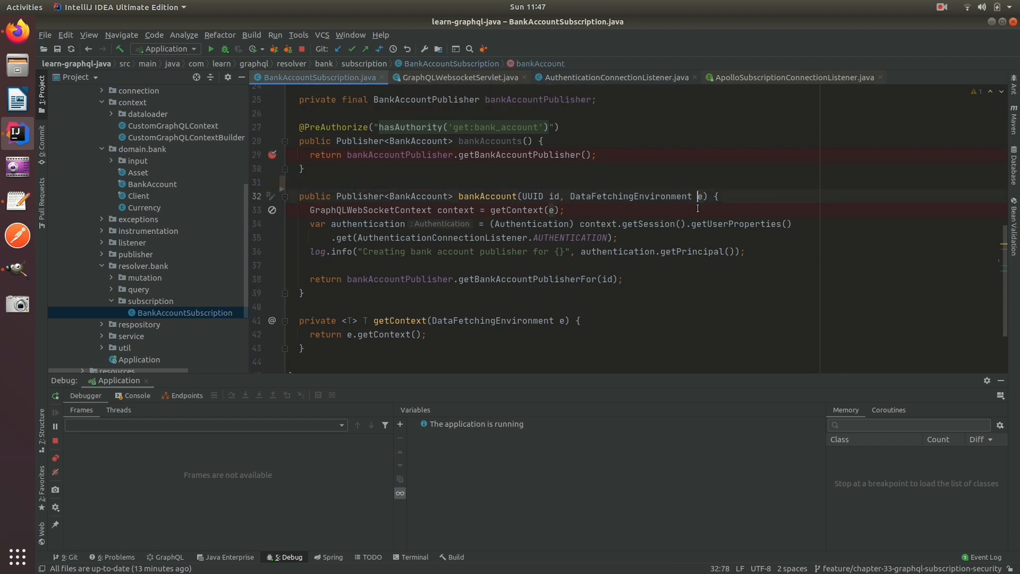
pyautogui.click(458, 77)
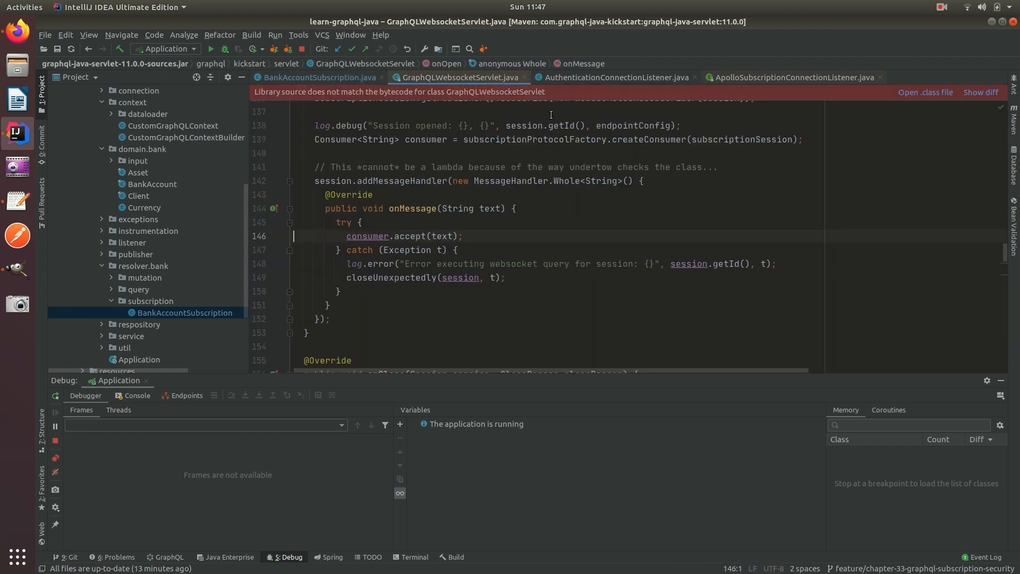
pyautogui.click(612, 77)
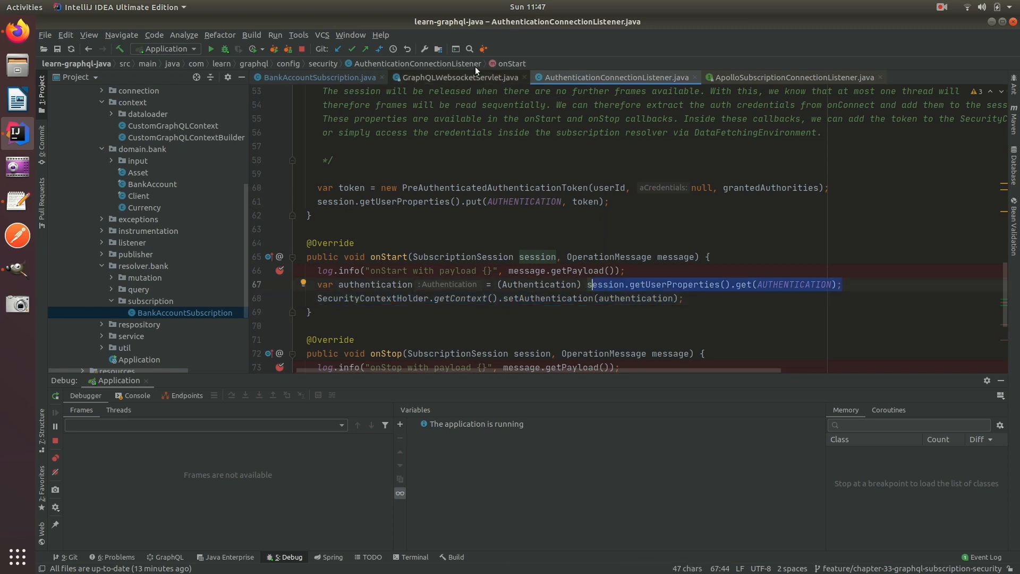
pyautogui.click(458, 77)
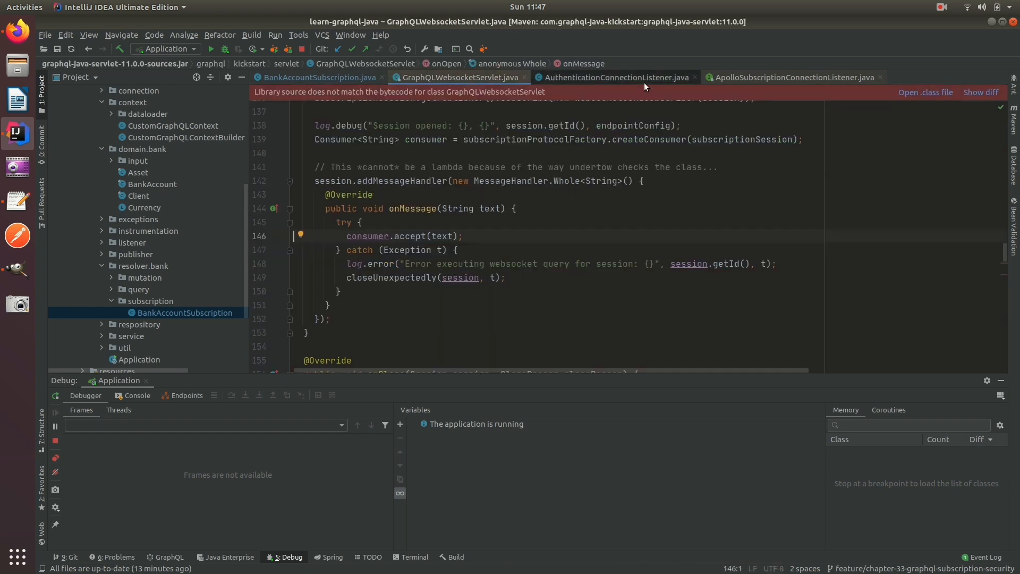
# View and close ApolloSubscriptionConnectionListener, returning to the BankAccountSubscription source.
pyautogui.click(791, 76)
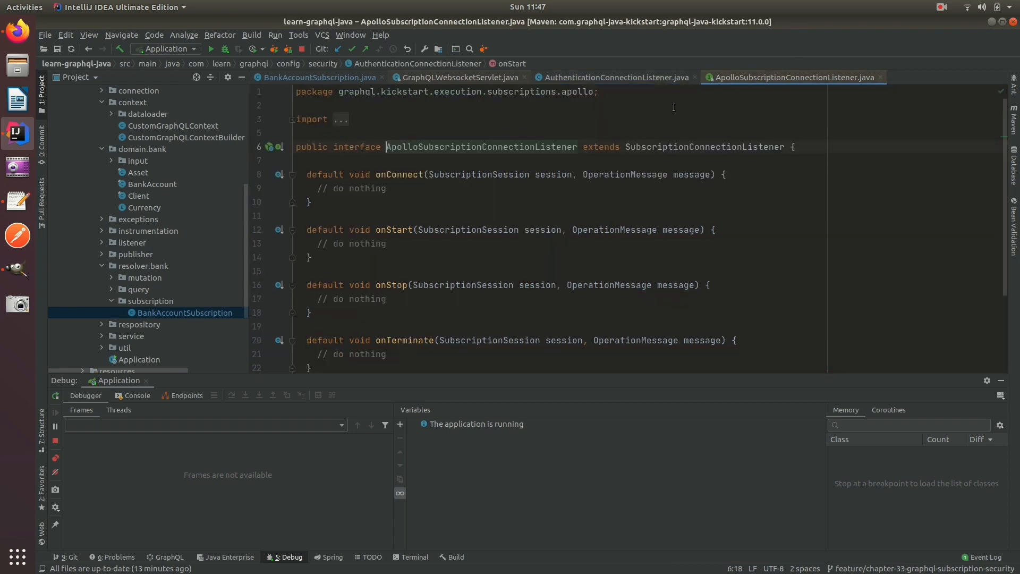
pyautogui.click(458, 77)
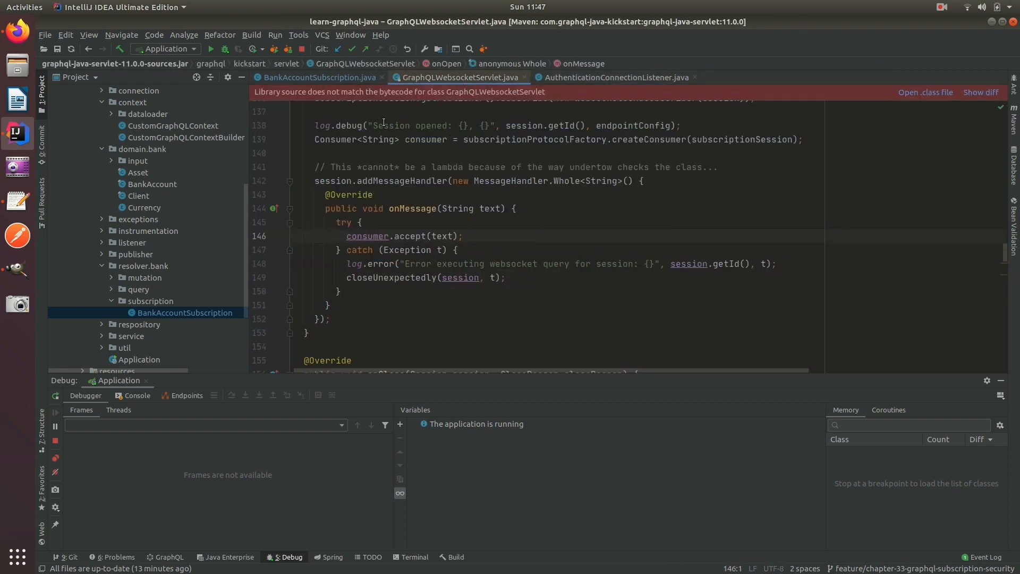
pyautogui.click(318, 76)
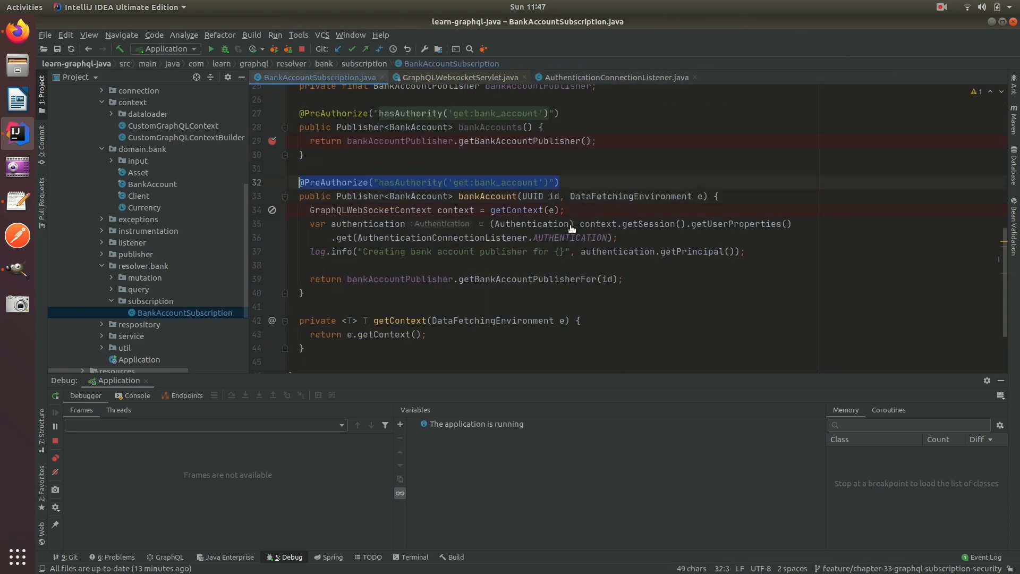
pyautogui.scroll(3)
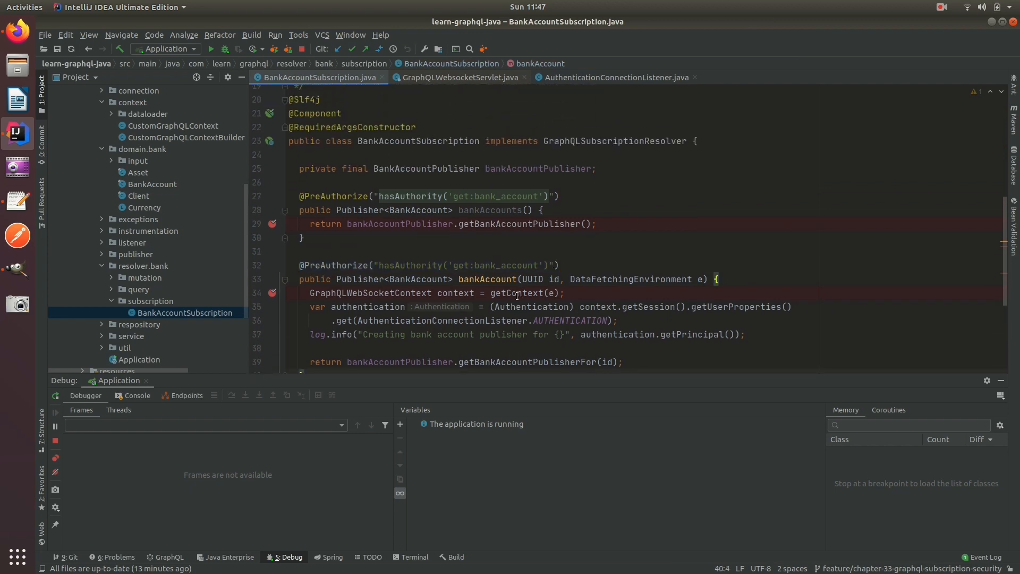
pyautogui.scroll(-3)
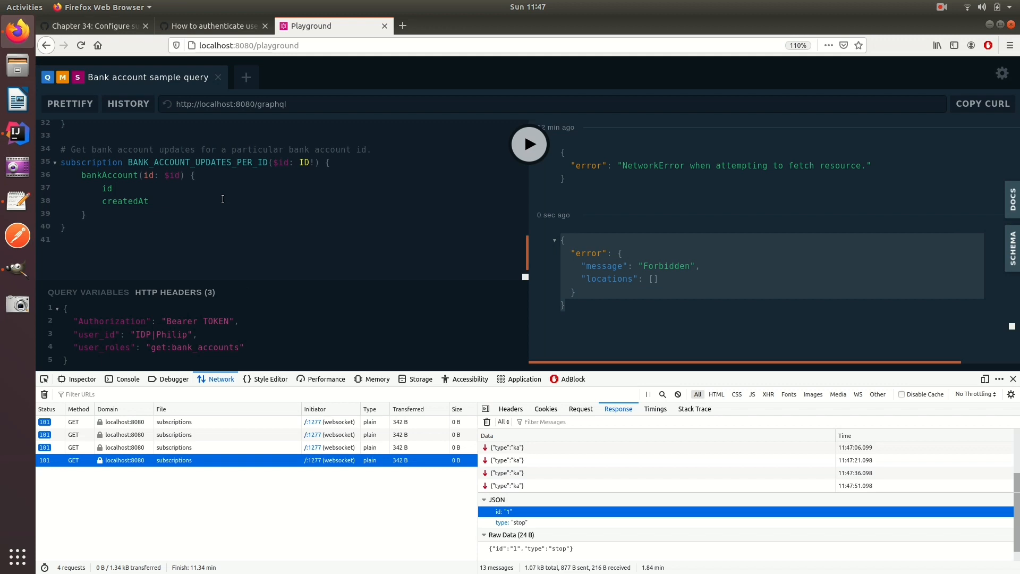
pyautogui.moveTo(284, 277)
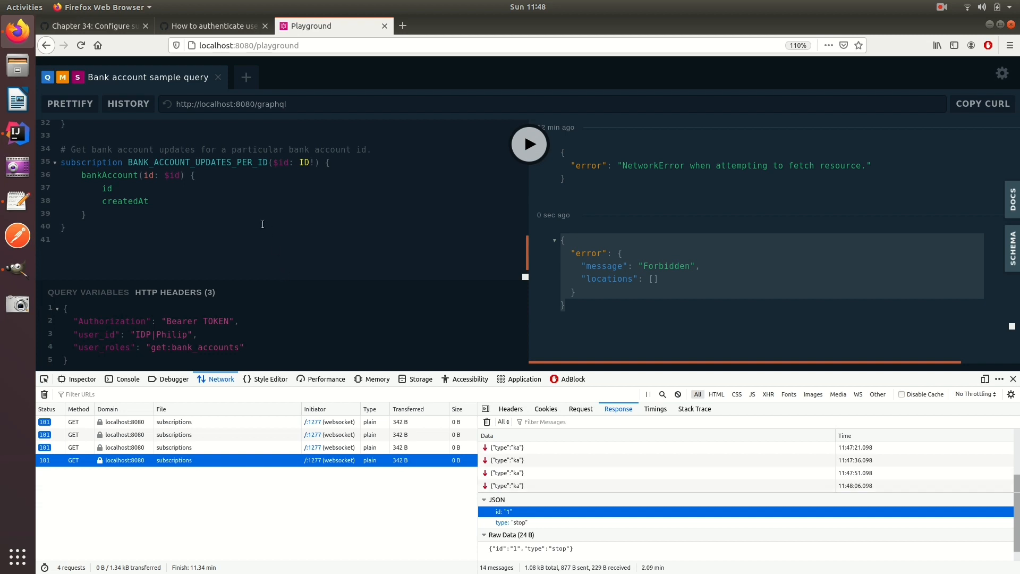
pyautogui.moveTo(258, 220)
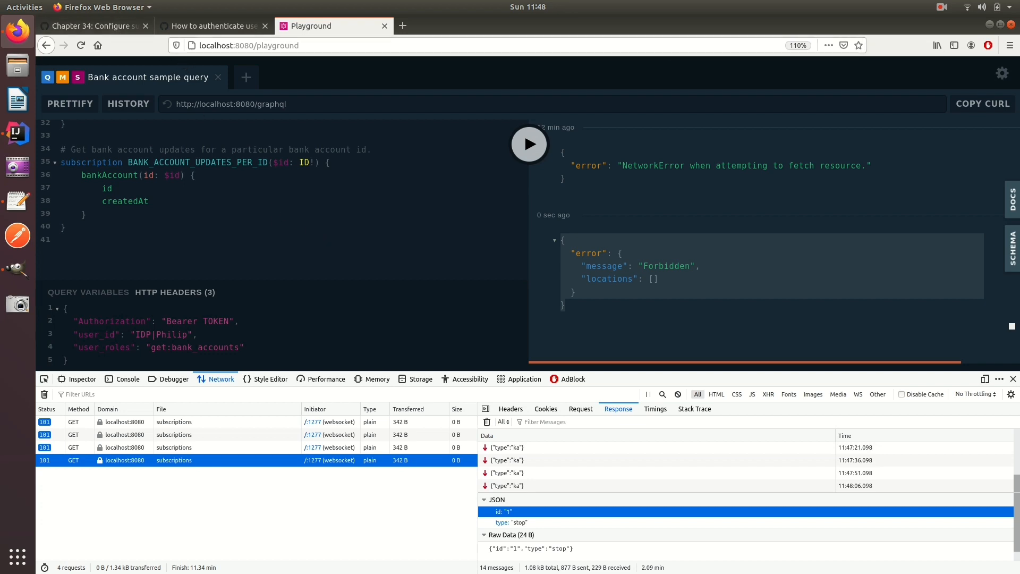
pyautogui.moveTo(878, 64)
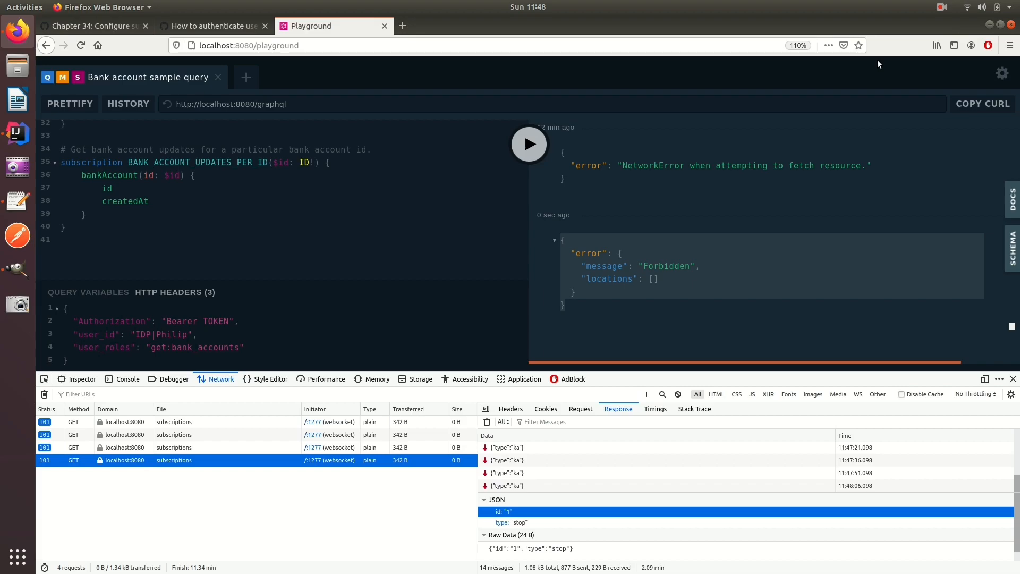